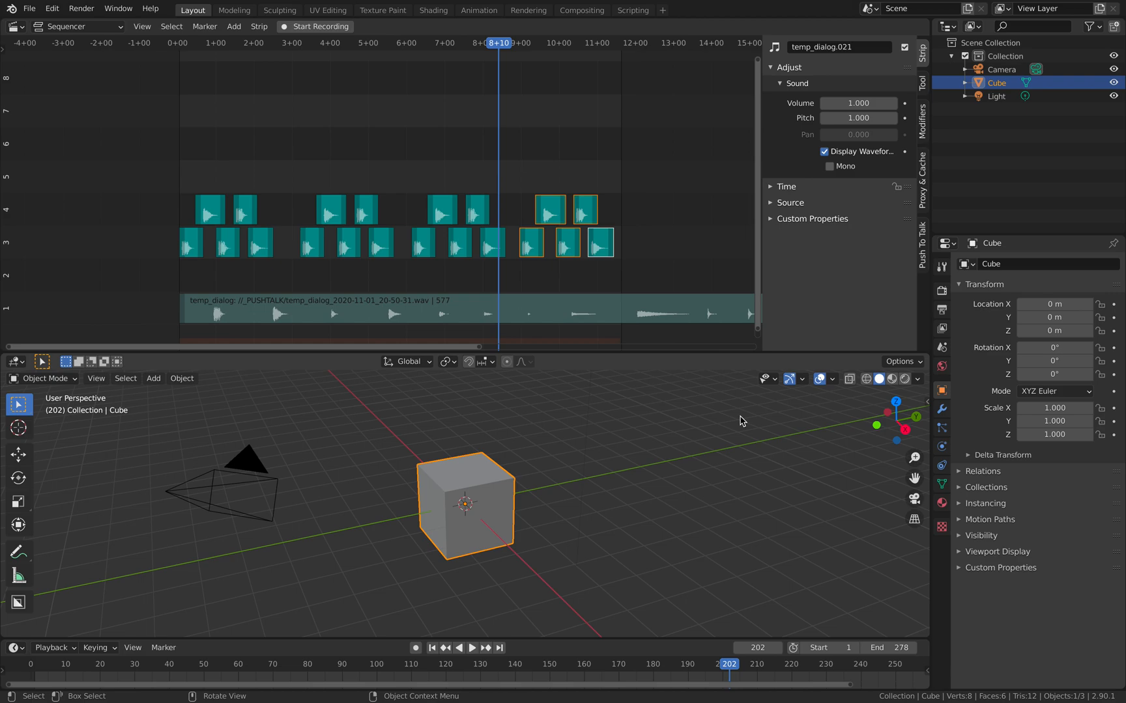
pyautogui.moveTo(720, 409)
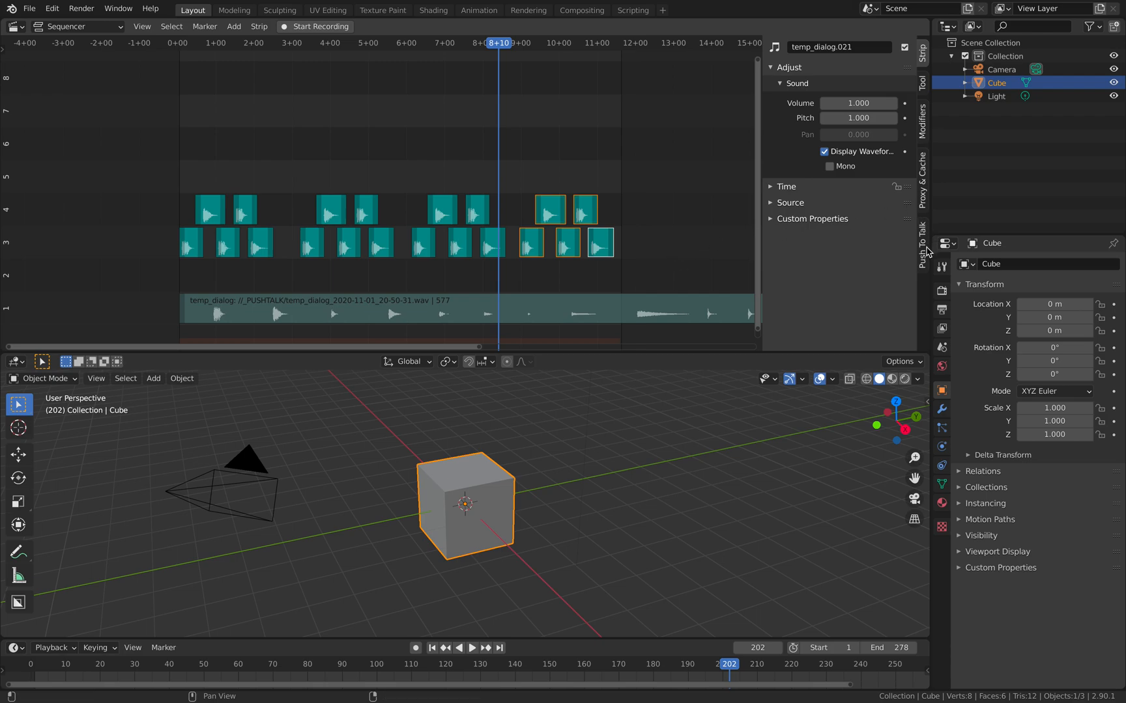
# Review the Push To Talk sound card list and keep BlackHole 2ch selected.
pyautogui.click(922, 244)
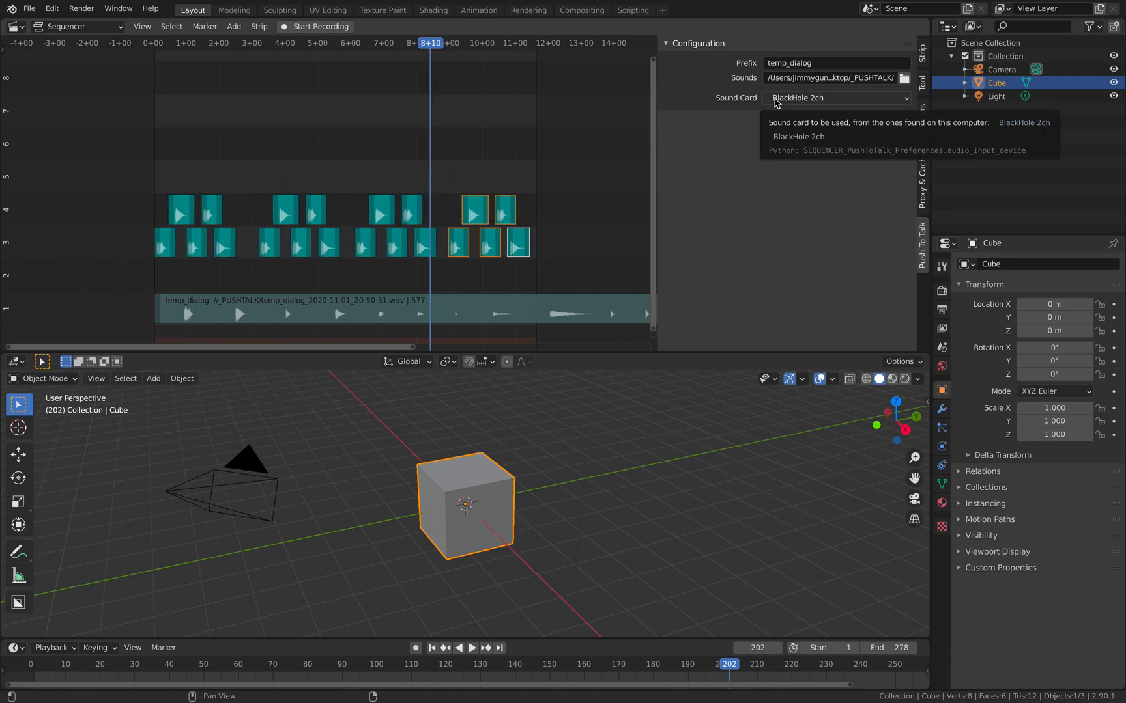
pyautogui.click(835, 98)
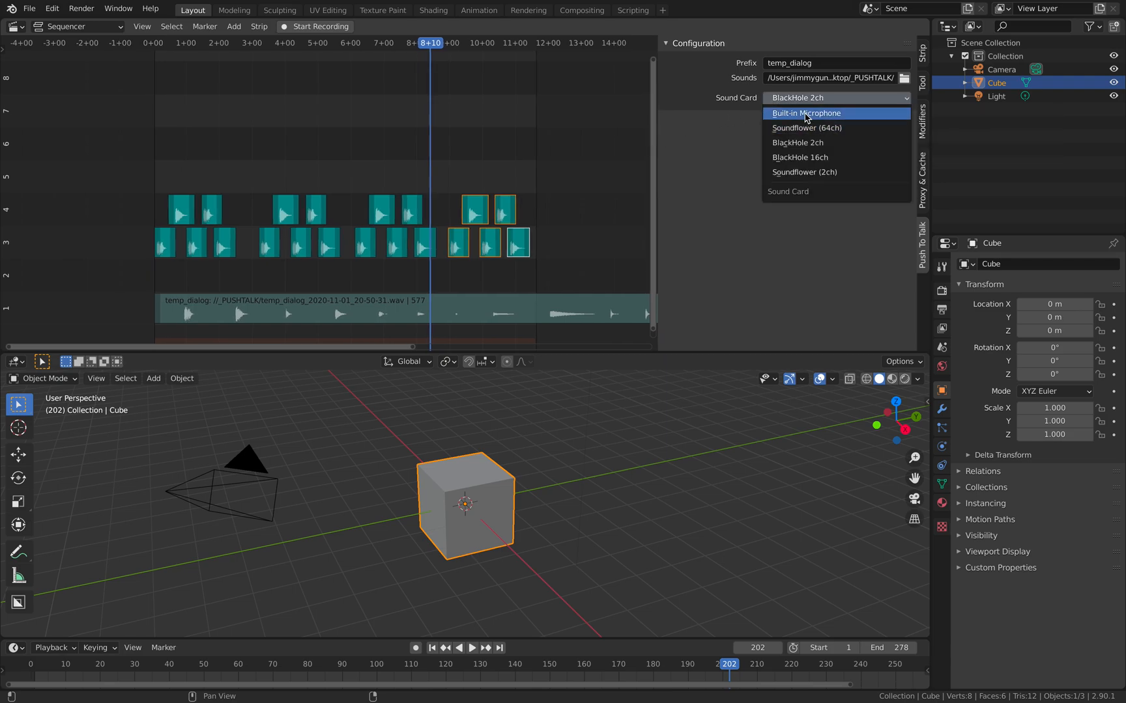
pyautogui.moveTo(798, 158)
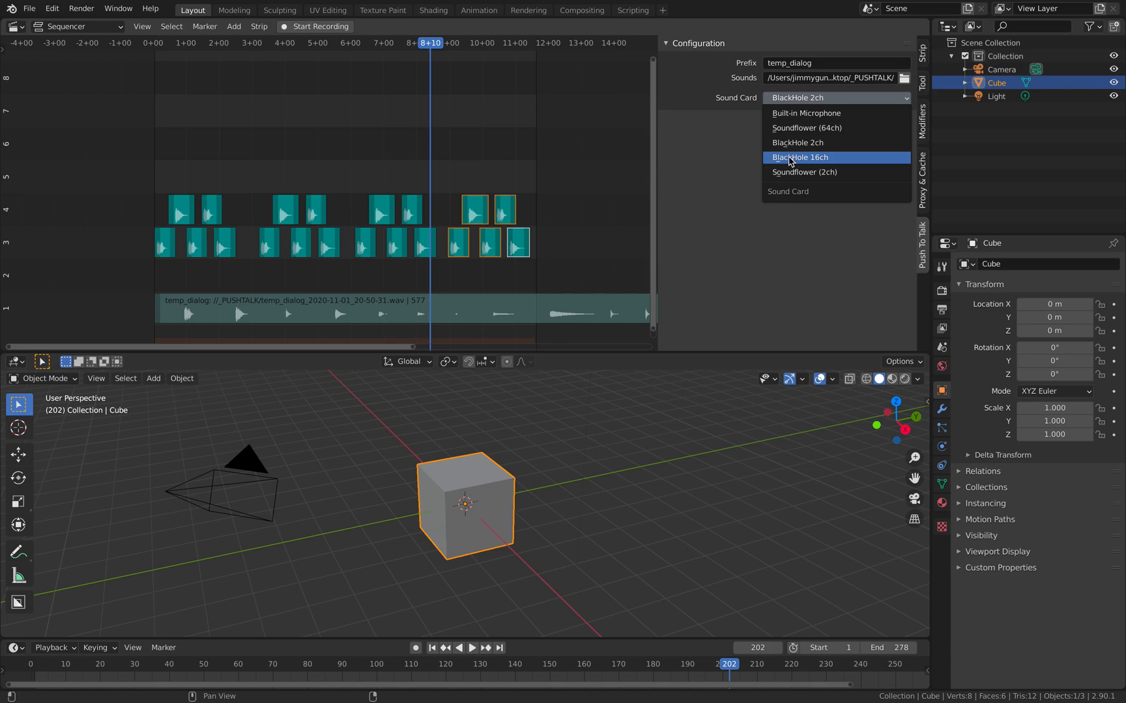
pyautogui.moveTo(805, 165)
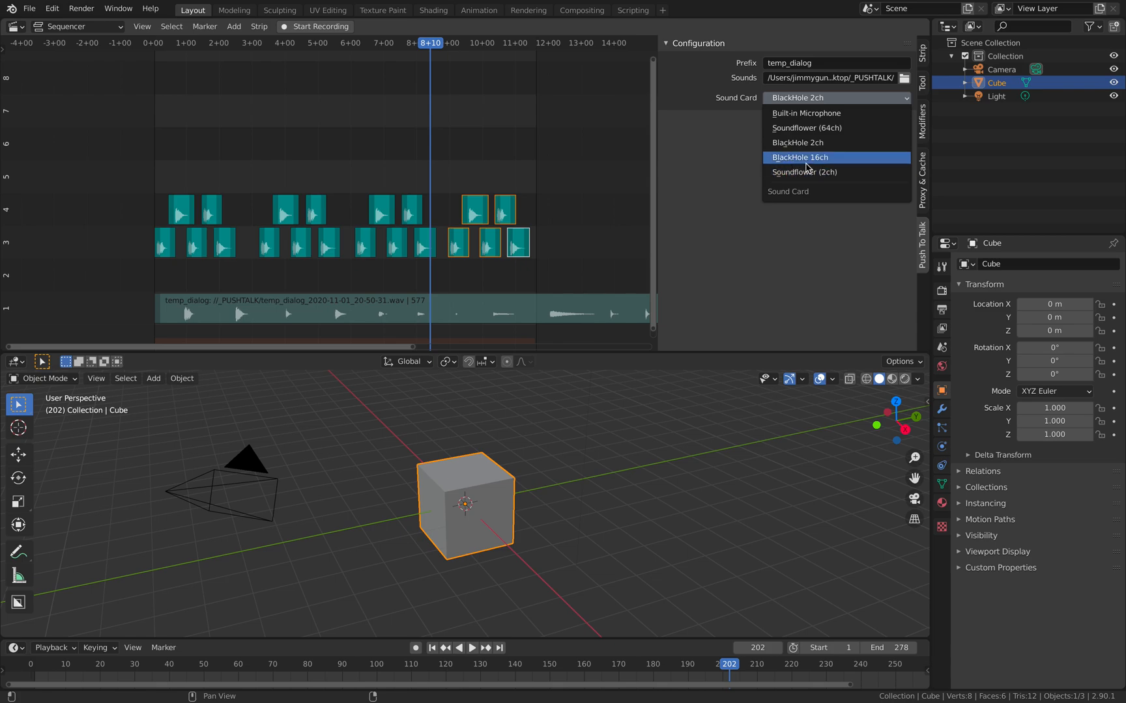
pyautogui.moveTo(799, 158)
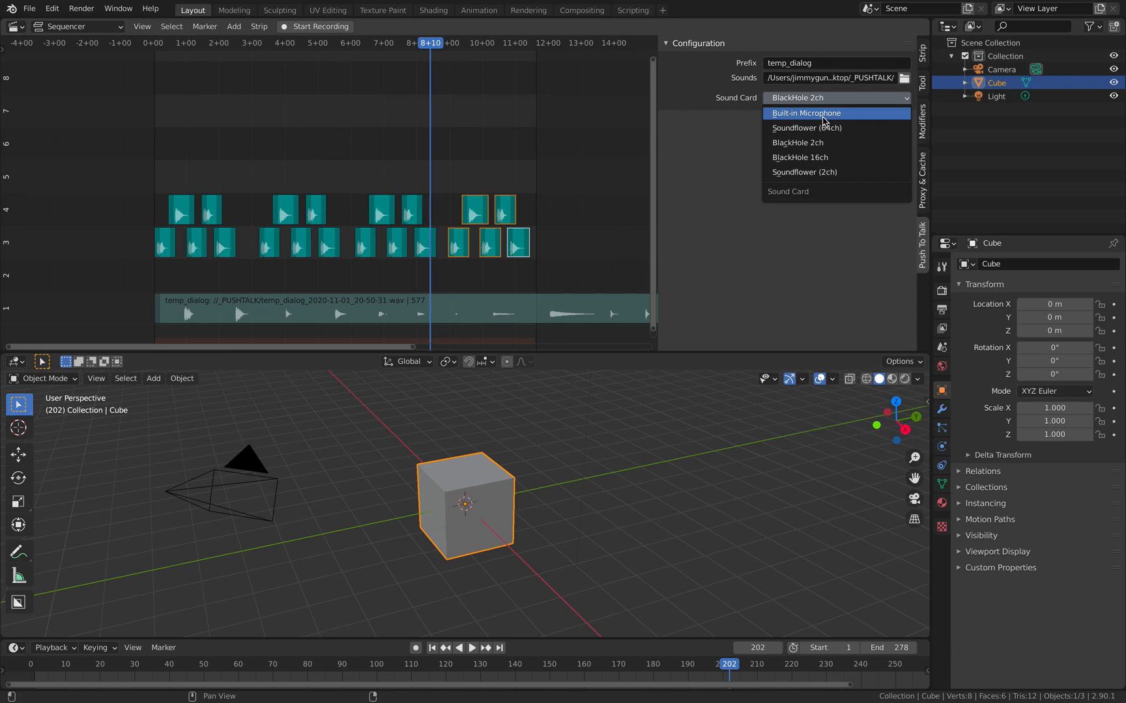
pyautogui.click(594, 128)
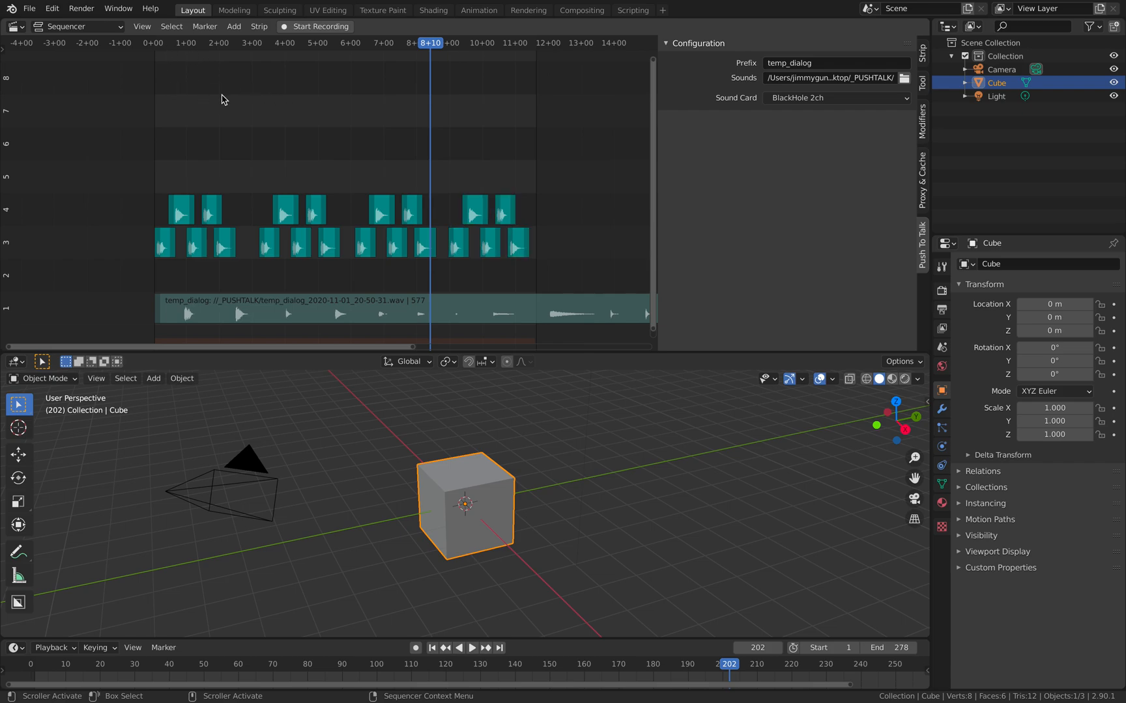
# Scrub the sequencer timeline, save random_beats_002.blend, and begin a new General scene.
pyautogui.hscroll(3)
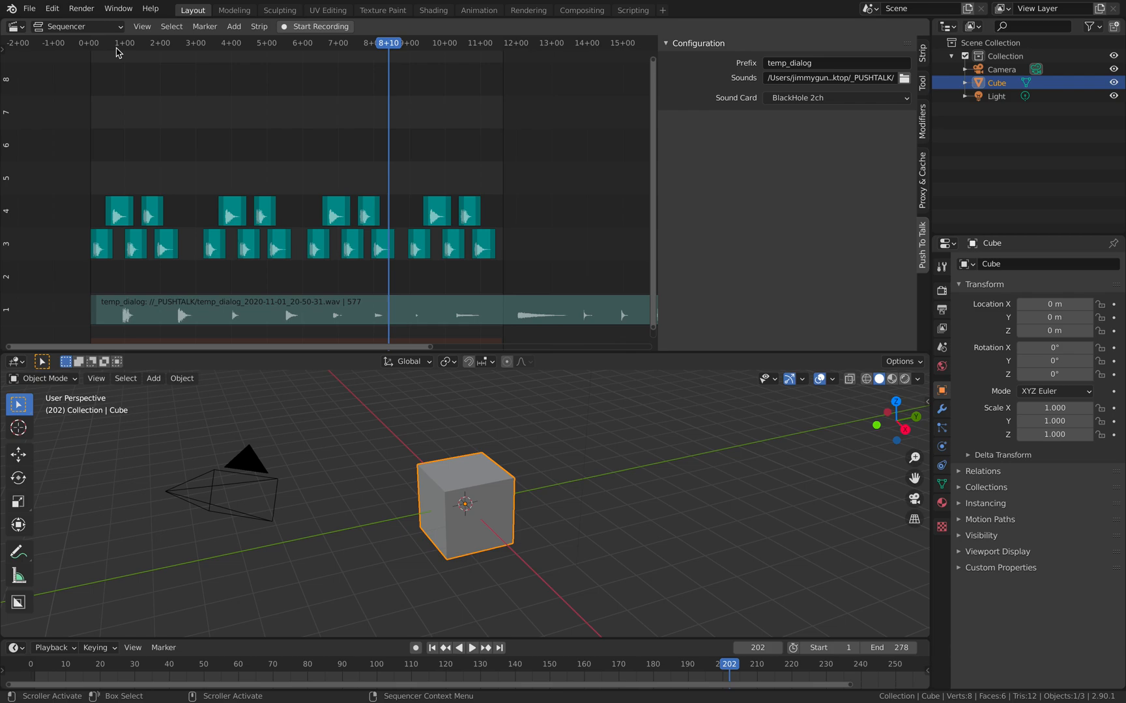
pyautogui.moveTo(96, 51)
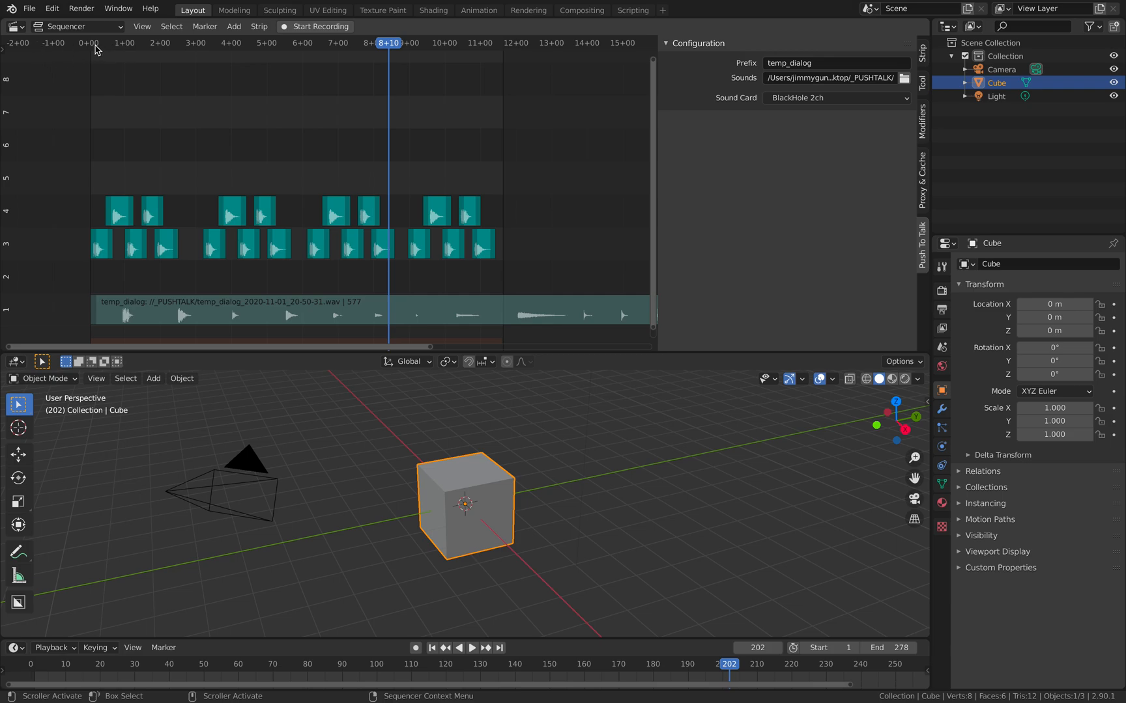
pyautogui.click(471, 648)
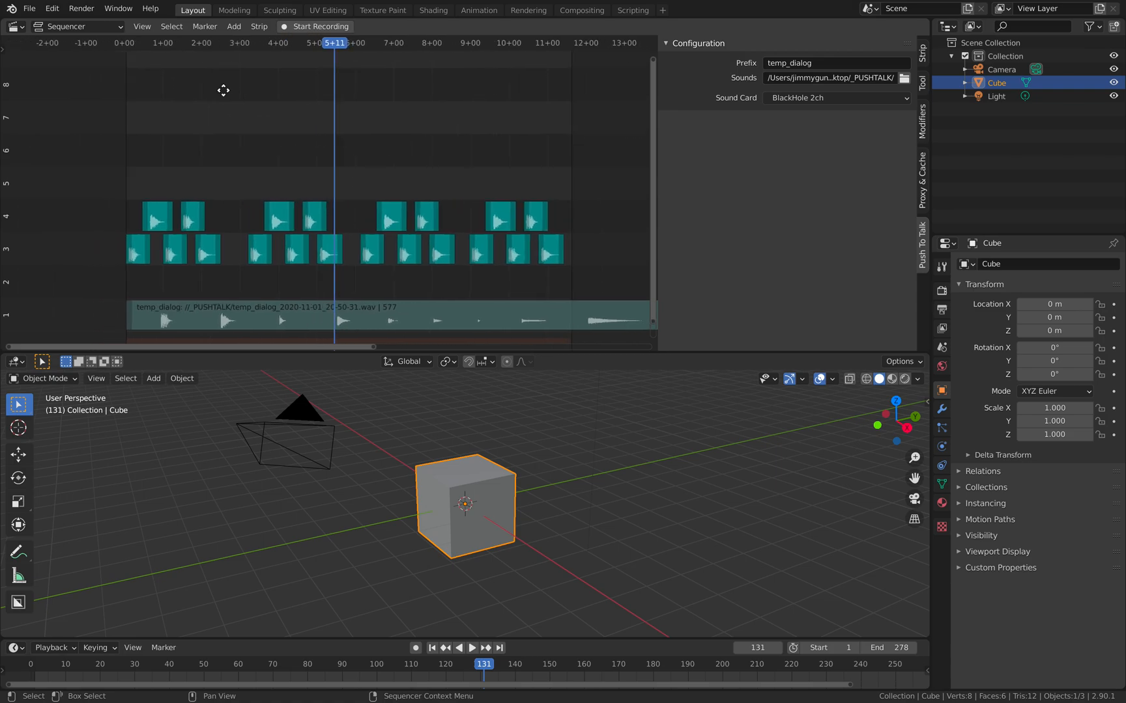
pyautogui.click(470, 648)
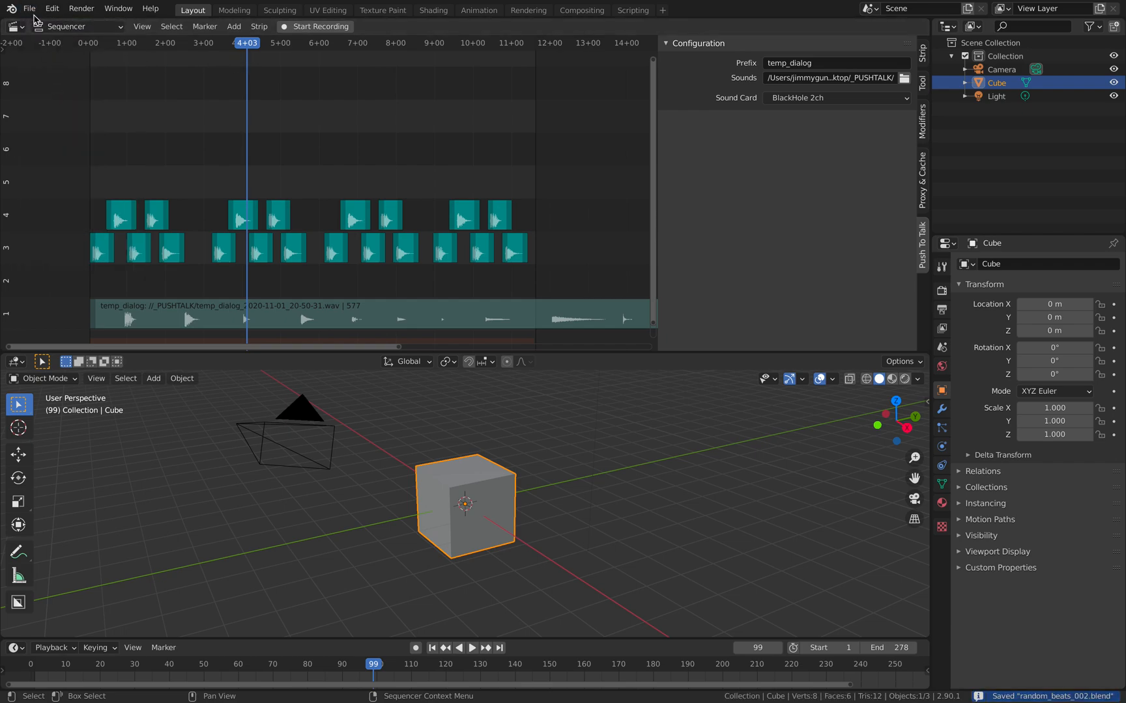
pyautogui.click(29, 9)
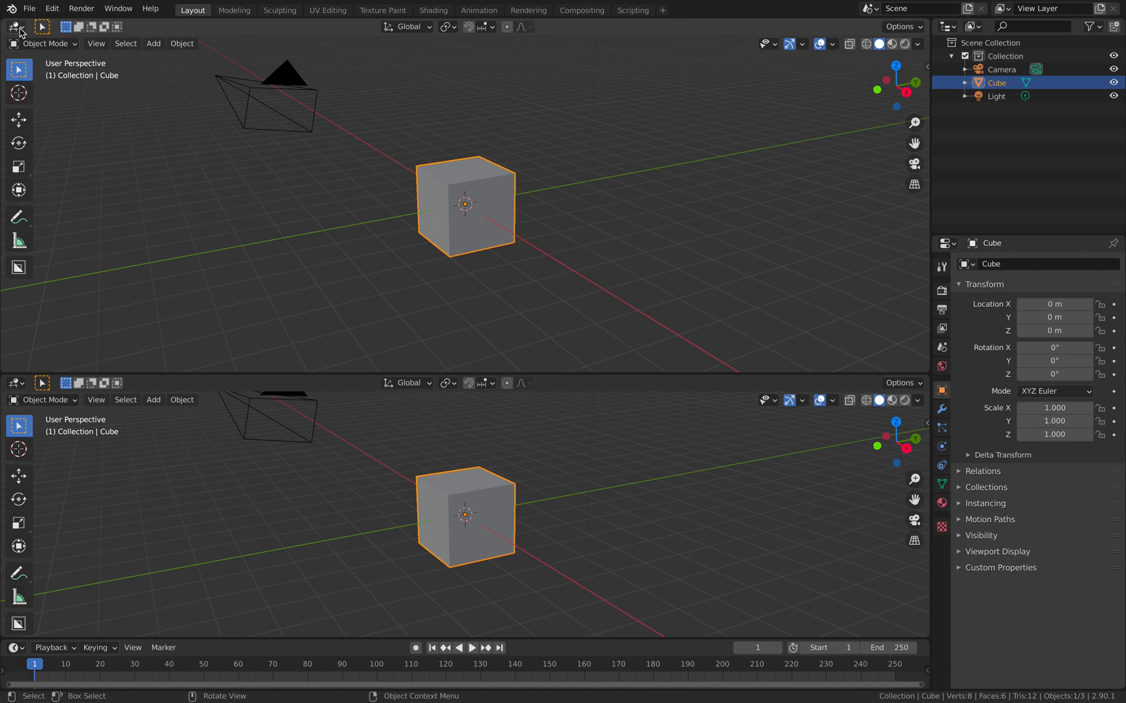
# Make the upper area a Video Sequencer and search the add-ons for 'push'.
pyautogui.click(18, 26)
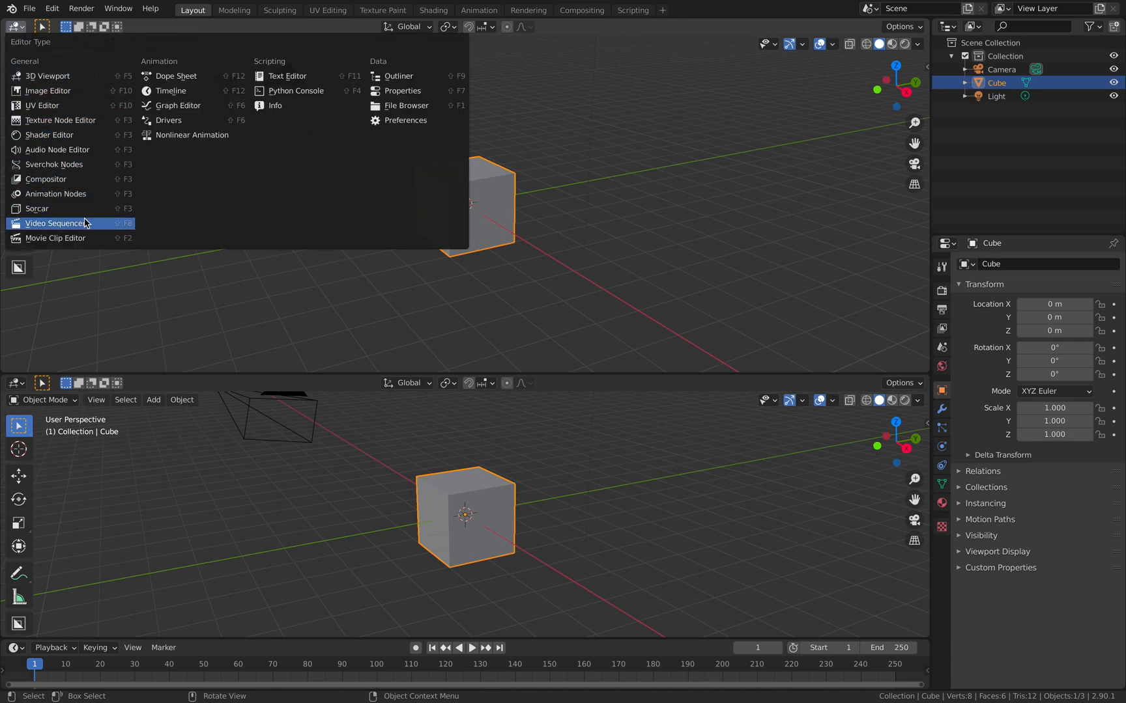
pyautogui.click(53, 223)
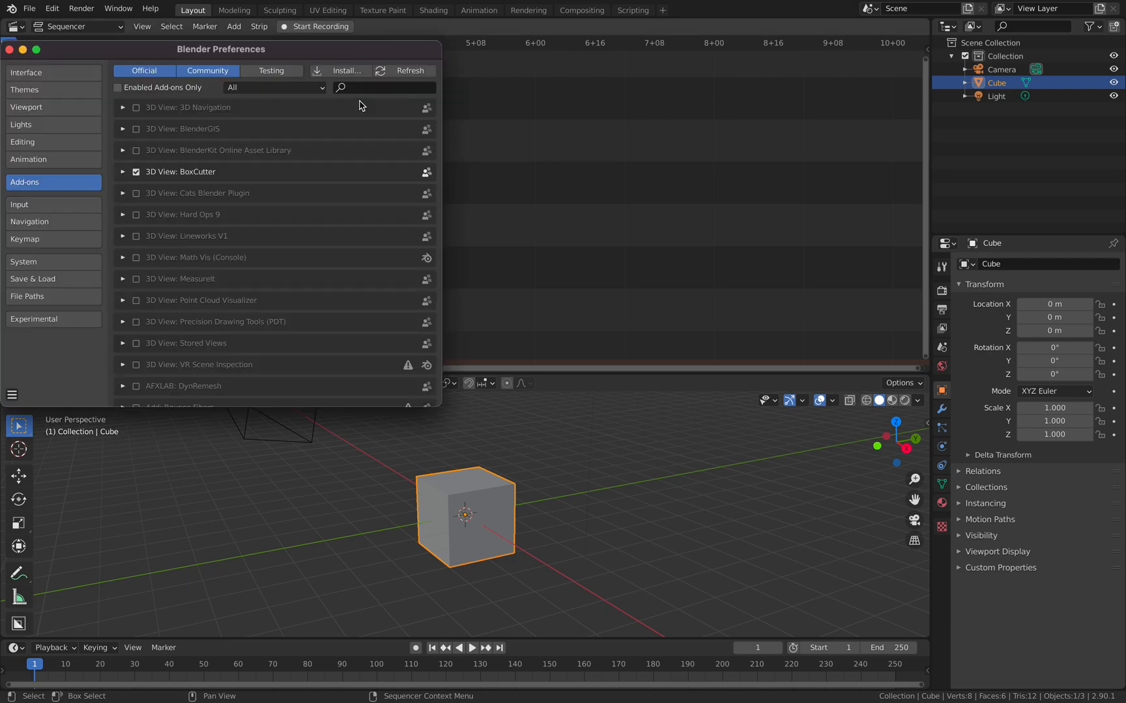
pyautogui.write('push')
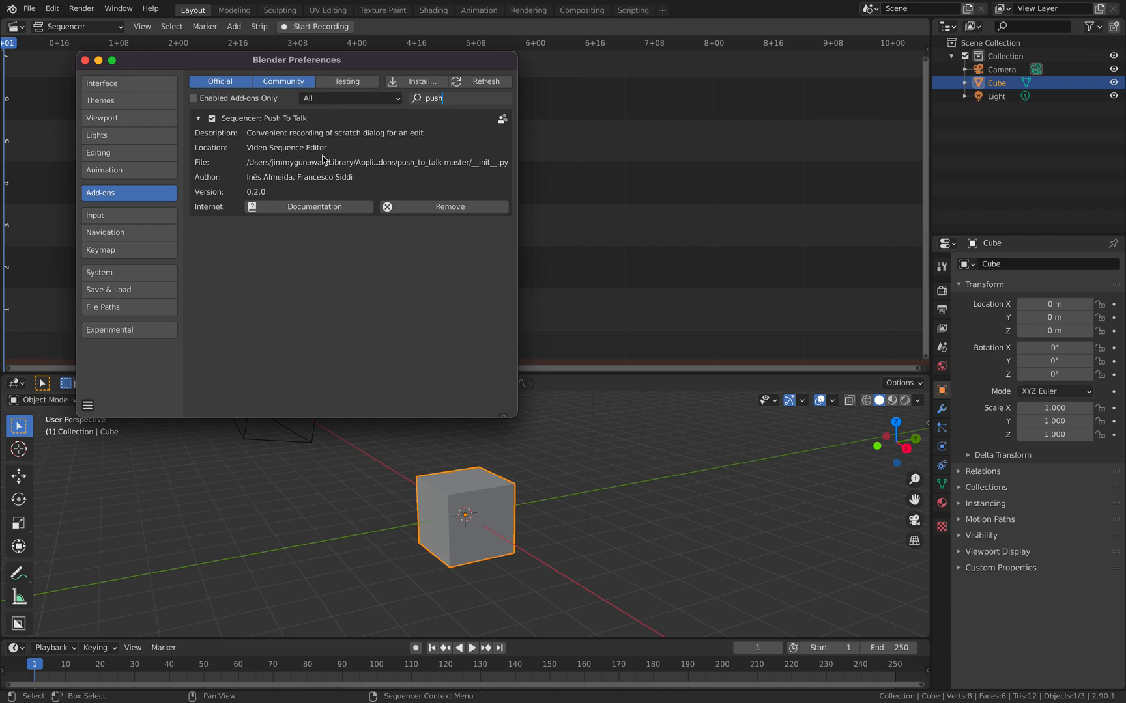
pyautogui.moveTo(326, 187)
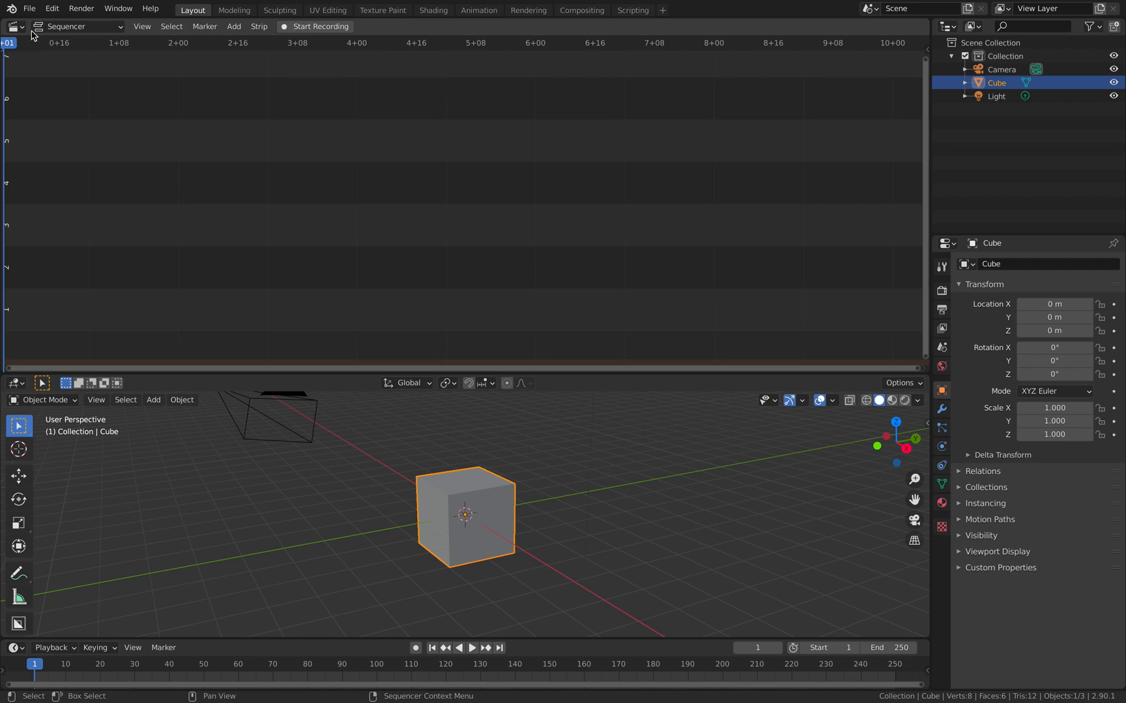
pyautogui.moveTo(502, 632)
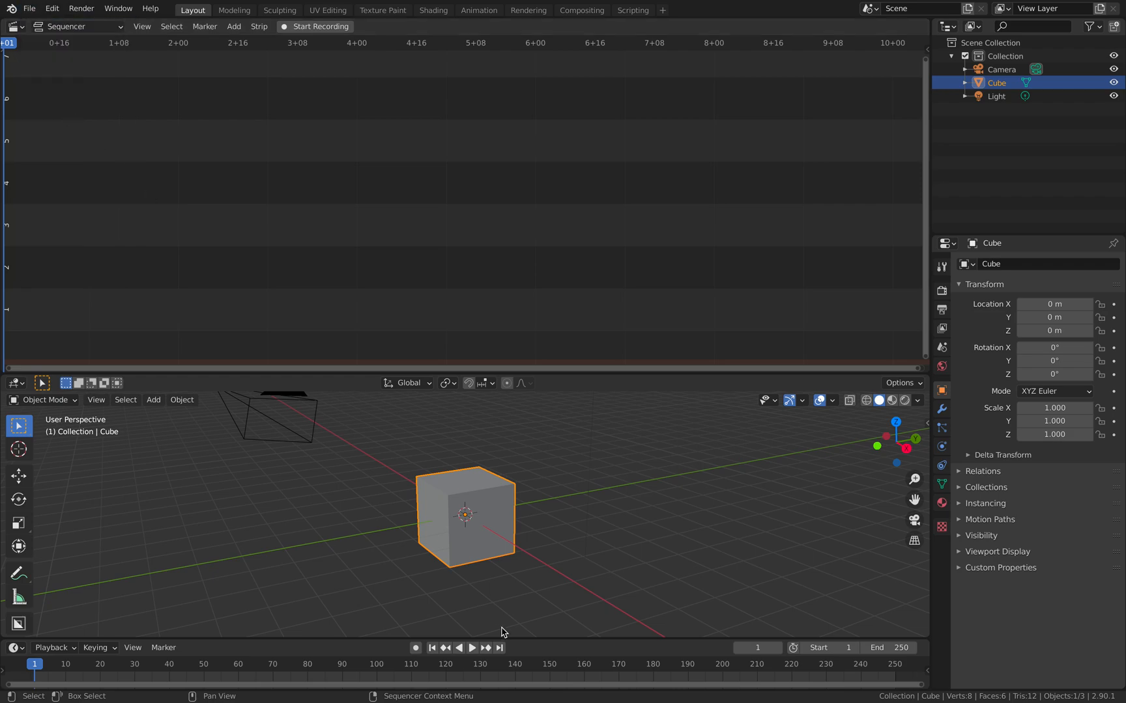
# Save the scene as push_audio_demo_001.blend on the Desktop.
pyautogui.click(30, 9)
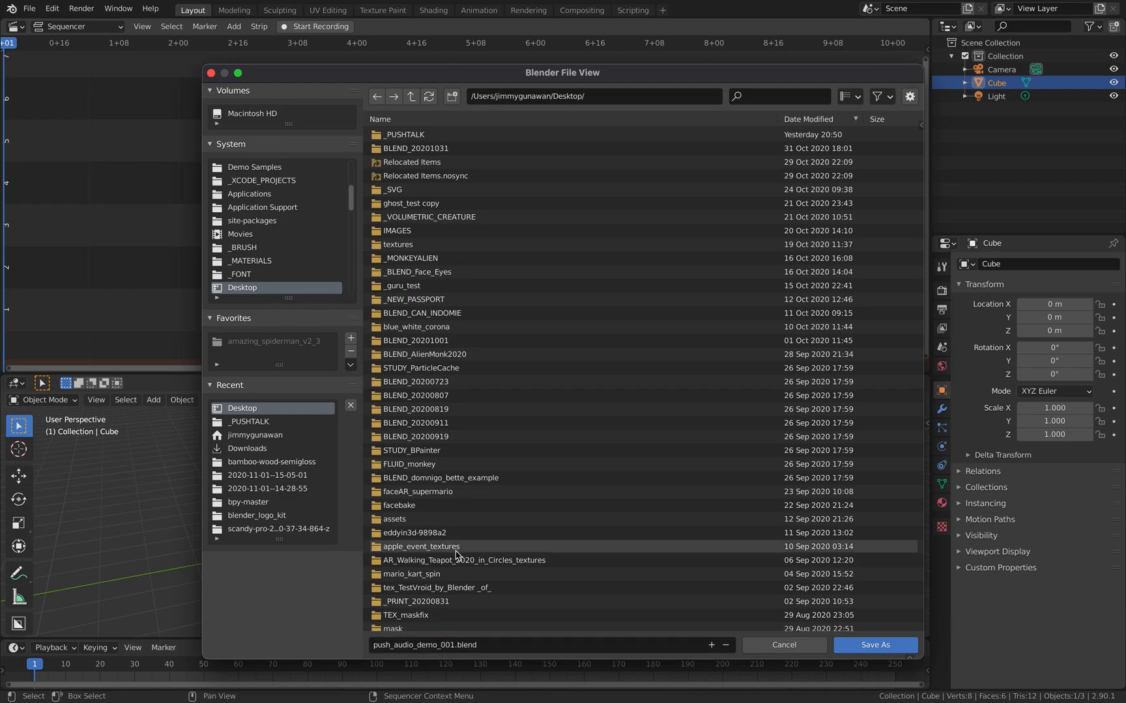
pyautogui.click(874, 645)
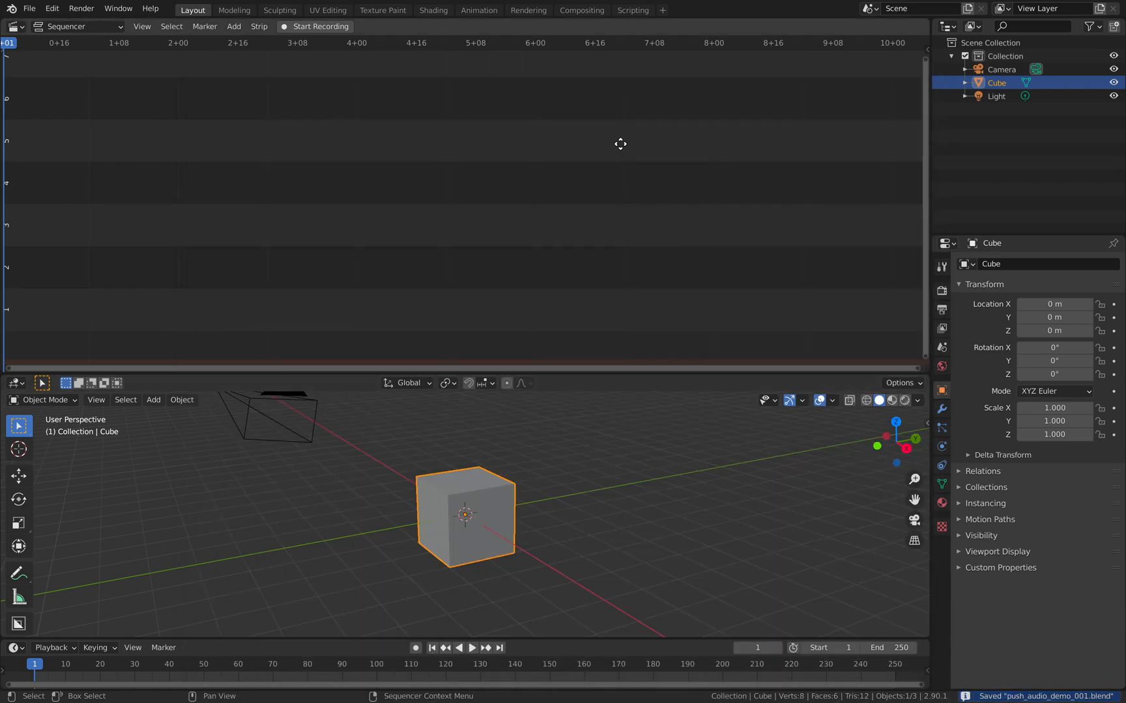
pyautogui.moveTo(926, 52)
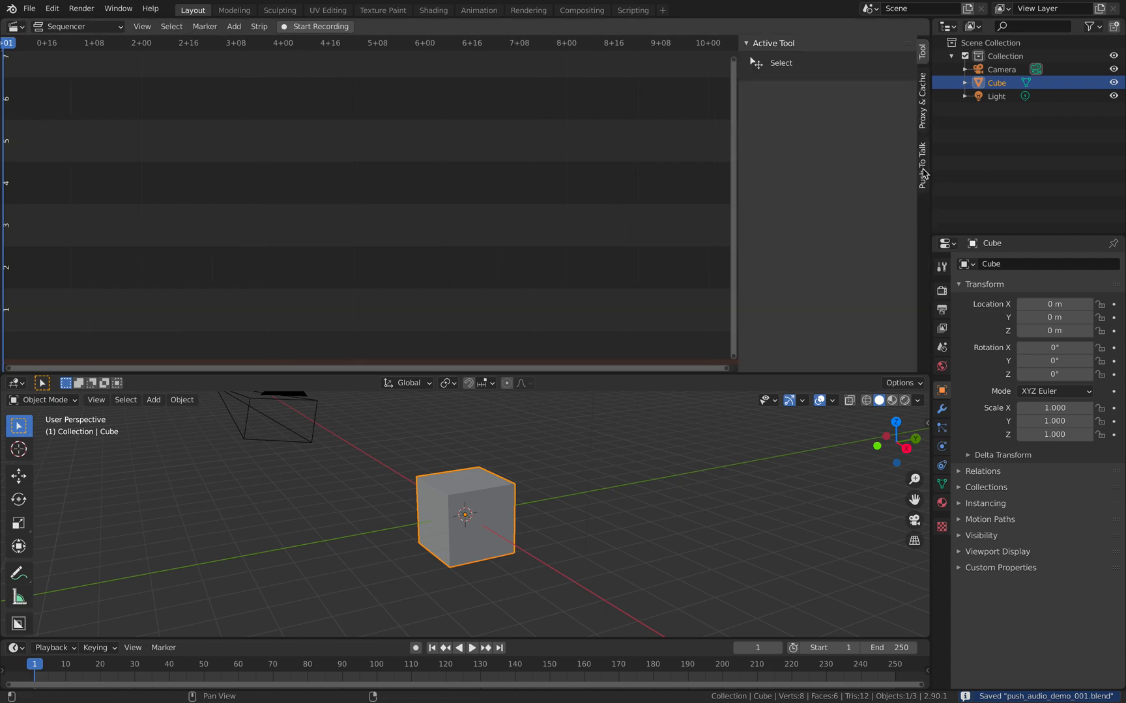
# Set the Push To Talk sound card to Built-in Microphone, widening the sidebar to read paths.
pyautogui.click(924, 164)
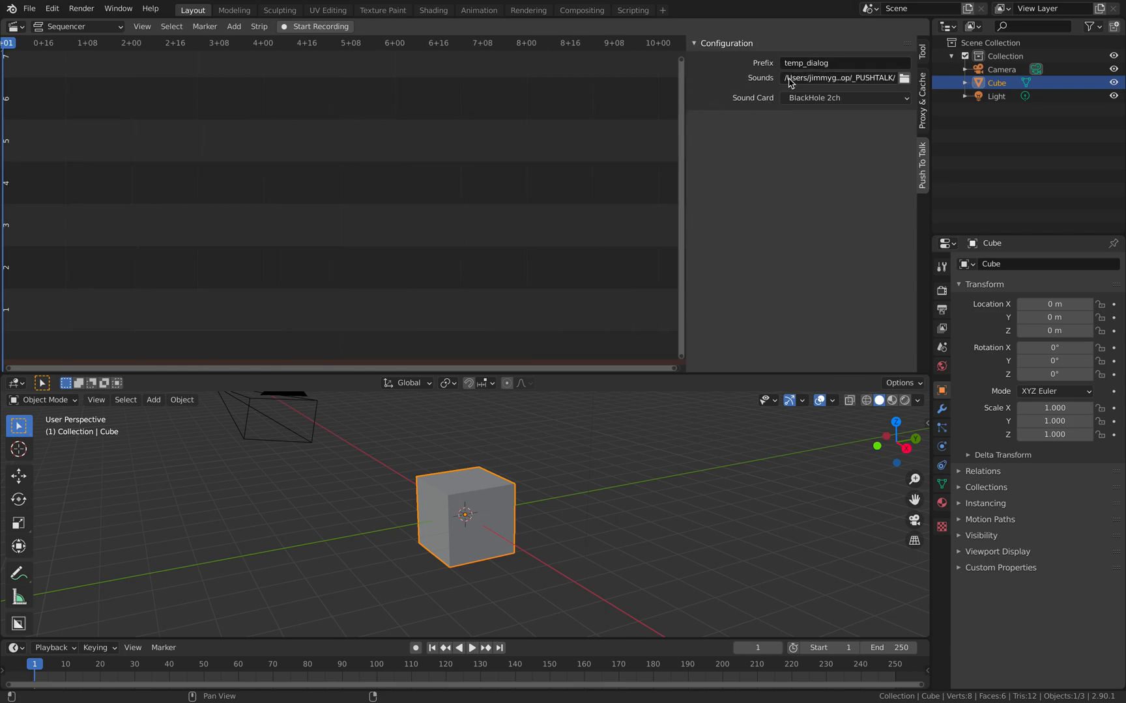
pyautogui.moveTo(681, 108); pyautogui.dragTo(605, 108)
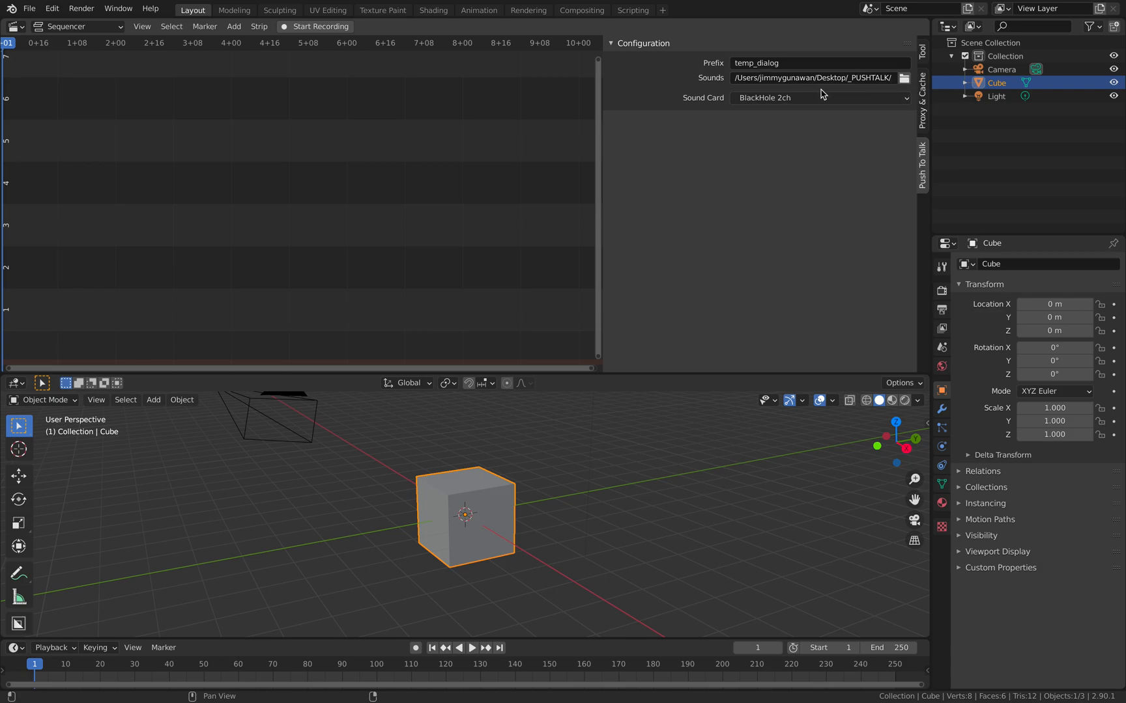
pyautogui.click(818, 98)
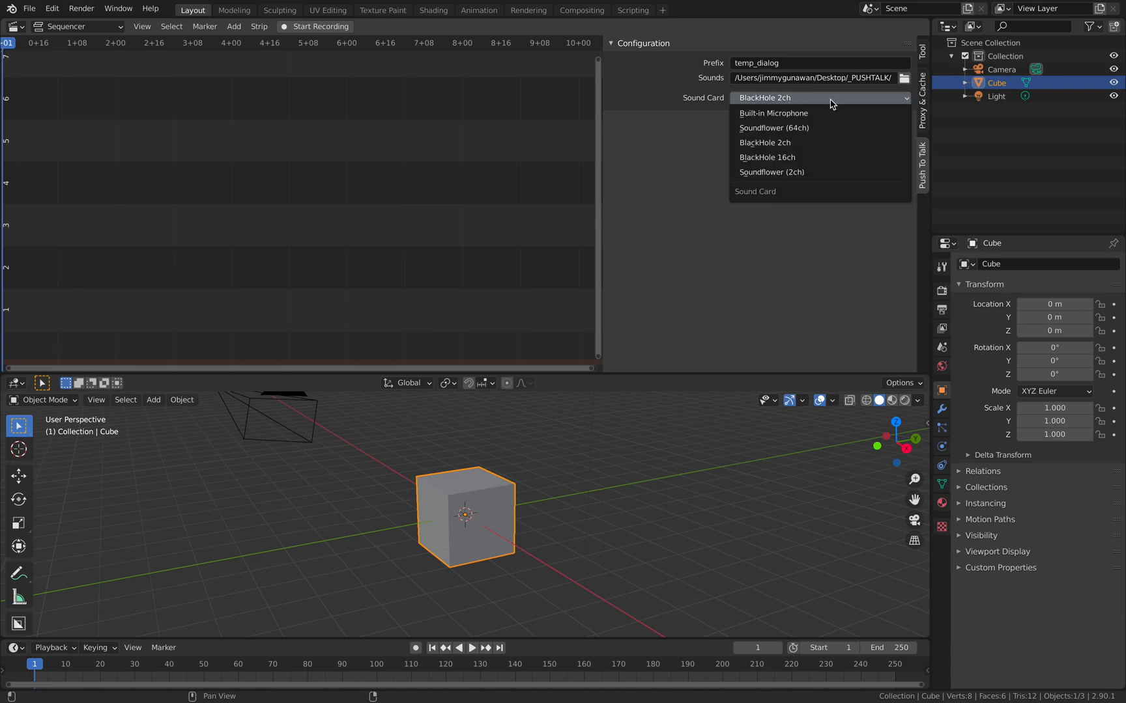
pyautogui.moveTo(773, 113)
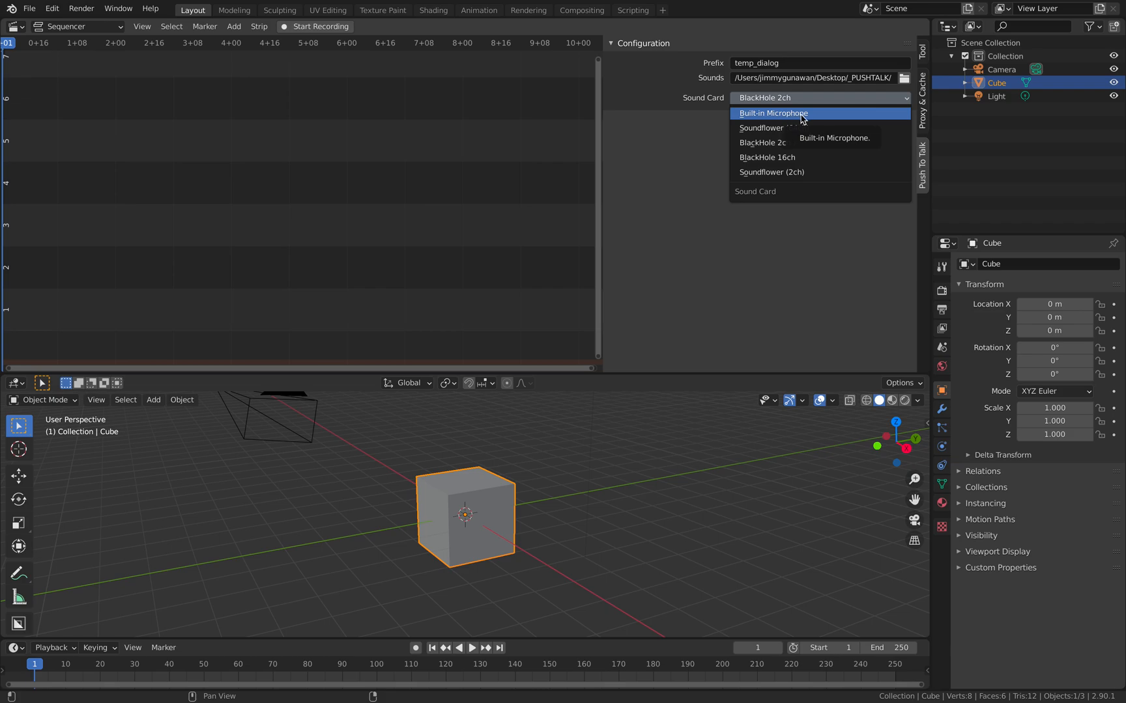
pyautogui.click(772, 114)
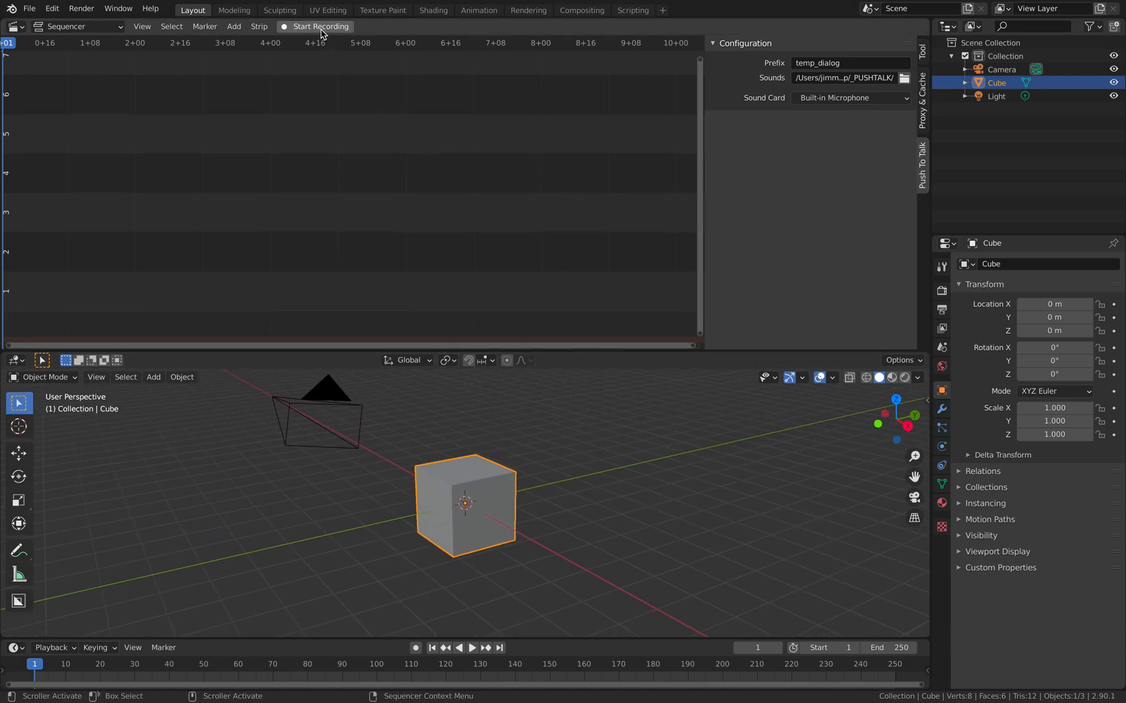
pyautogui.moveTo(321, 26)
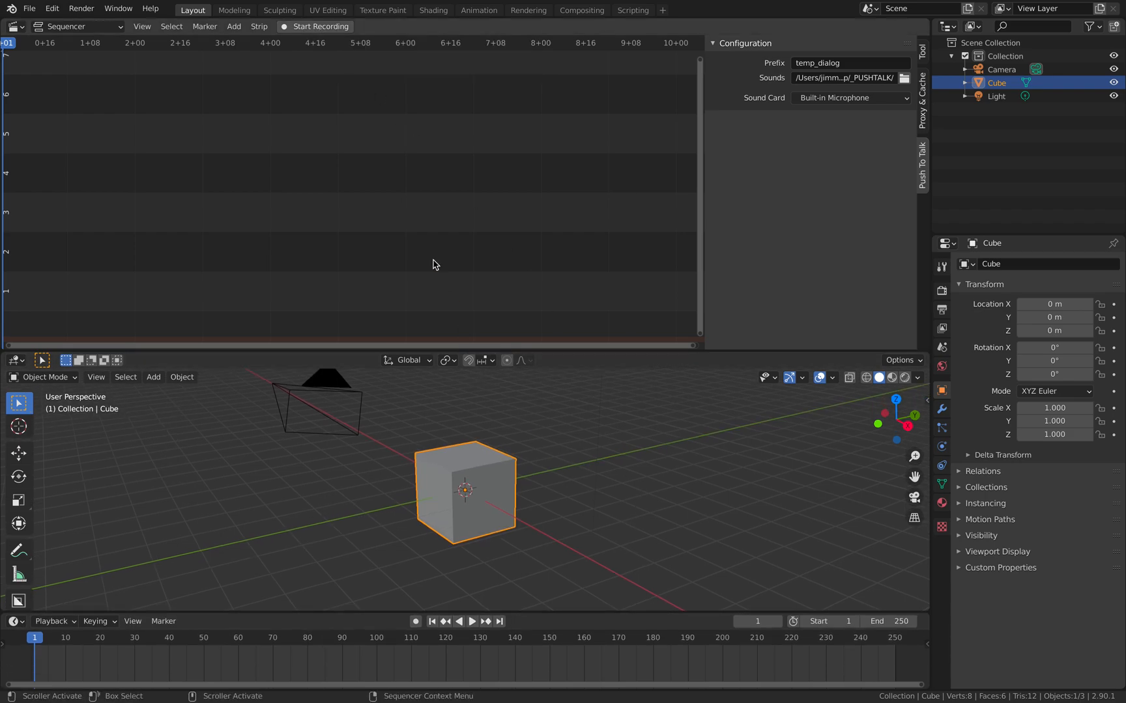
# Record and stop the first microphone take, creating the temp_dialog sound strip.
pyautogui.click(319, 27)
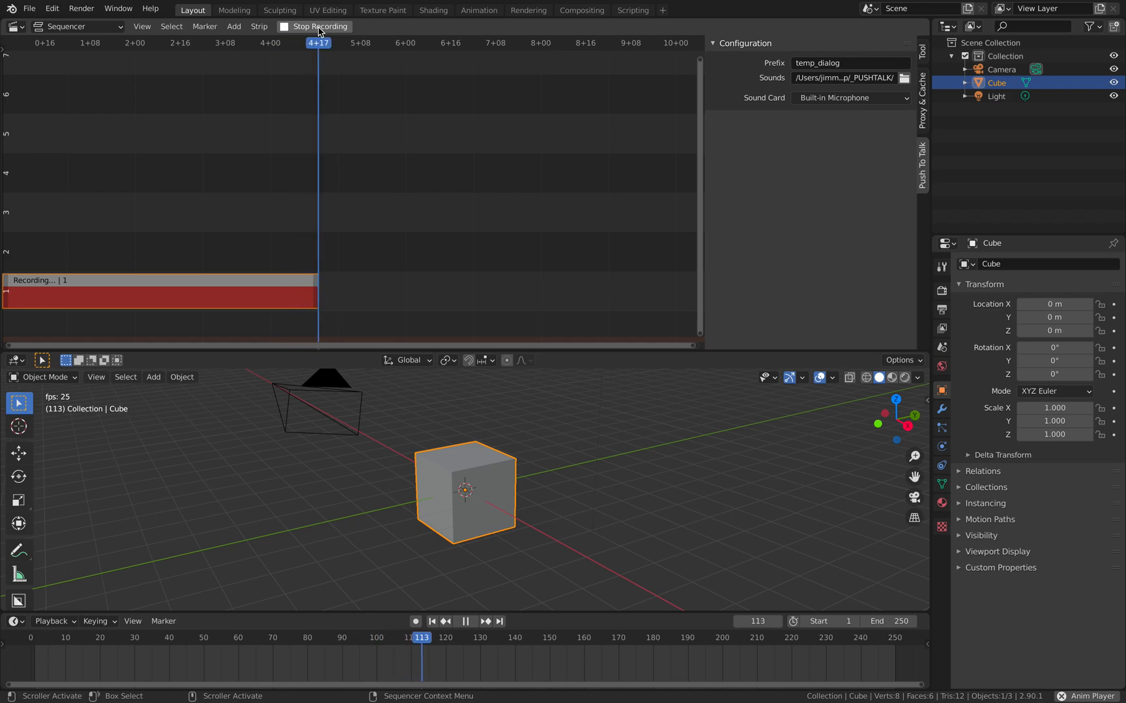
pyautogui.click(319, 26)
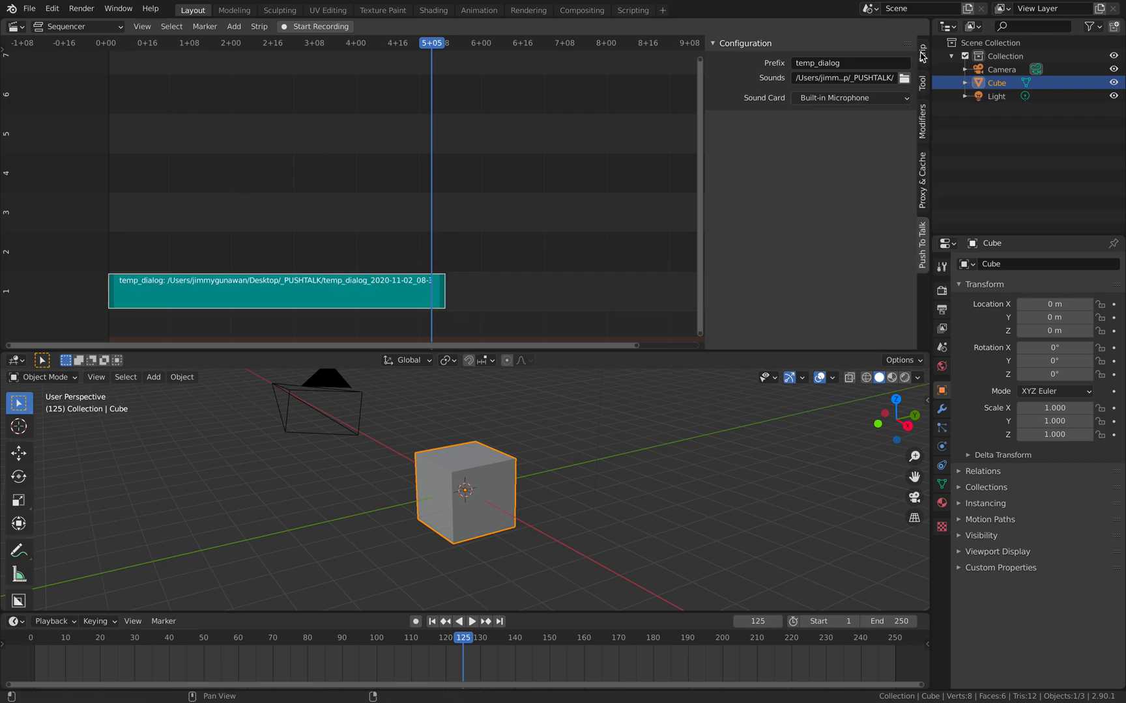
# Enable Display Waveform on the temp_dialog strip and scrub to check it.
pyautogui.click(922, 51)
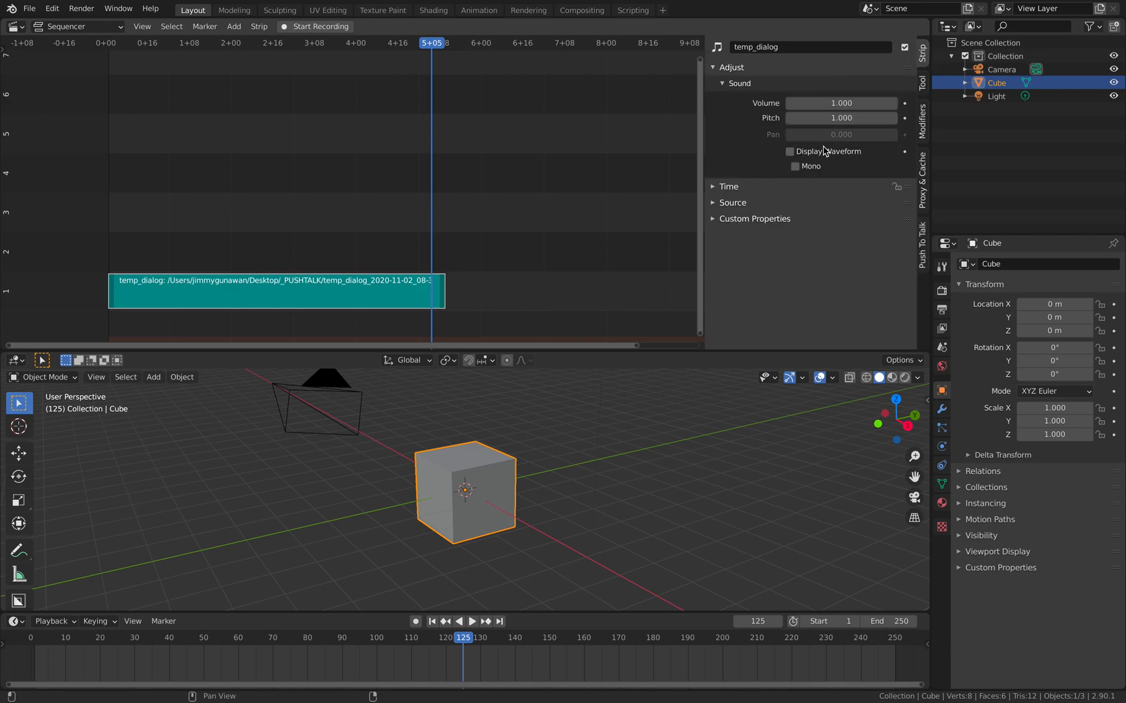
pyautogui.click(789, 151)
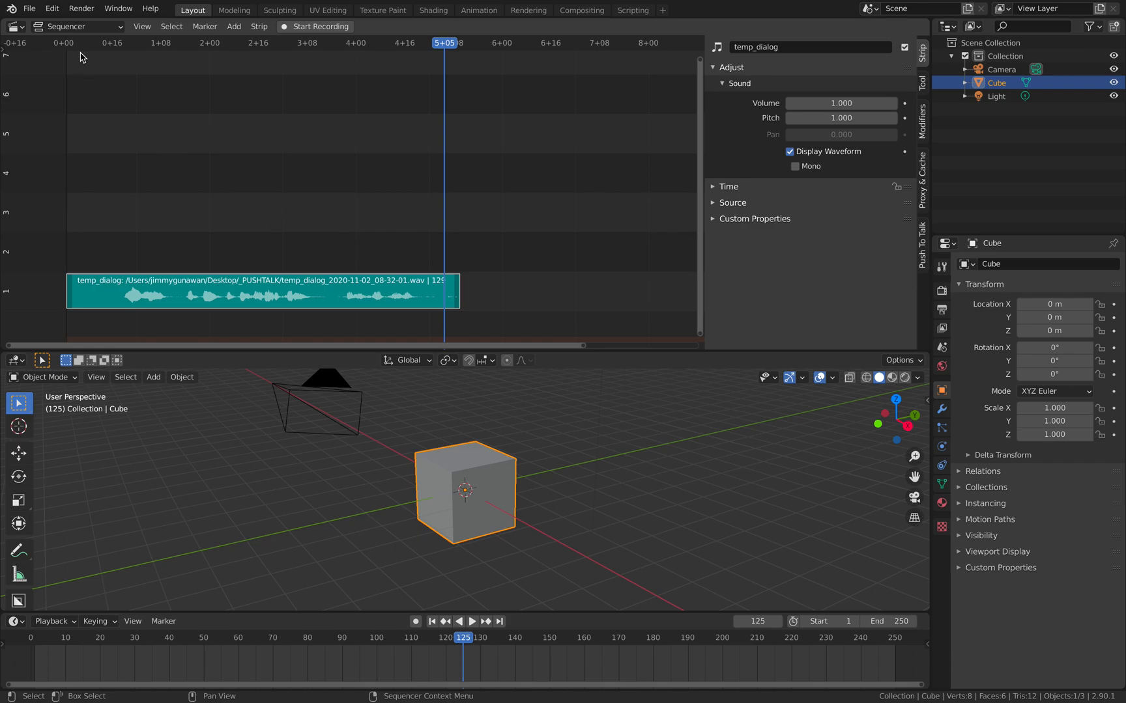
pyautogui.click(470, 622)
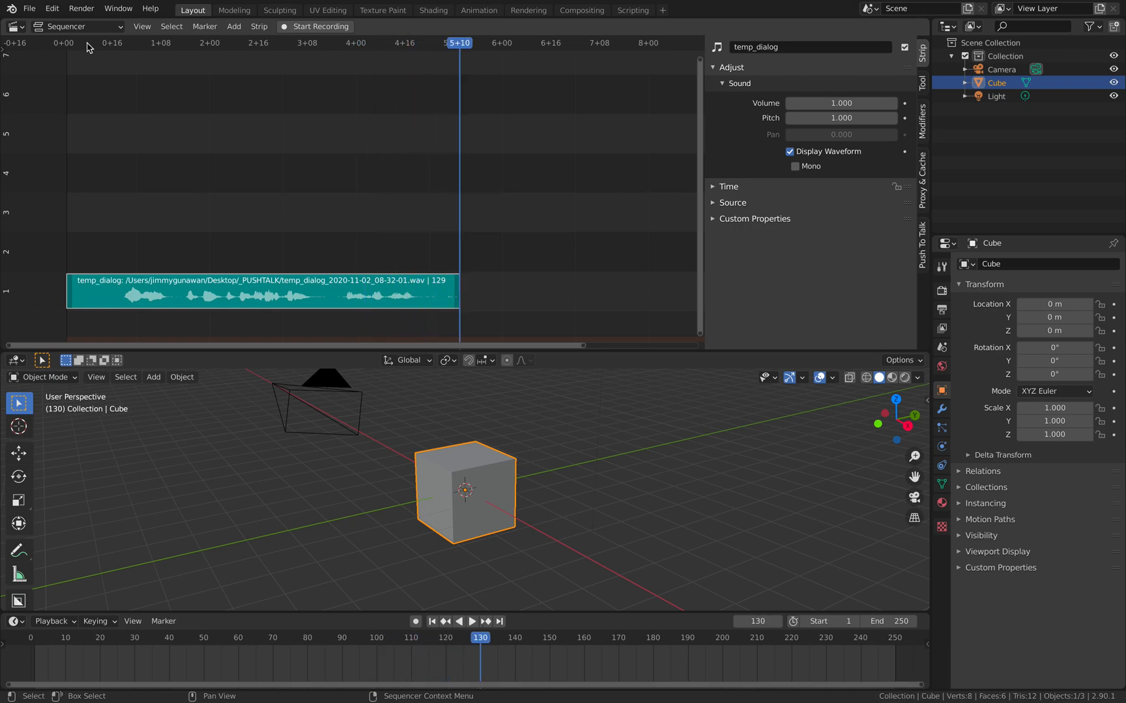
pyautogui.moveTo(87, 46)
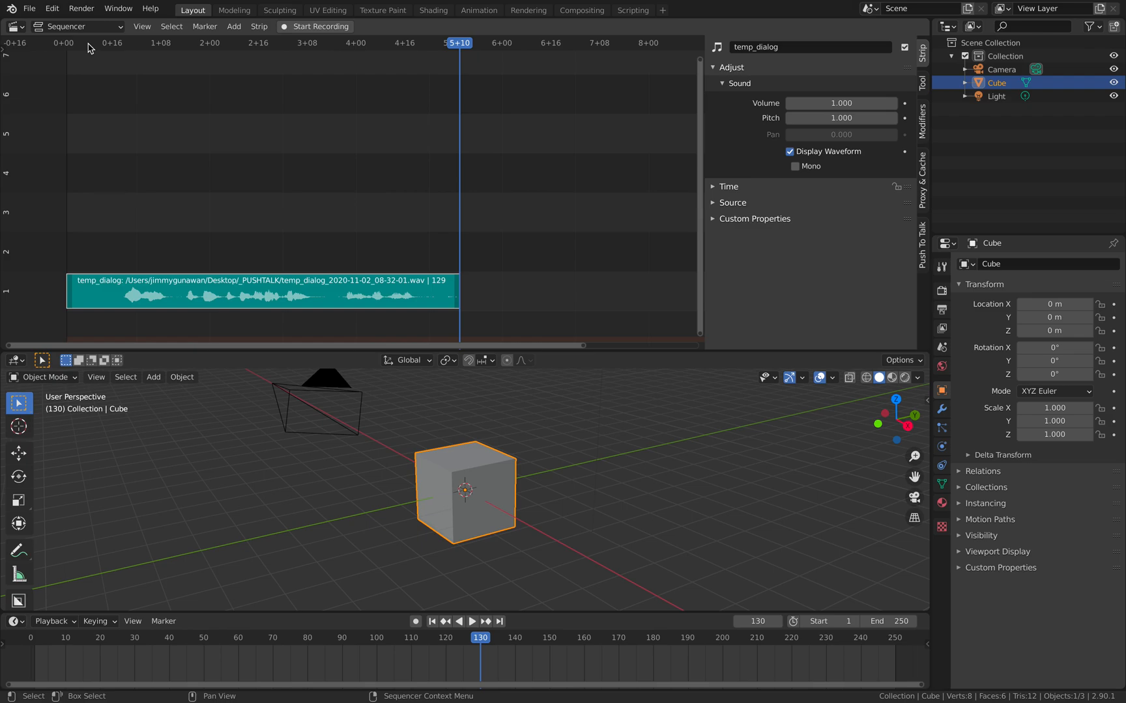
pyautogui.moveTo(318, 119)
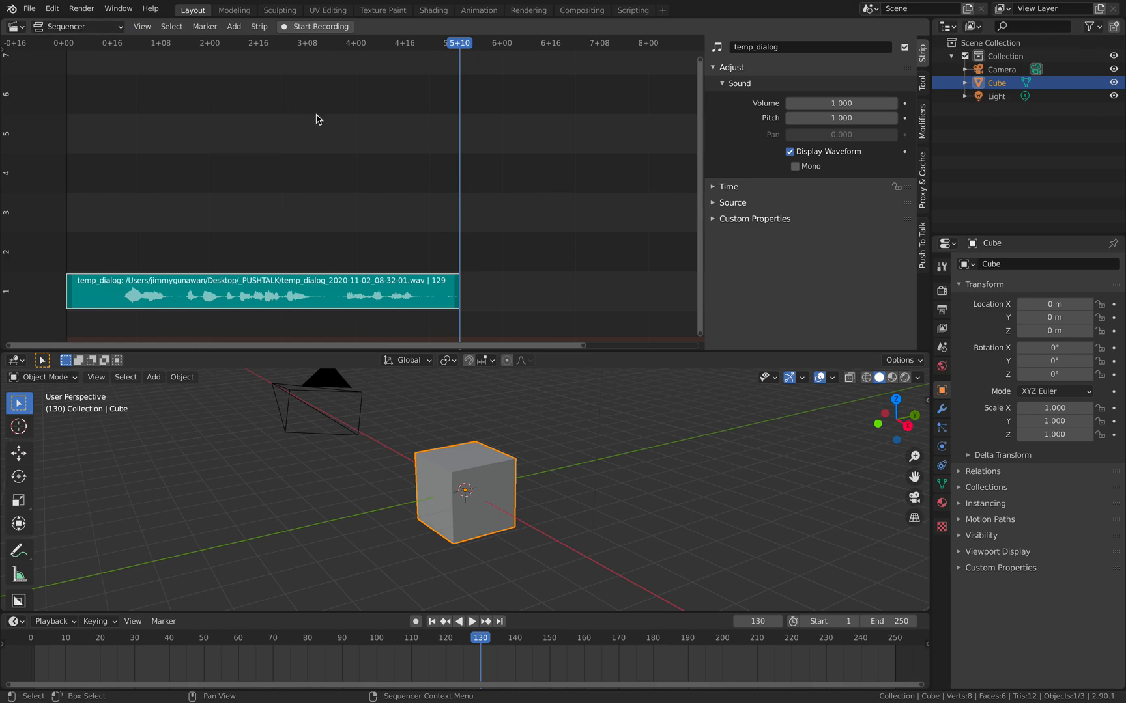
pyautogui.moveTo(280, 251)
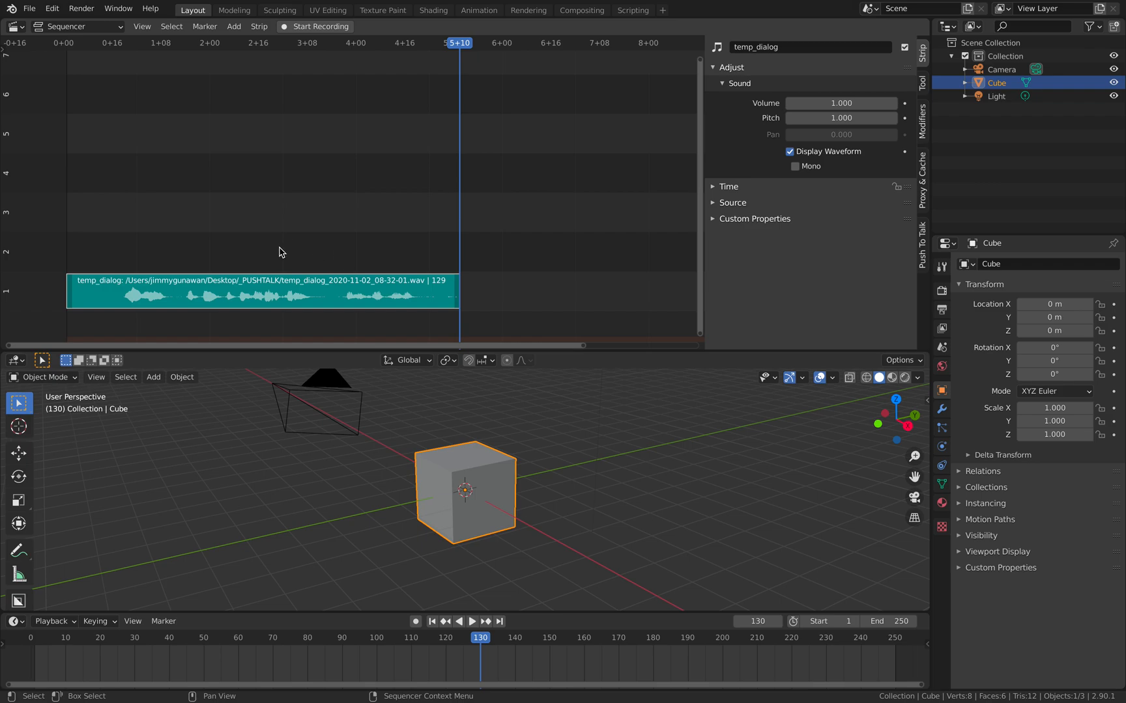
pyautogui.moveTo(494, 448)
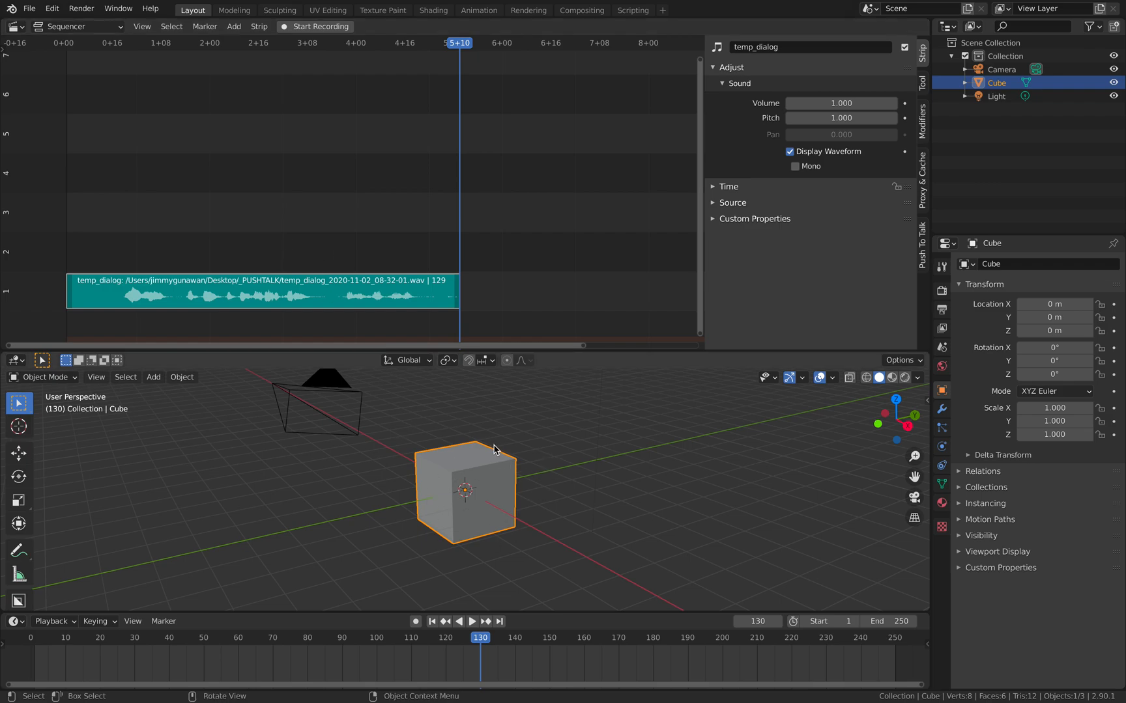
pyautogui.moveTo(503, 485)
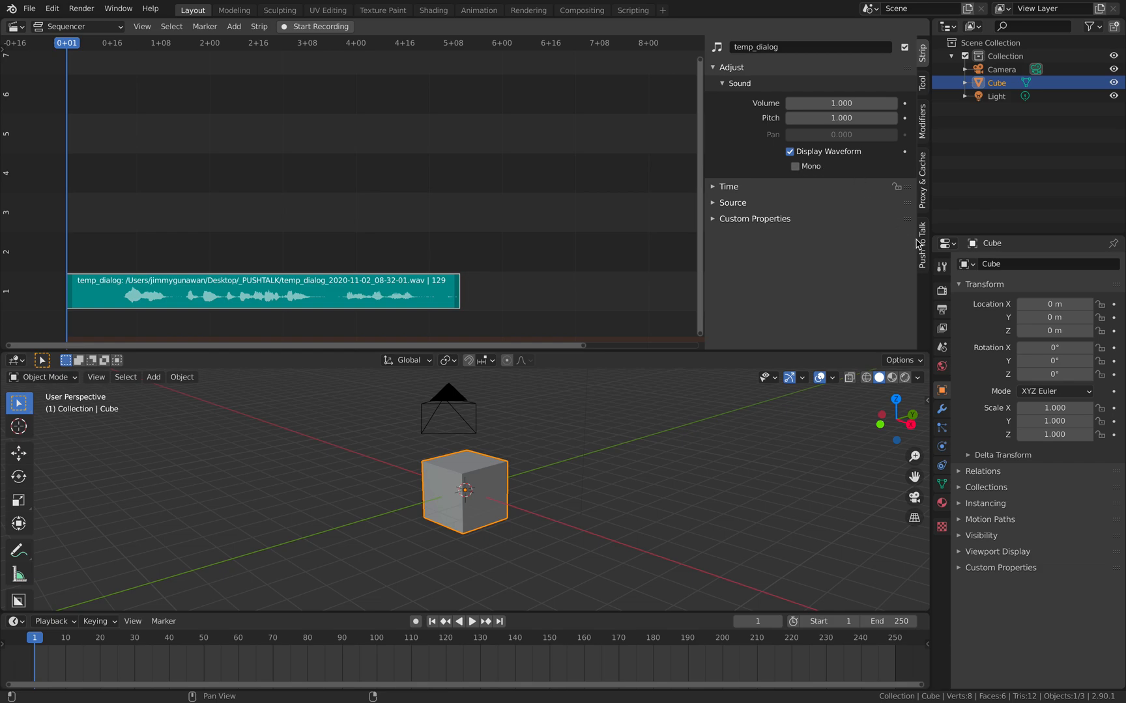
# Return to the Push To Talk settings and browse the Strip menu's Lock/Mute options.
pyautogui.click(922, 244)
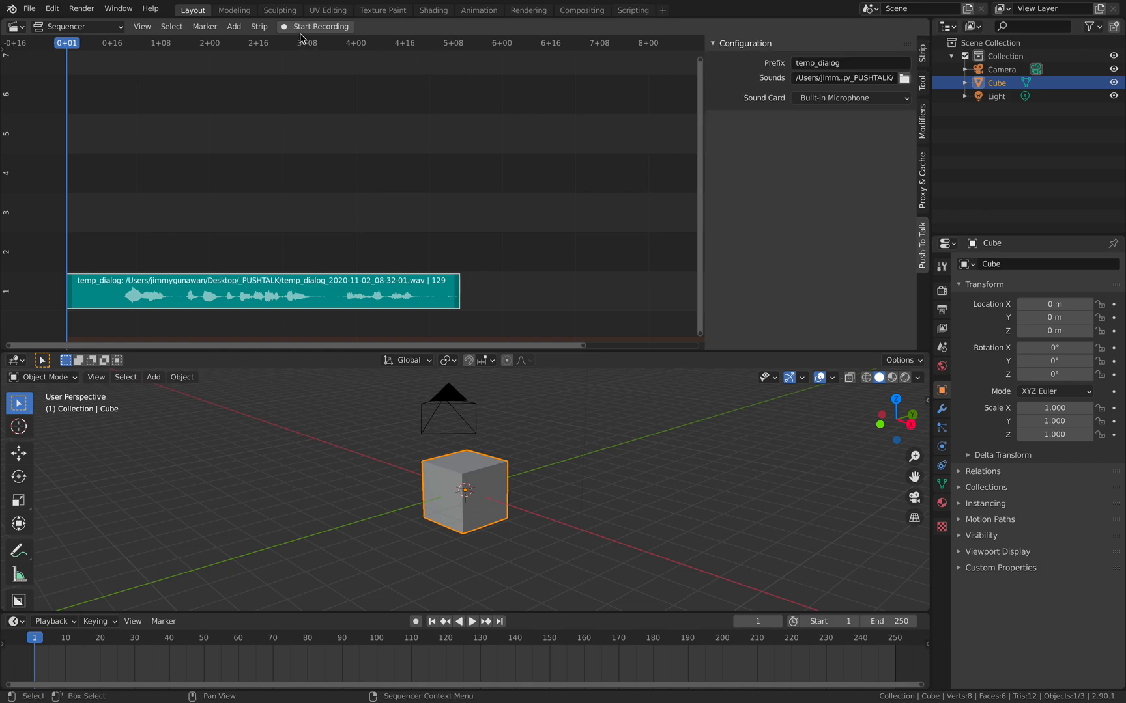
pyautogui.moveTo(305, 46)
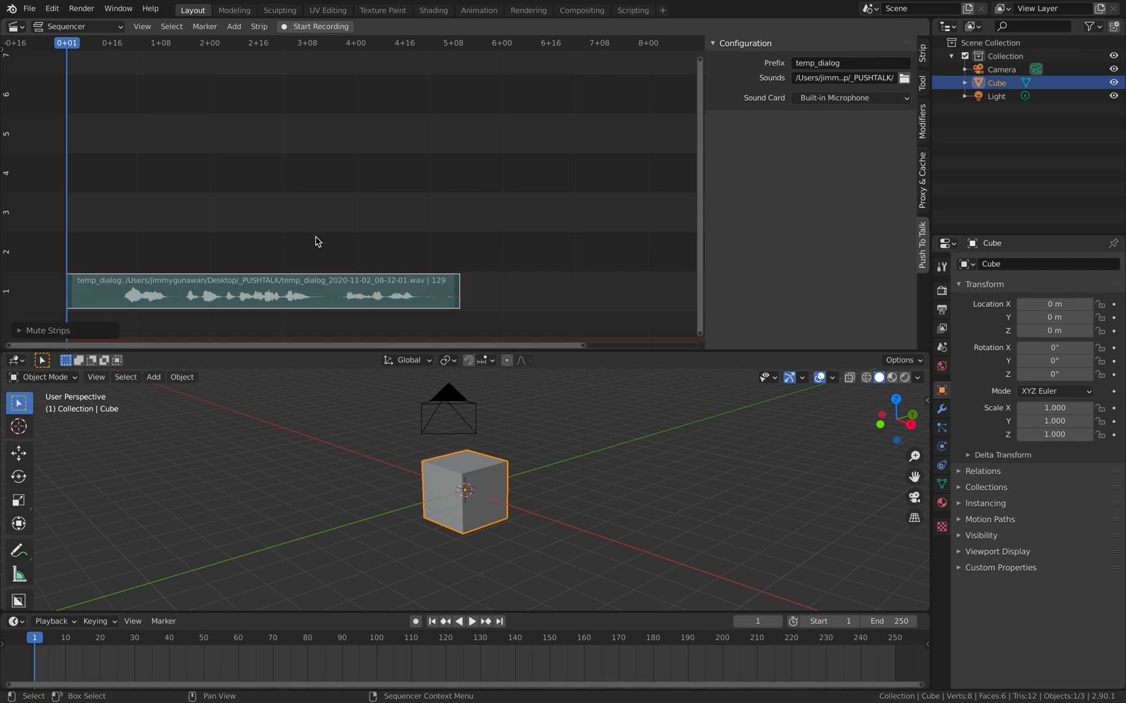
pyautogui.click(258, 27)
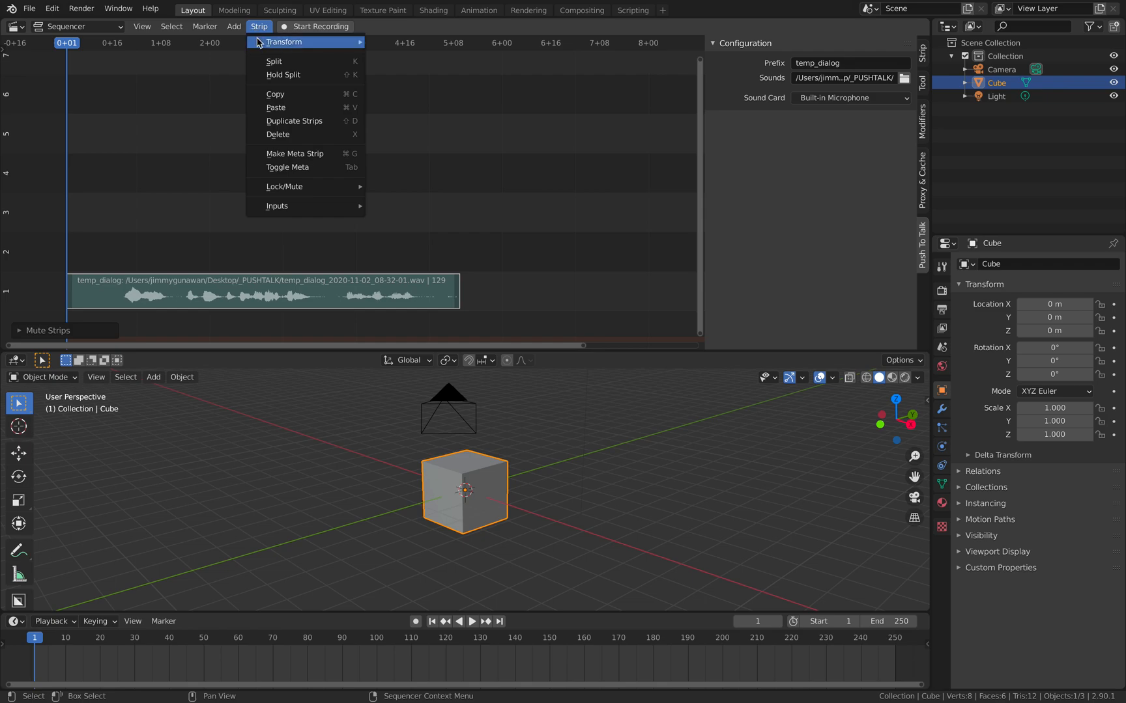
pyautogui.moveTo(276, 148)
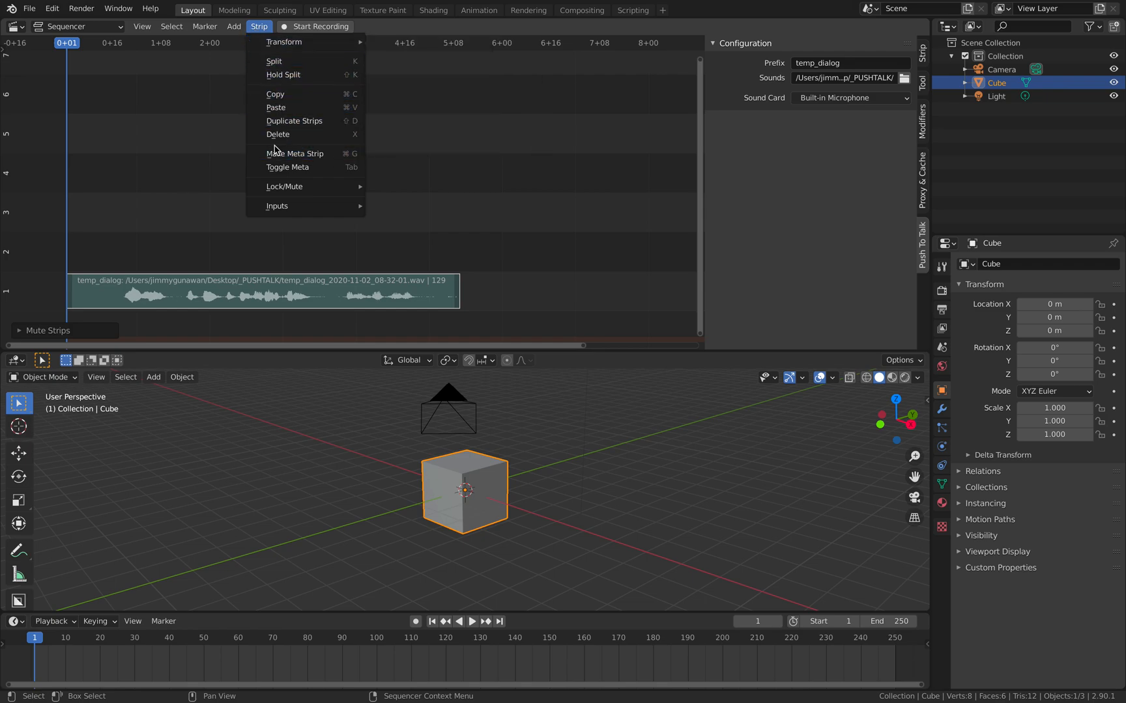
pyautogui.moveTo(284, 186)
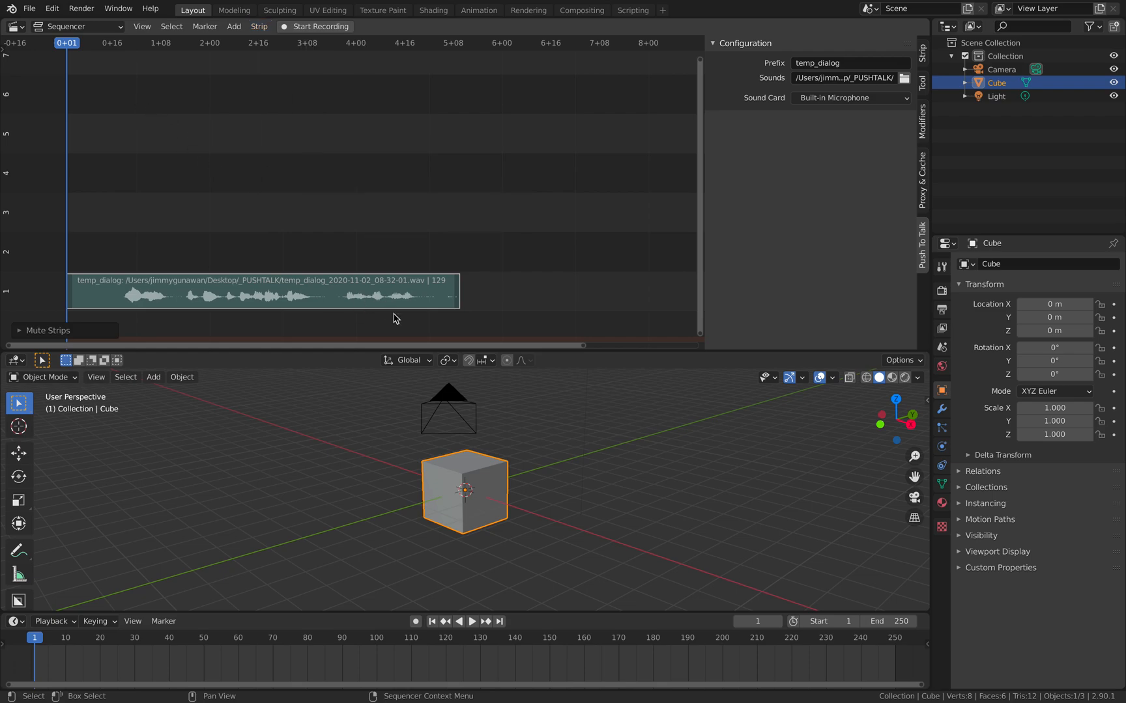
pyautogui.moveTo(310, 45)
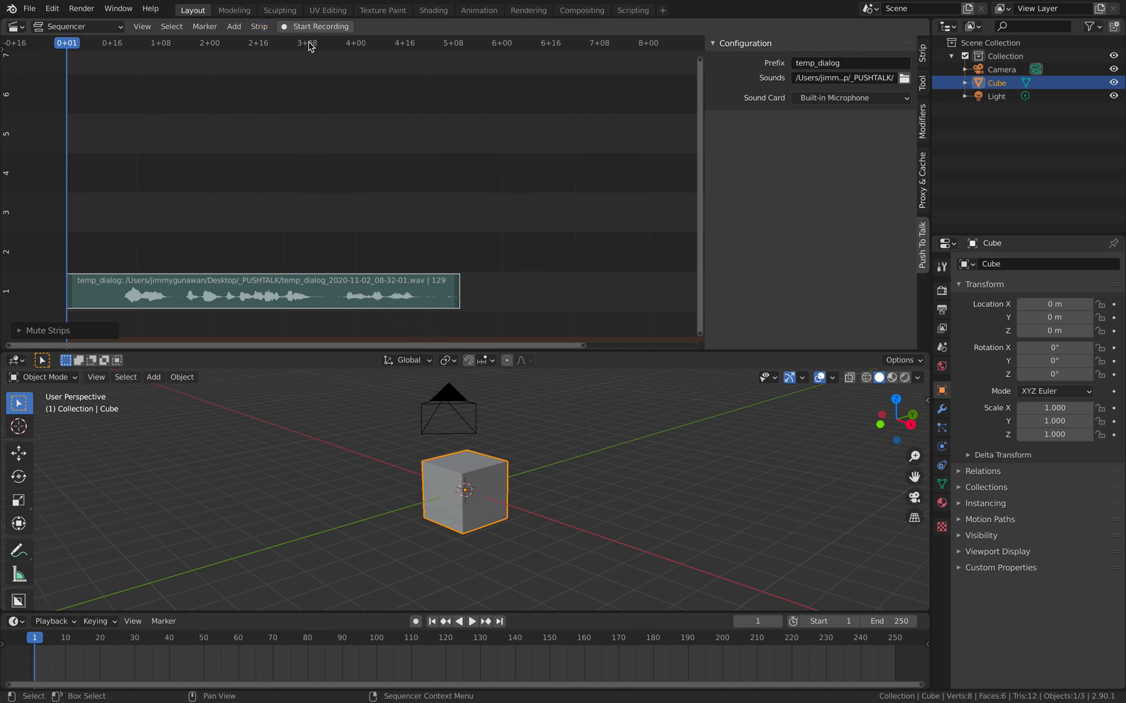
# Record the second take temp_dialog.001 and enable its waveform display.
pyautogui.click(318, 26)
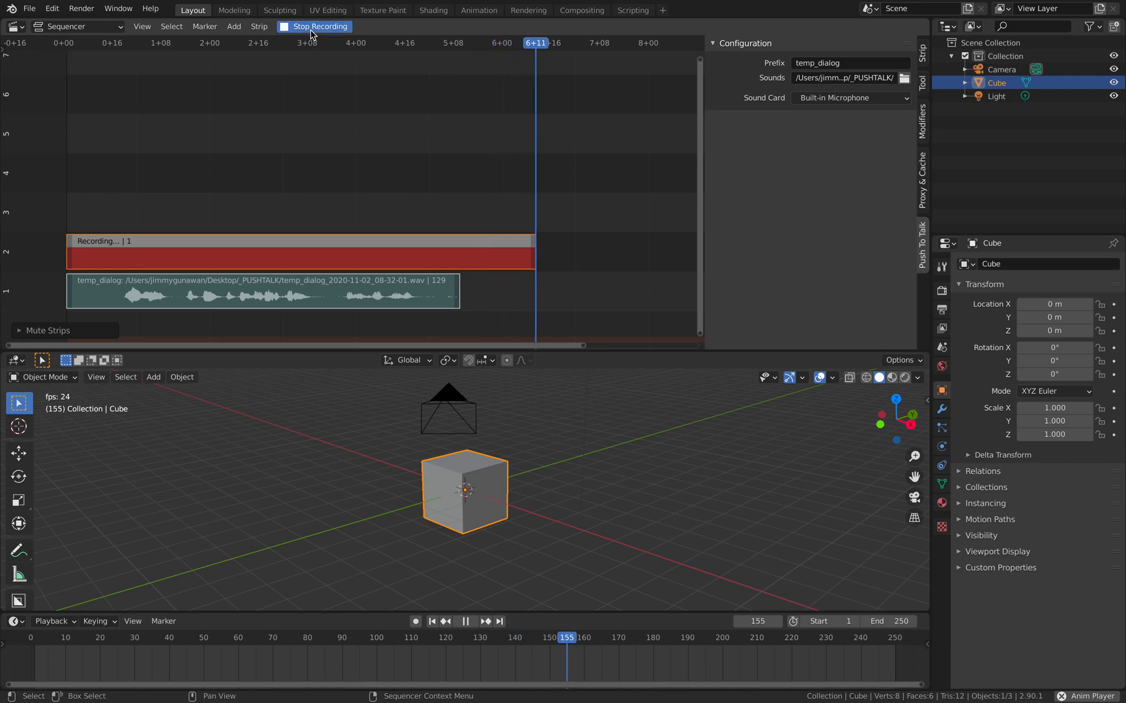
pyautogui.click(319, 26)
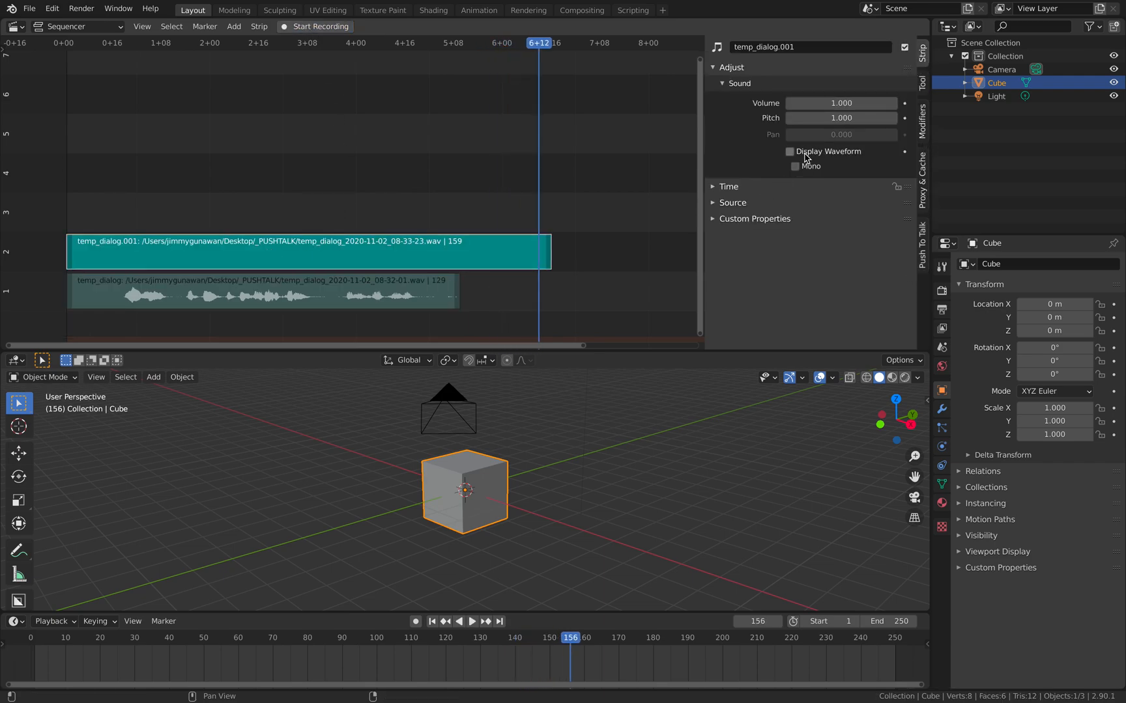
pyautogui.click(790, 151)
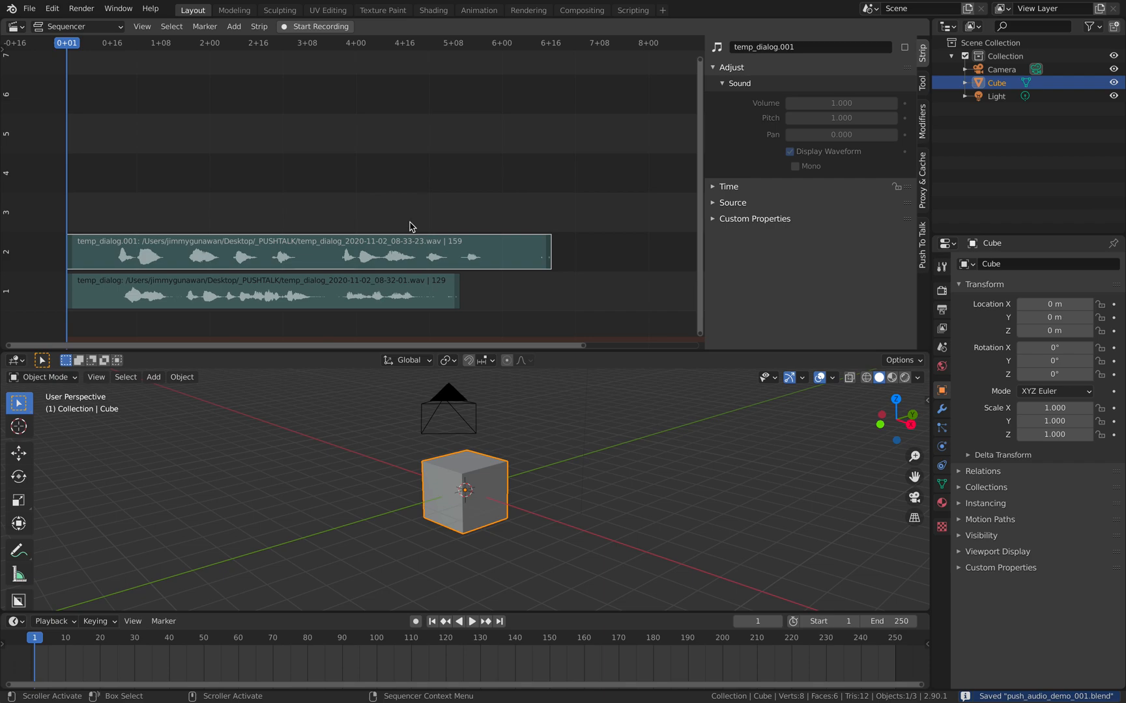
pyautogui.moveTo(315, 26)
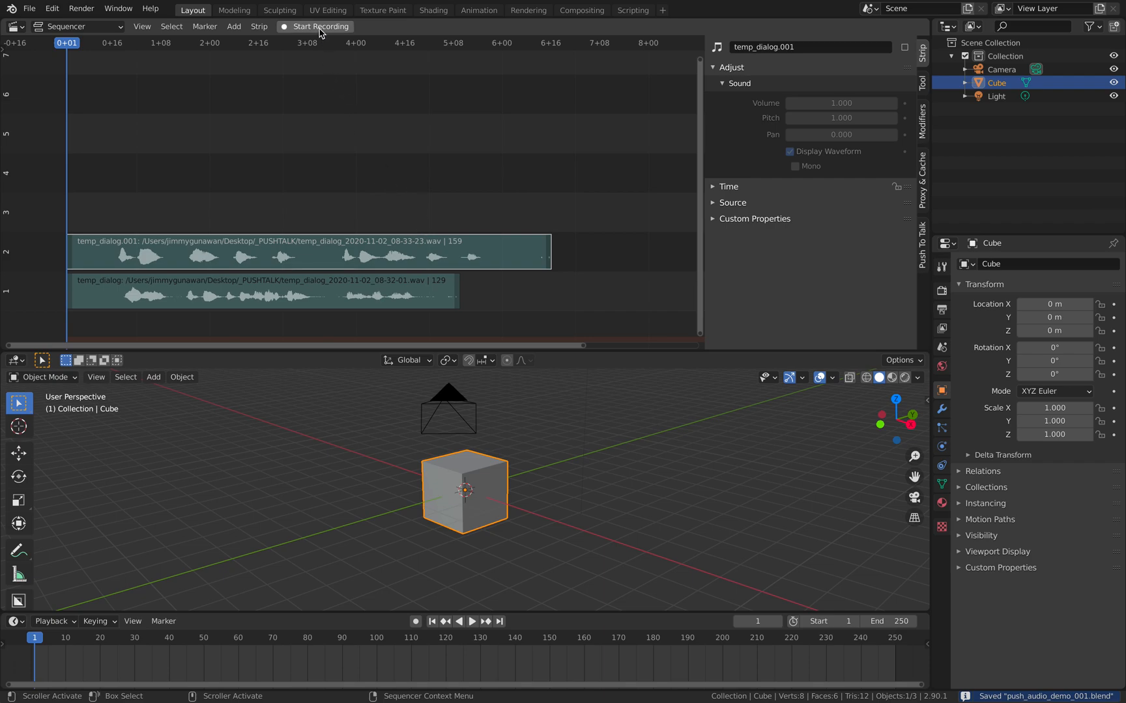
pyautogui.moveTo(320, 26)
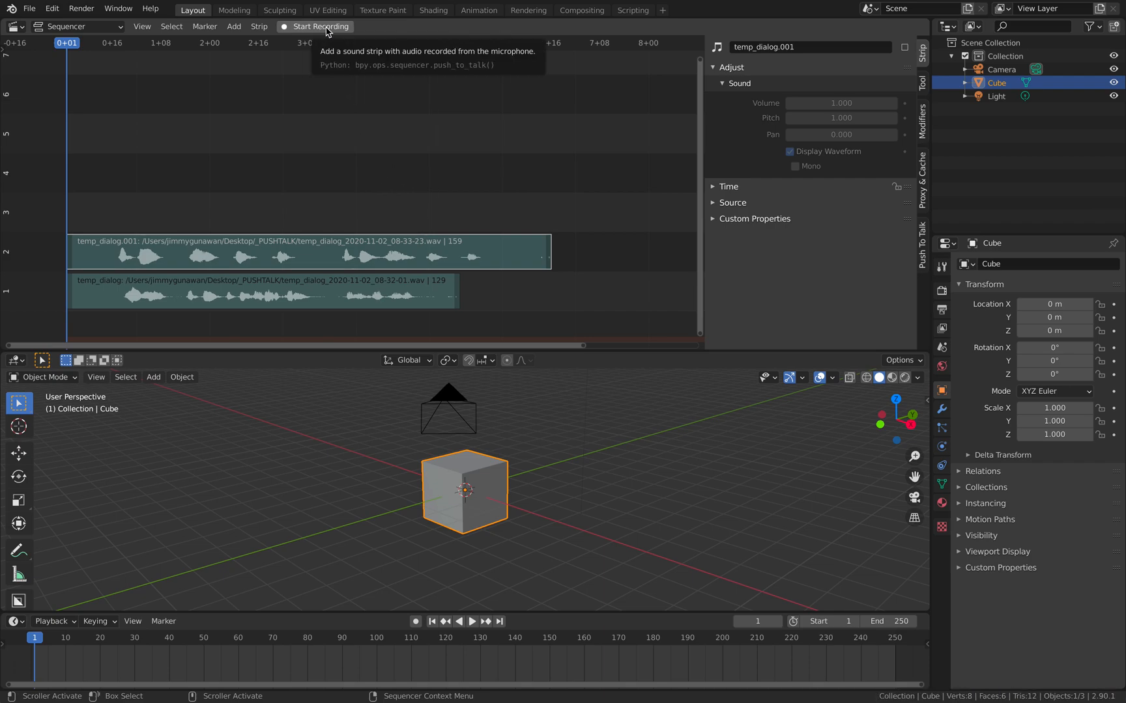
# Record the third take temp_dialog.002 and enable its waveform display.
pyautogui.click(318, 26)
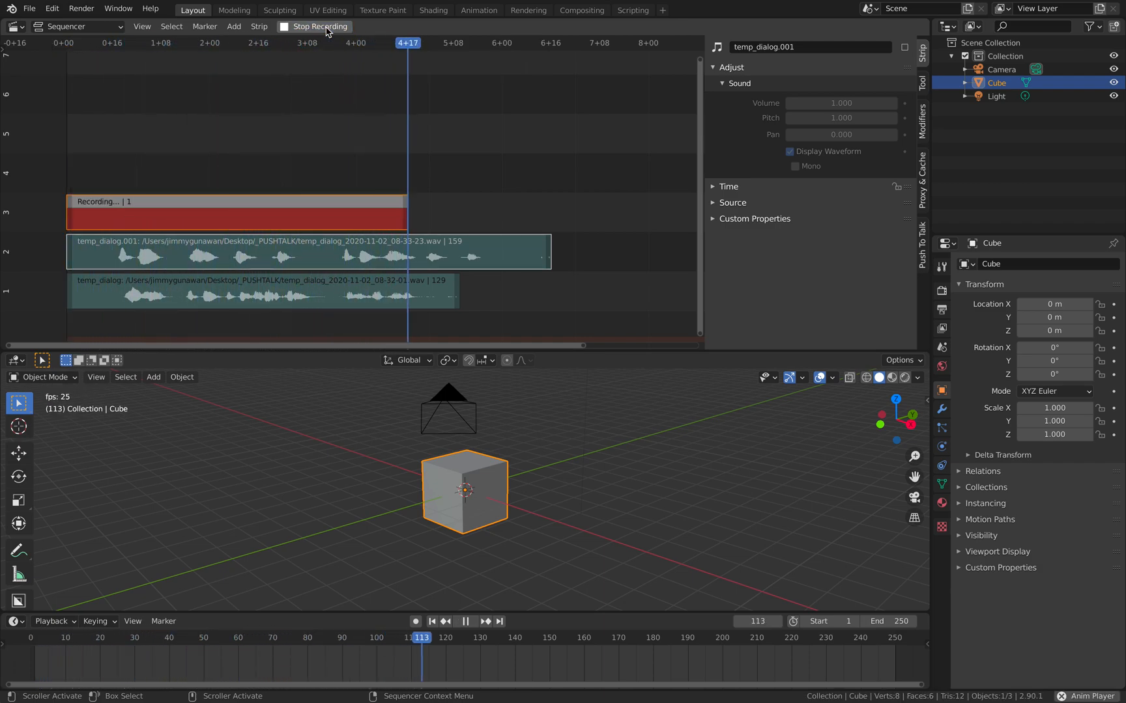
pyautogui.click(318, 26)
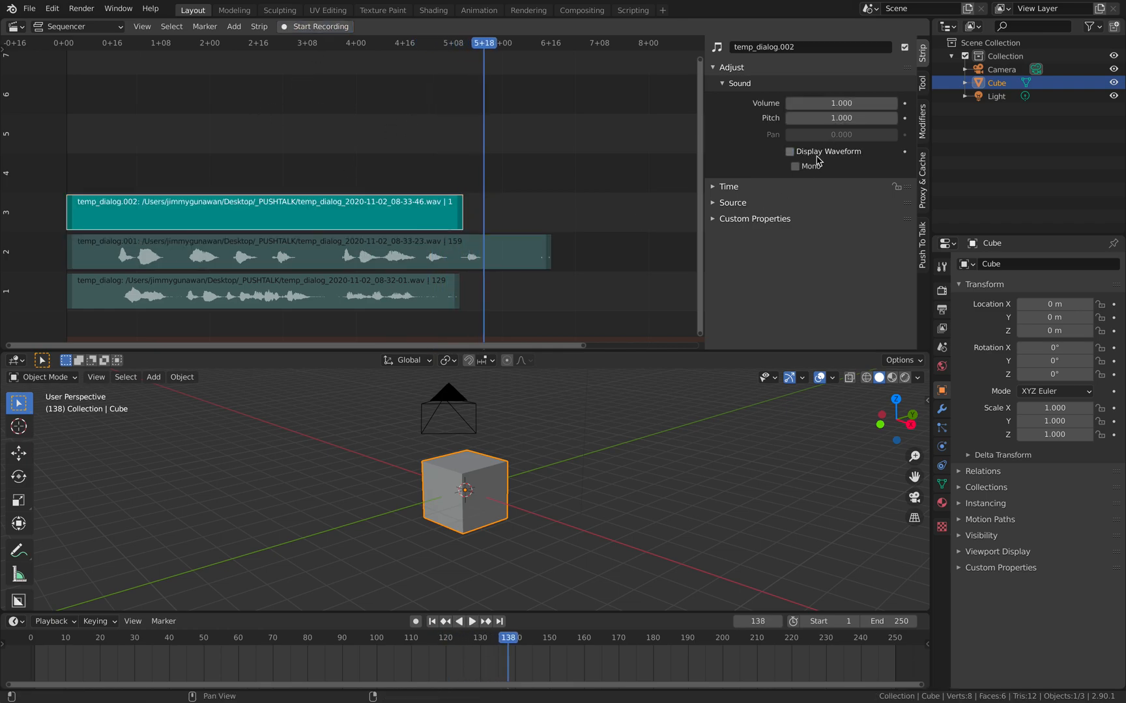
pyautogui.click(789, 151)
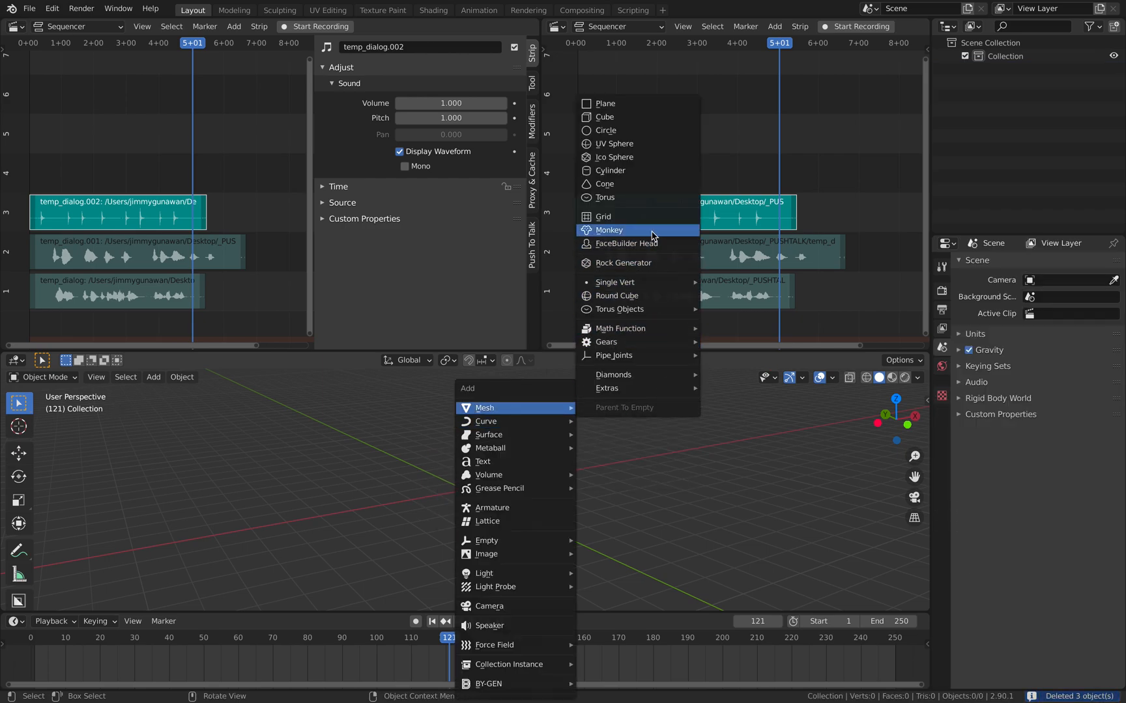
# Add a Suzanne monkey mesh and switch the upper-right area to a node editor.
pyautogui.click(609, 229)
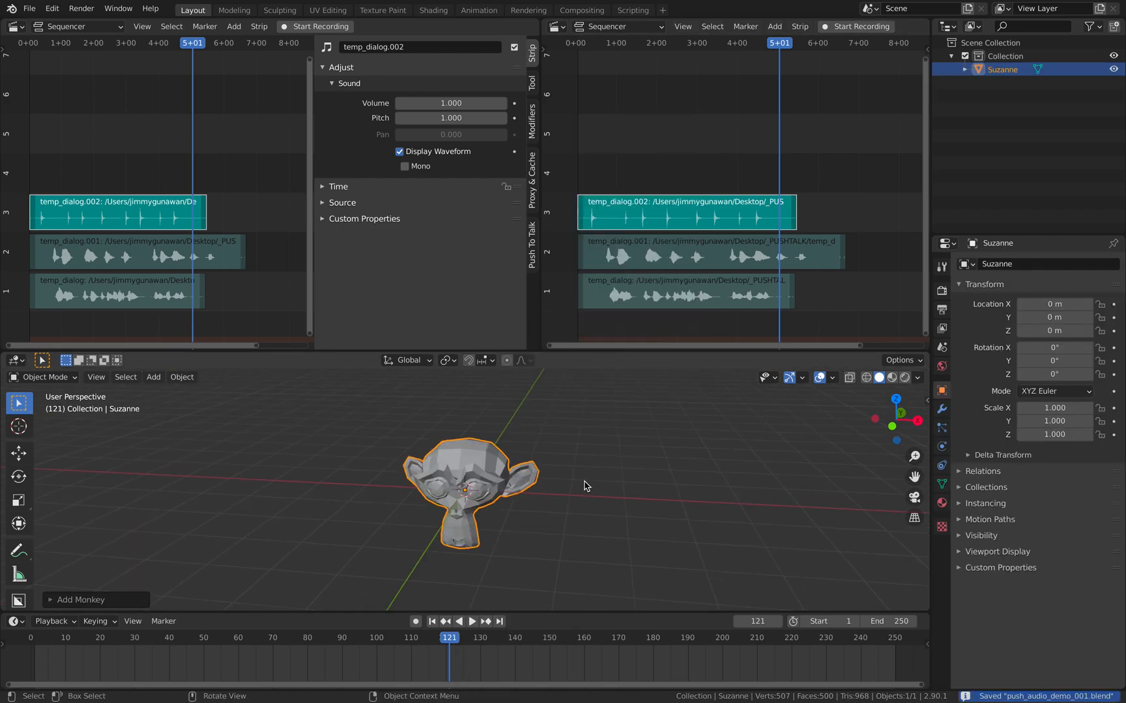
pyautogui.click(555, 26)
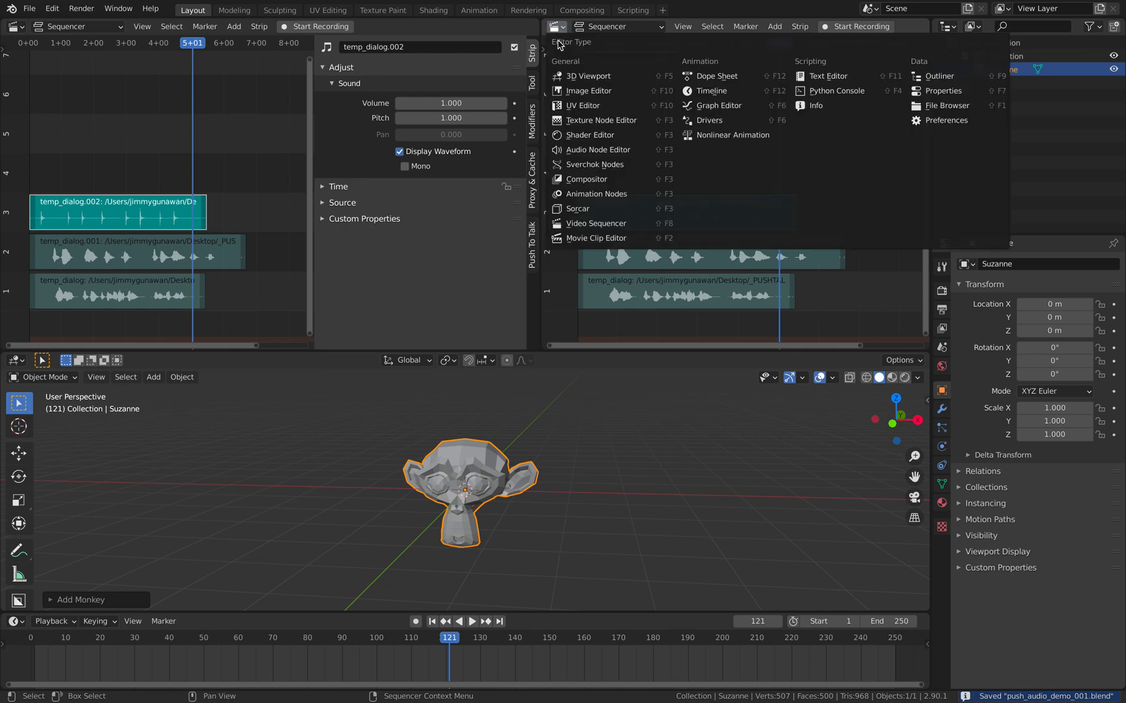
pyautogui.moveTo(596, 194)
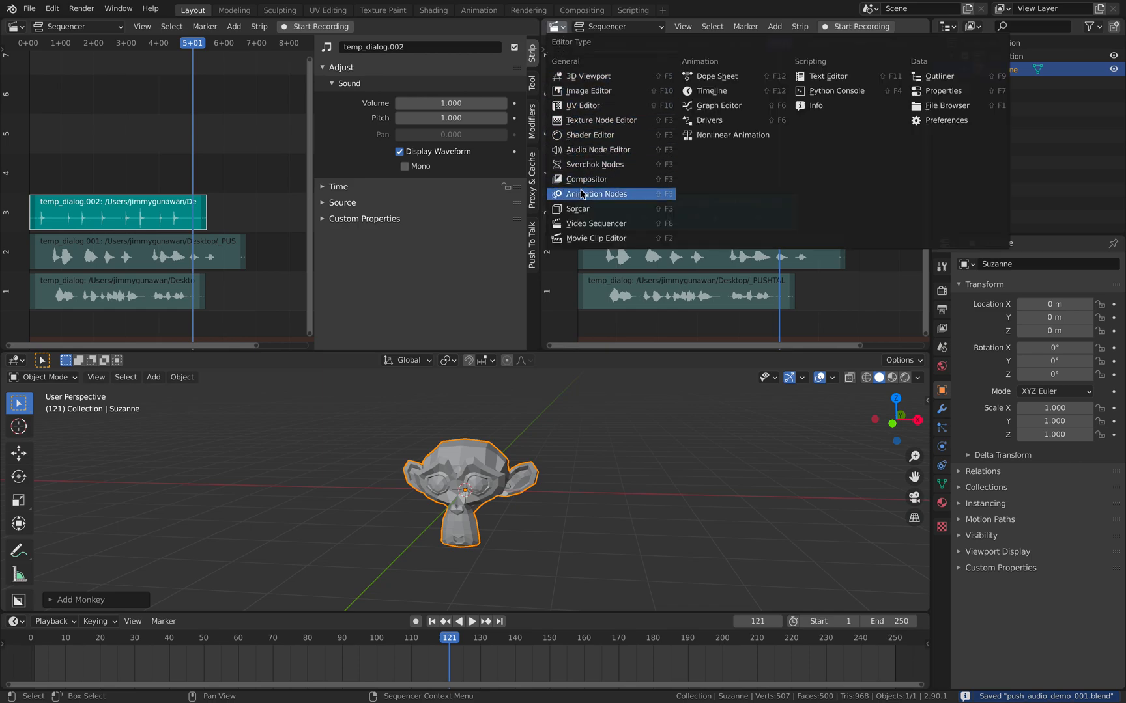
# Create a new node tree with a Sound Input node reading temp_dialog.002.
pyautogui.click(596, 194)
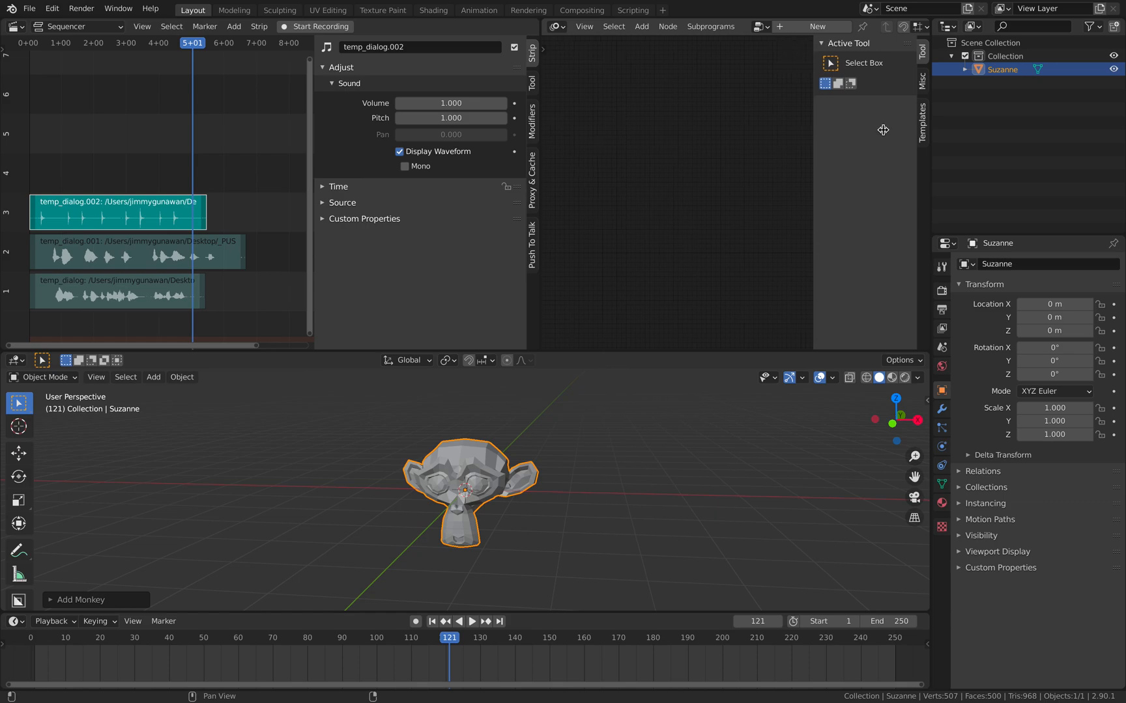
pyautogui.click(641, 26)
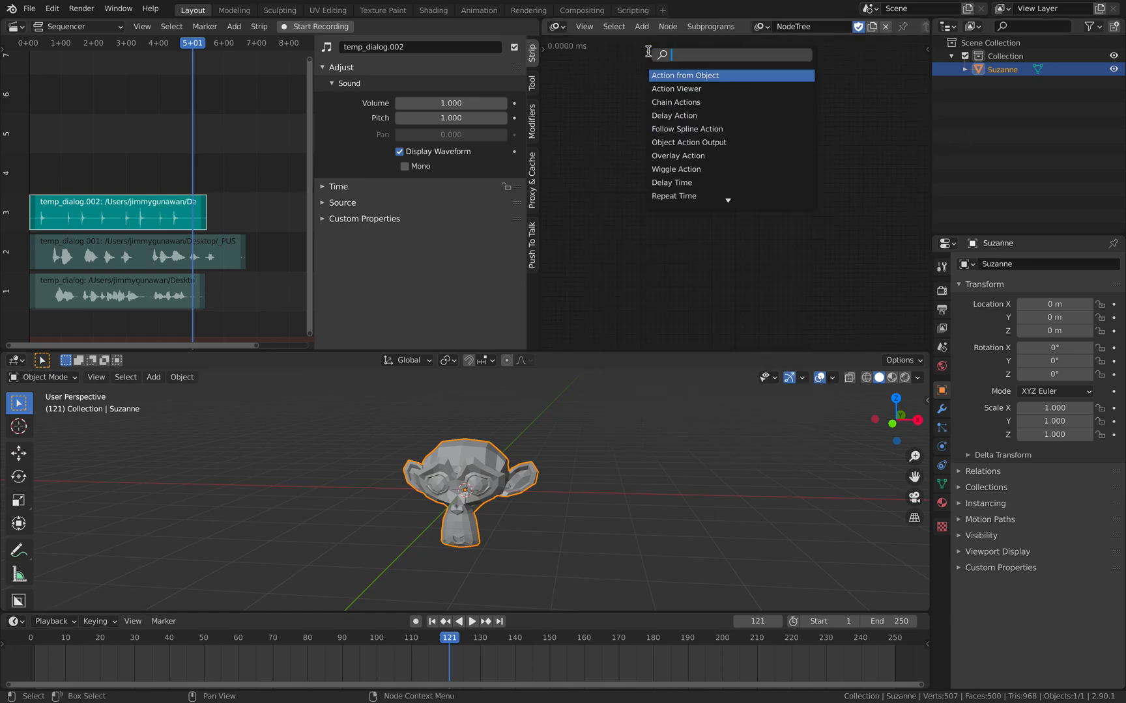
pyautogui.write('sound')
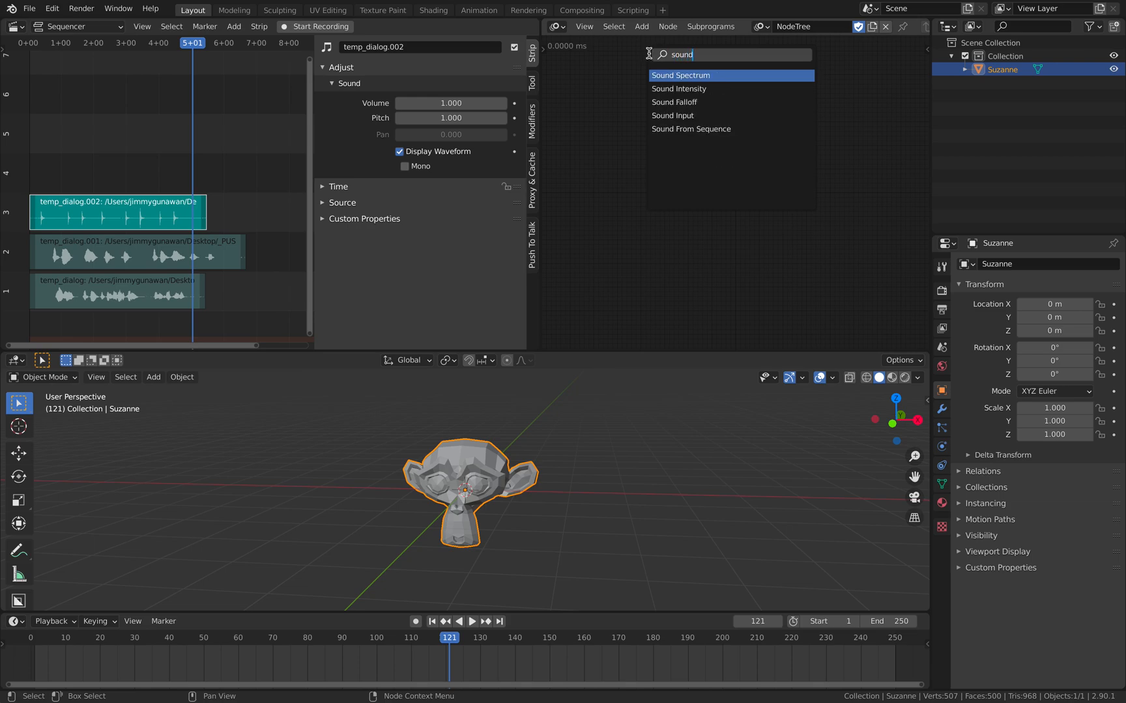
pyautogui.moveTo(677, 88)
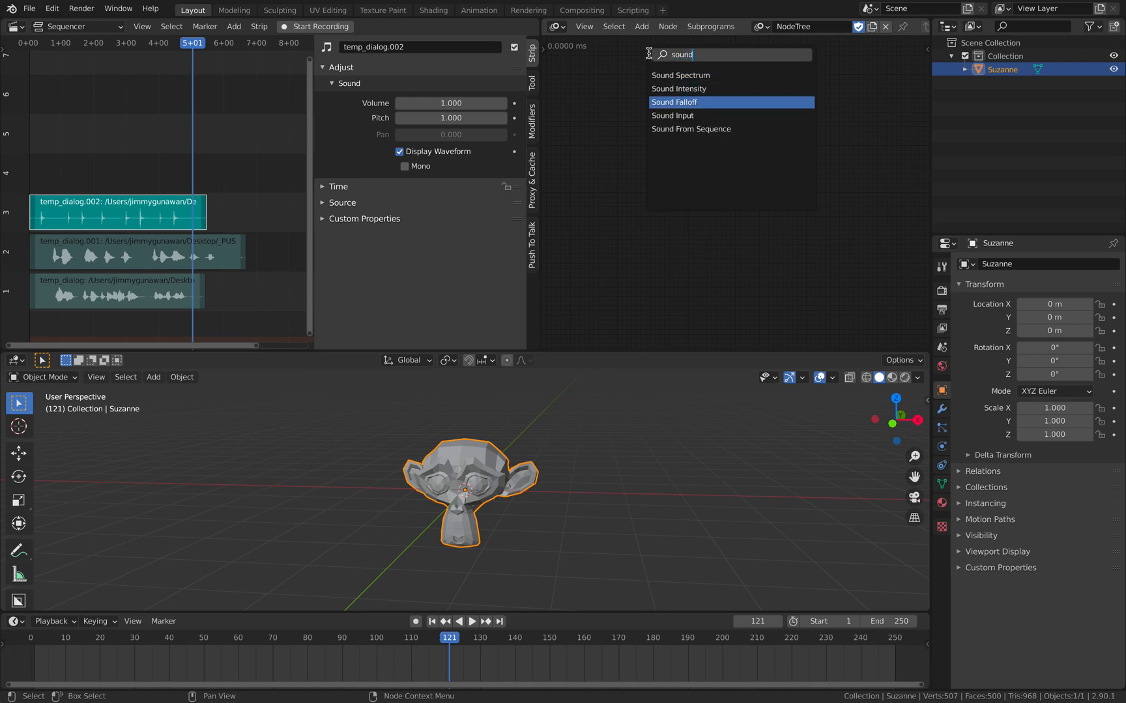
pyautogui.click(672, 116)
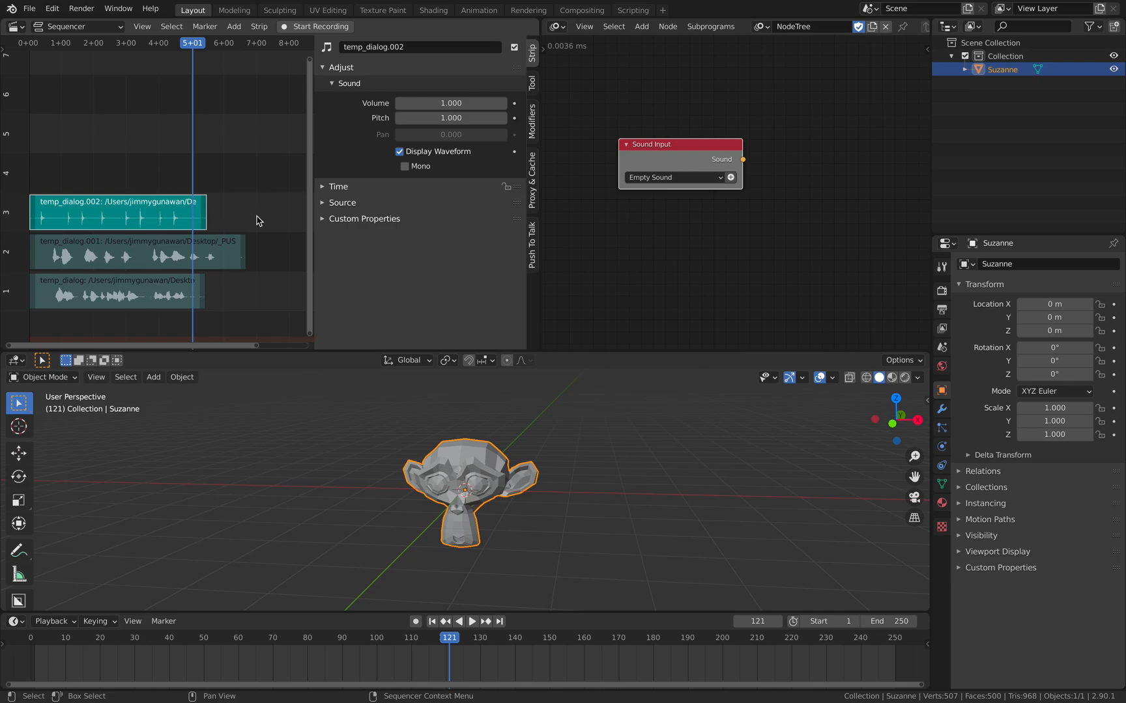
pyautogui.click(673, 177)
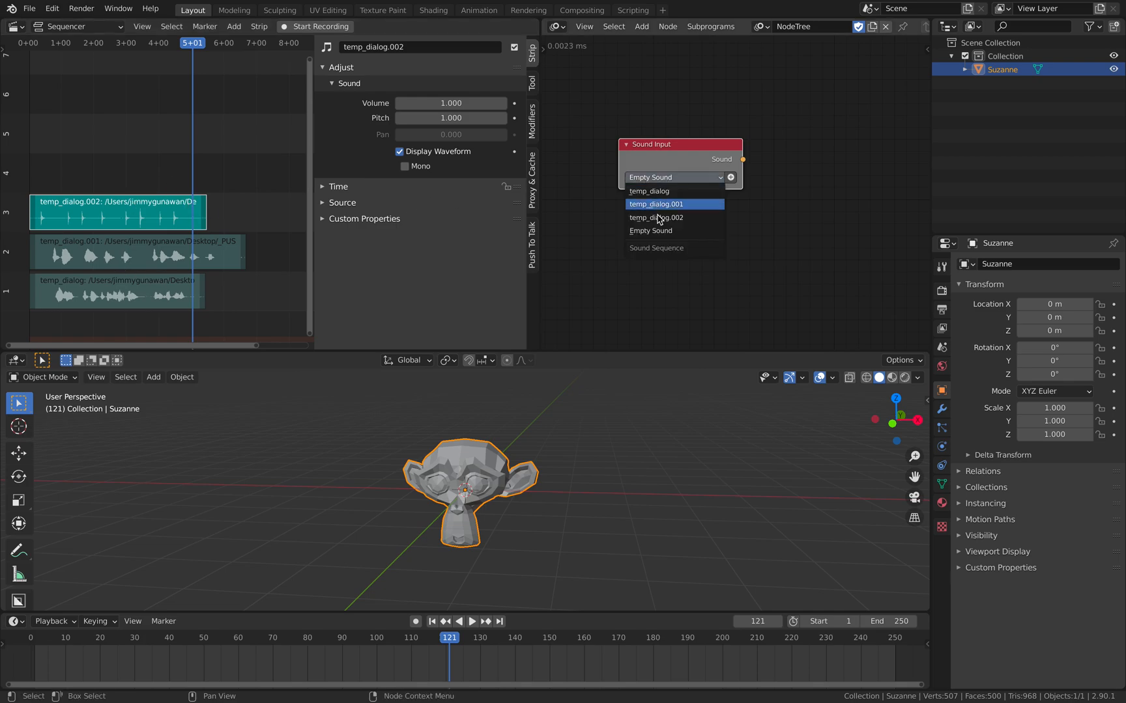
pyautogui.moveTo(658, 217)
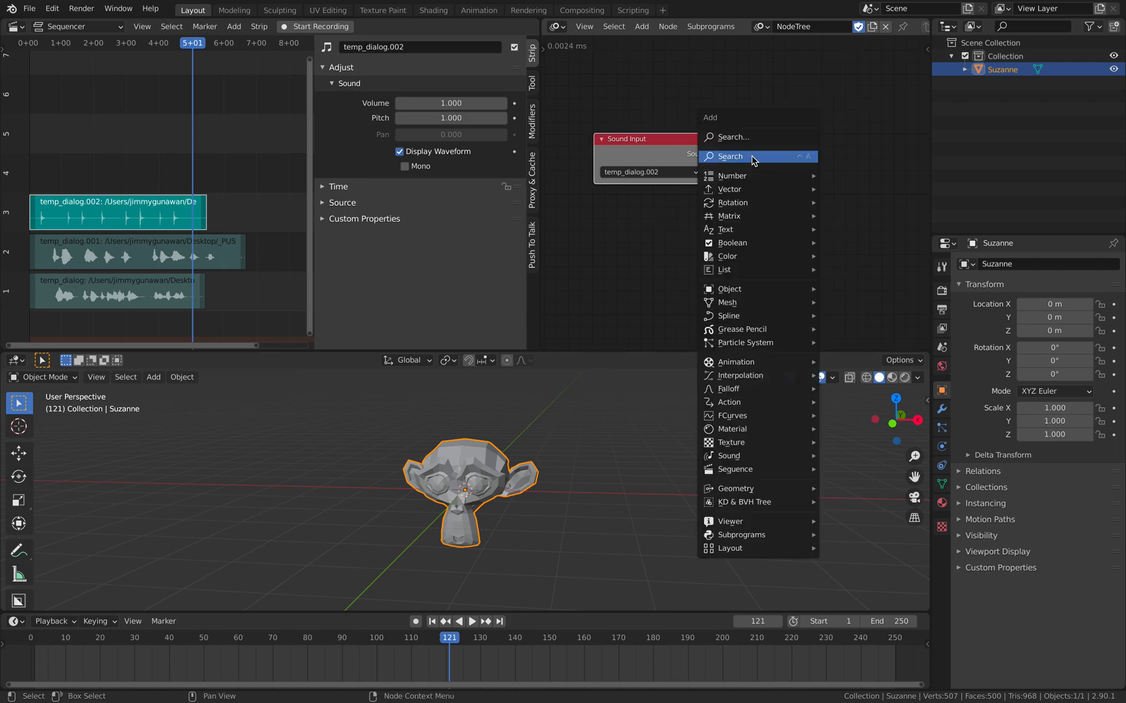
# Add a Sound Spectrum node and wire the Sound Input into it.
pyautogui.write('sound')
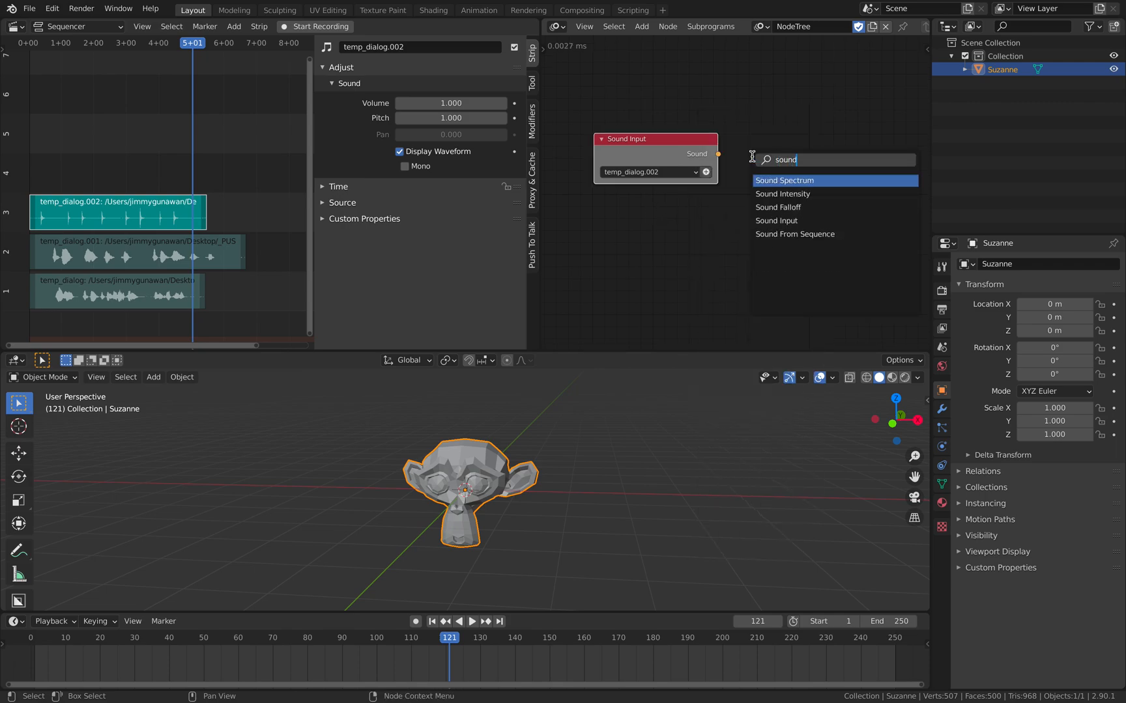
pyautogui.moveTo(782, 194)
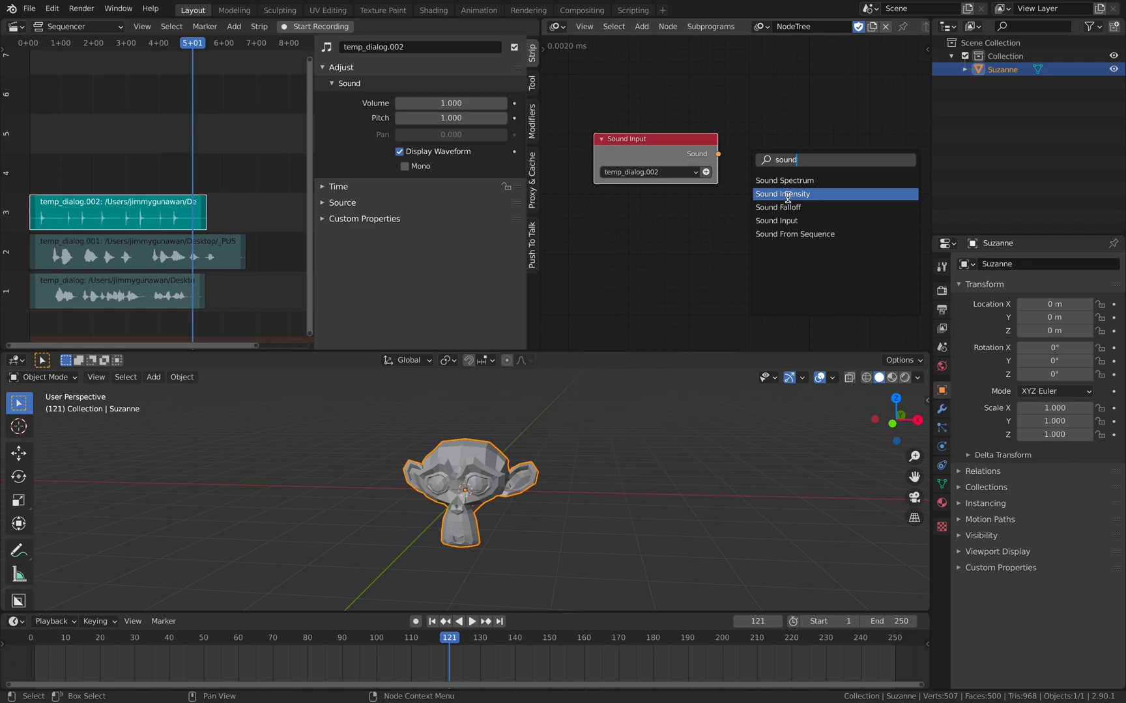
pyautogui.click(784, 179)
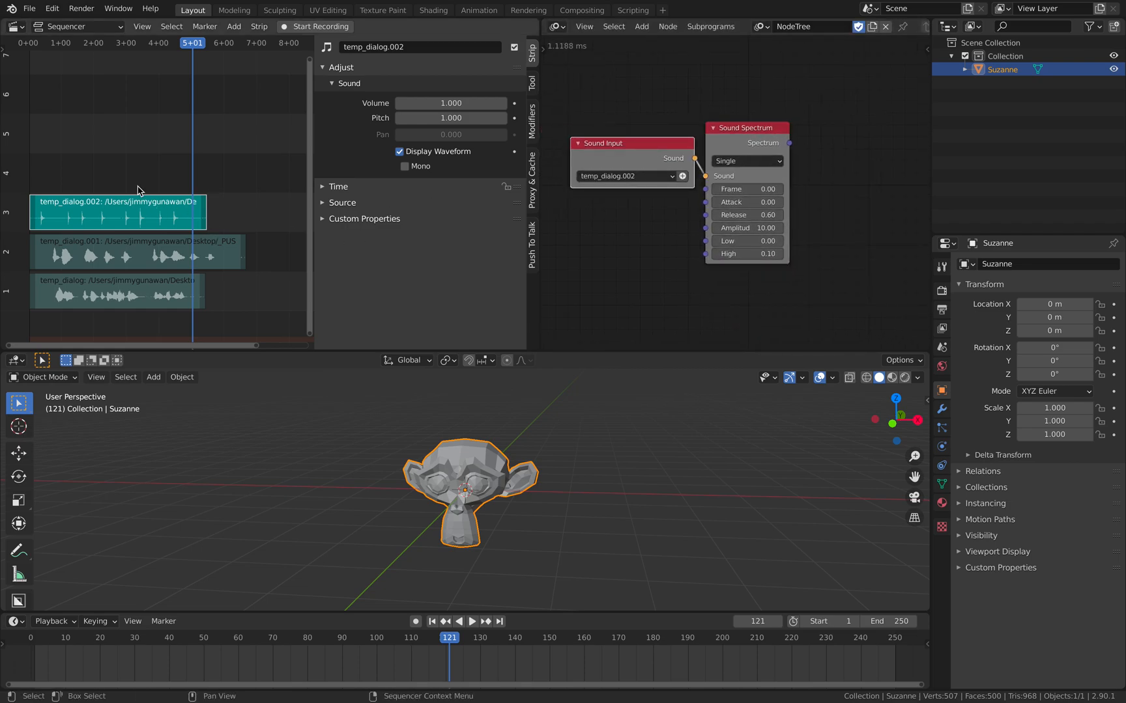
pyautogui.click(745, 160)
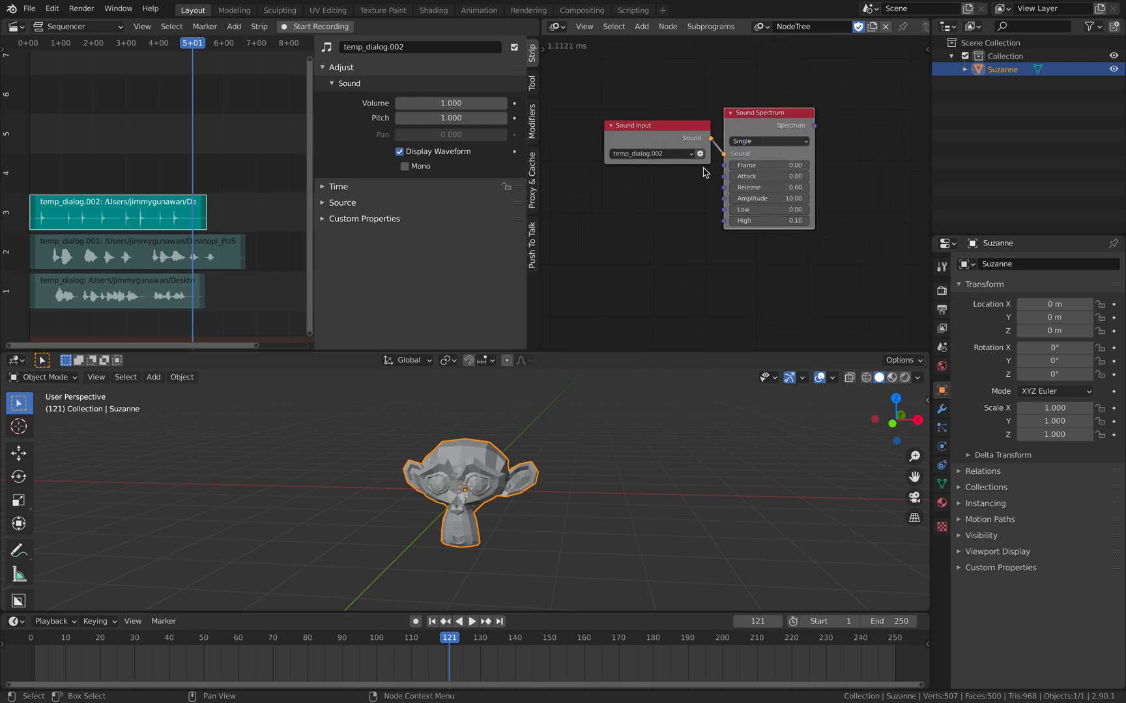
# Add a Time Info node for the current frame and an object transform node.
pyautogui.write('frame')
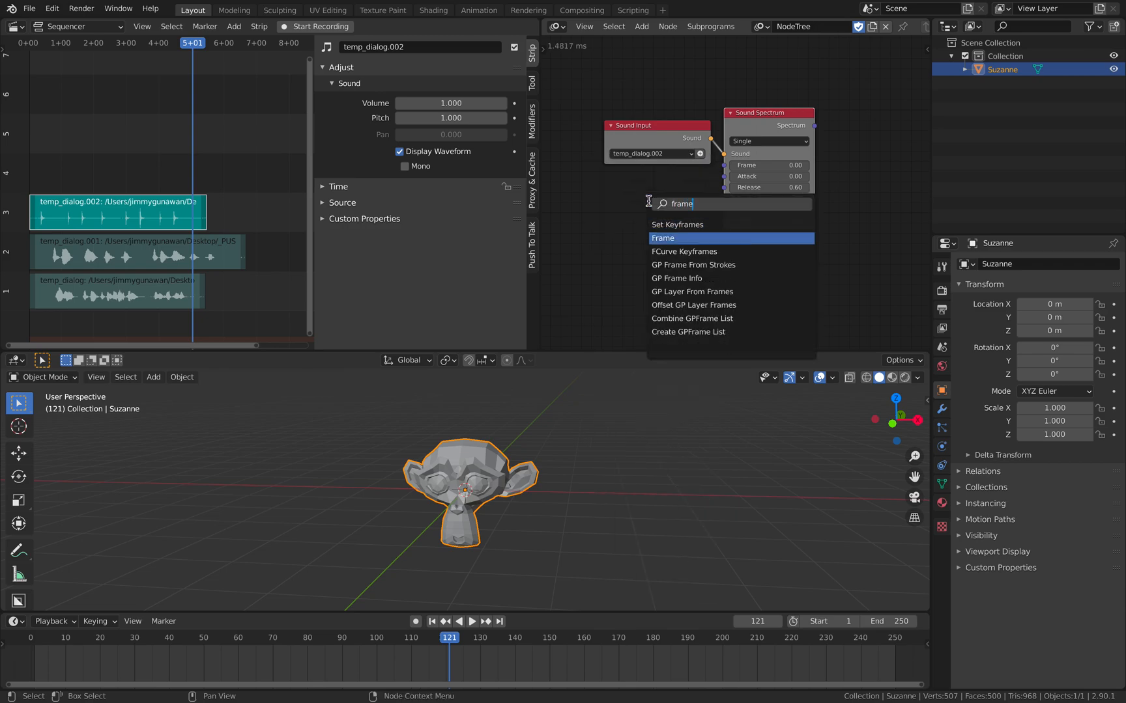
pyautogui.click(663, 237)
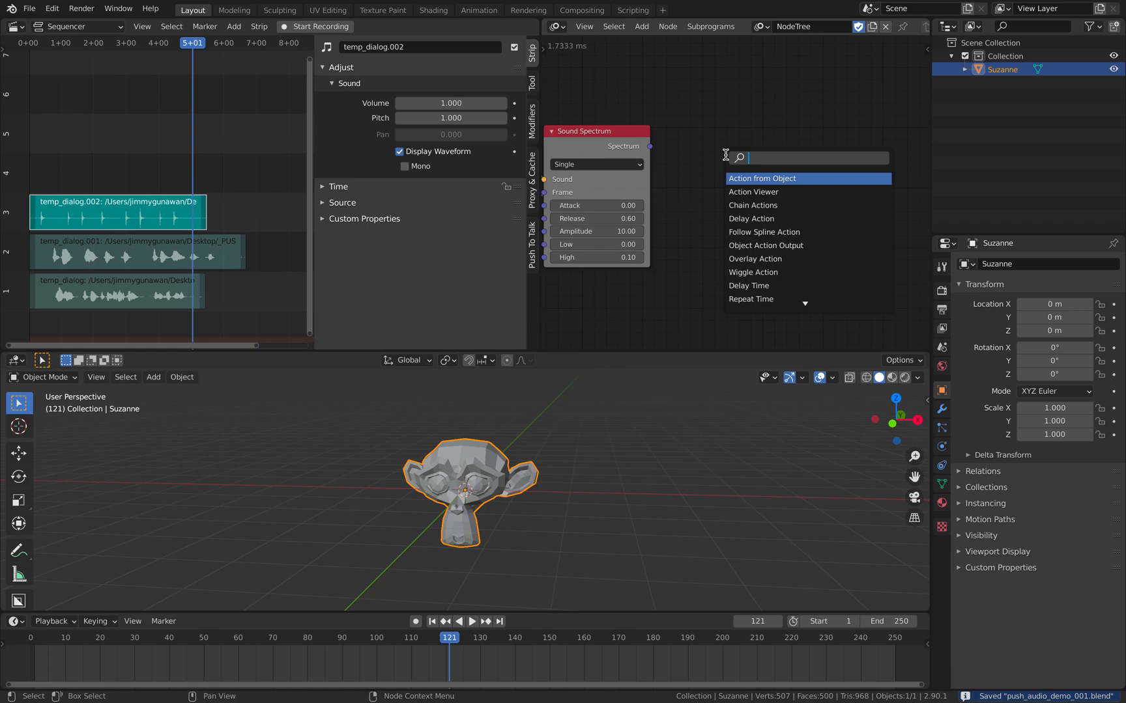
pyautogui.write('s')
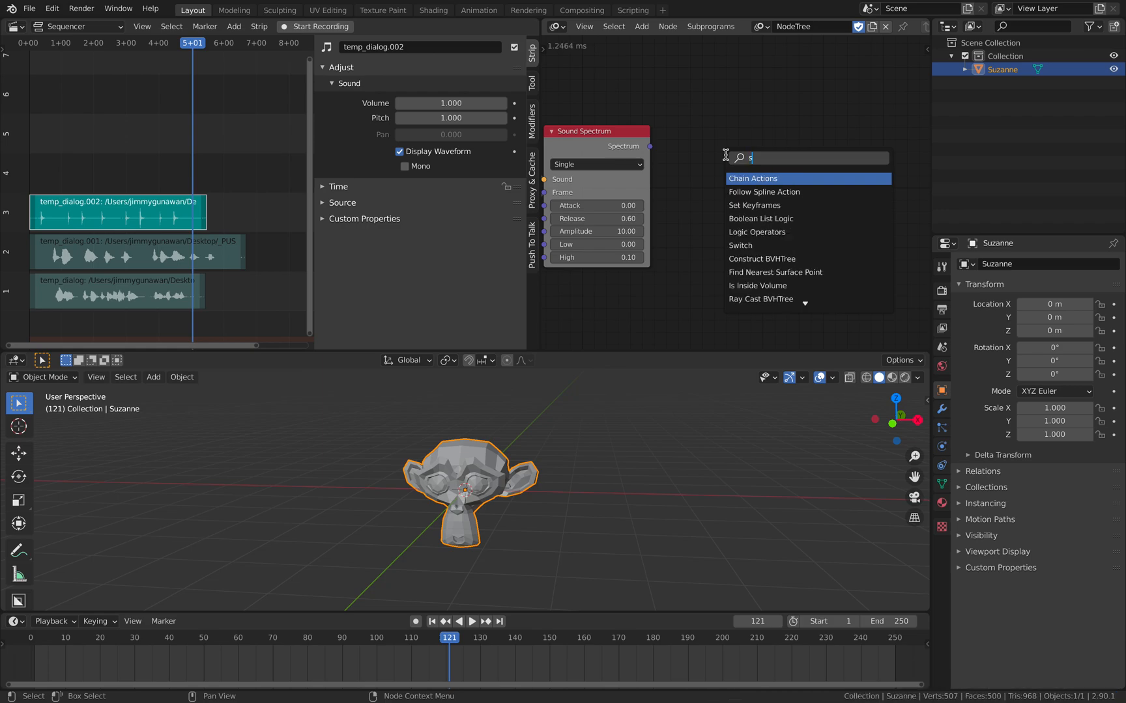
pyautogui.write('ransform')
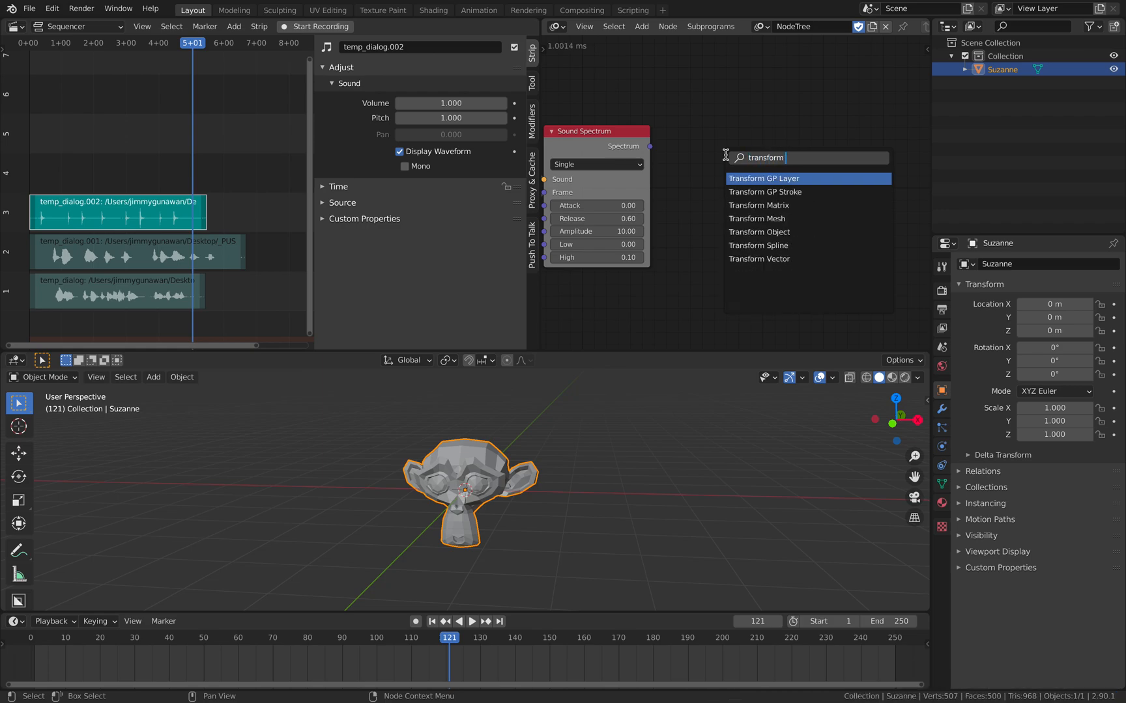
pyautogui.click(759, 231)
pyautogui.write('tra')
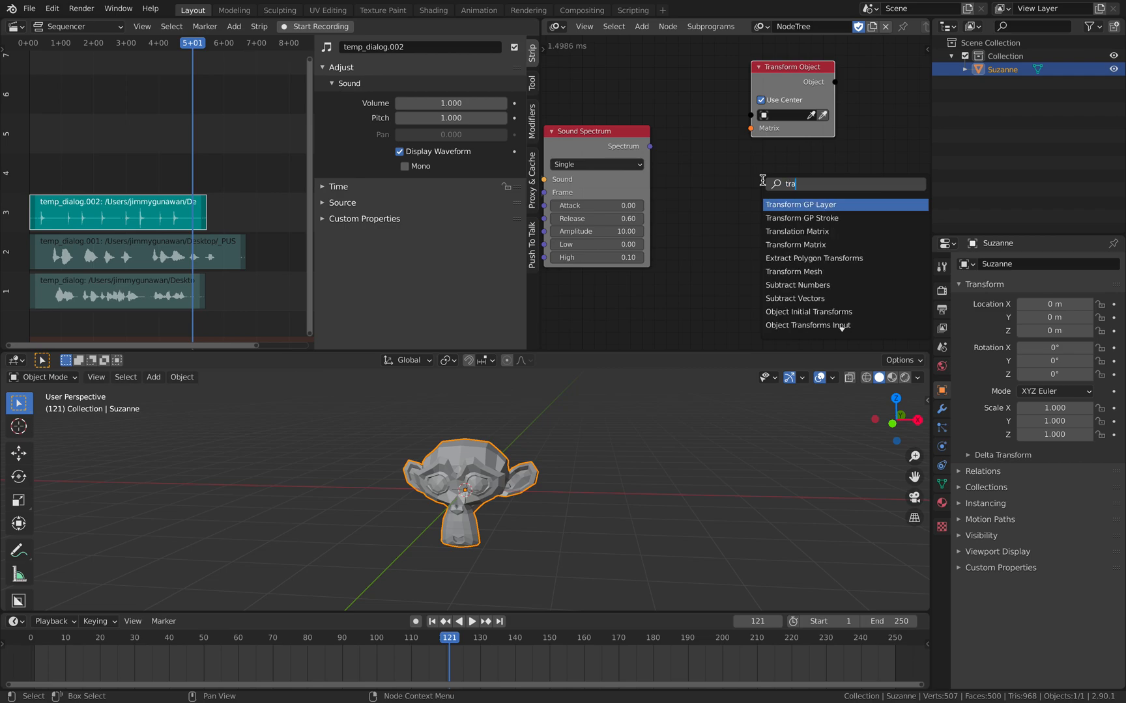
# Add an Object Transforms Output targeting Suzanne so the spectrum drives its scale.
pyautogui.write('object')
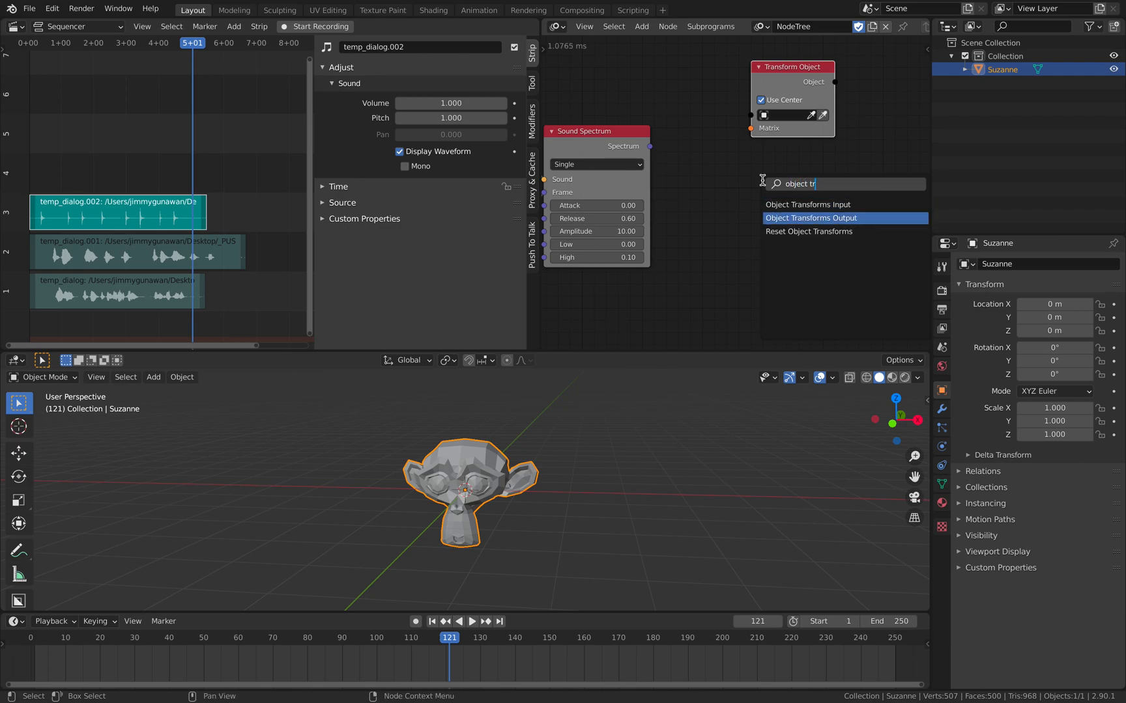
pyautogui.click(810, 218)
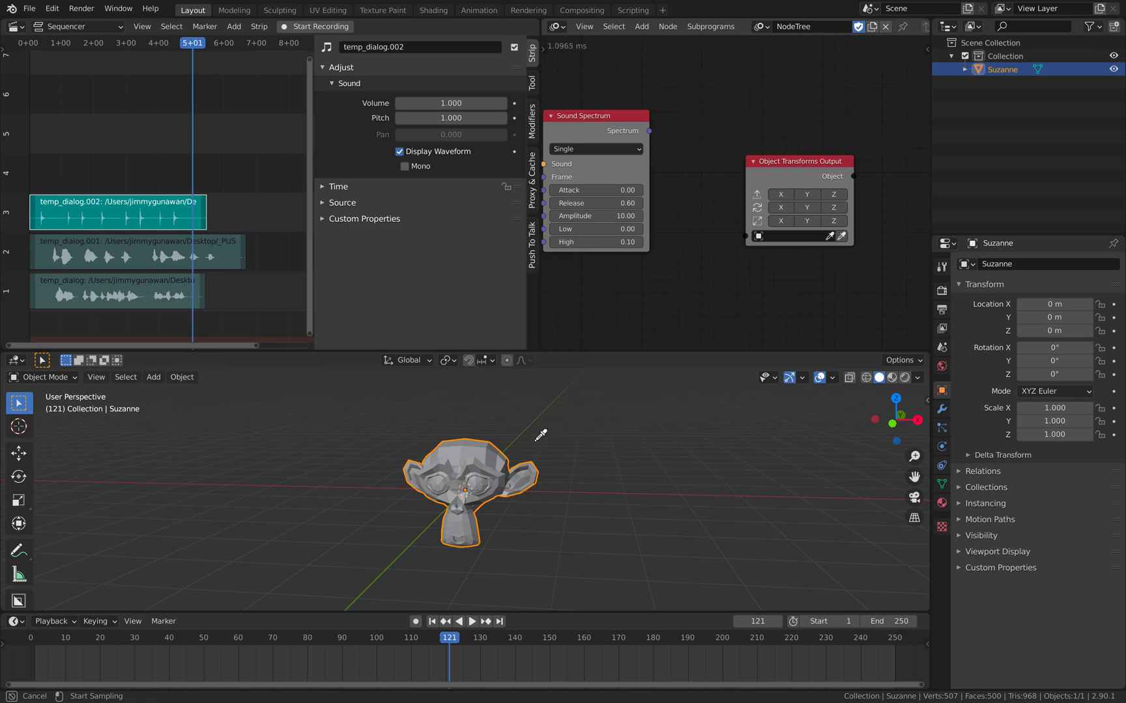
pyautogui.click(806, 220)
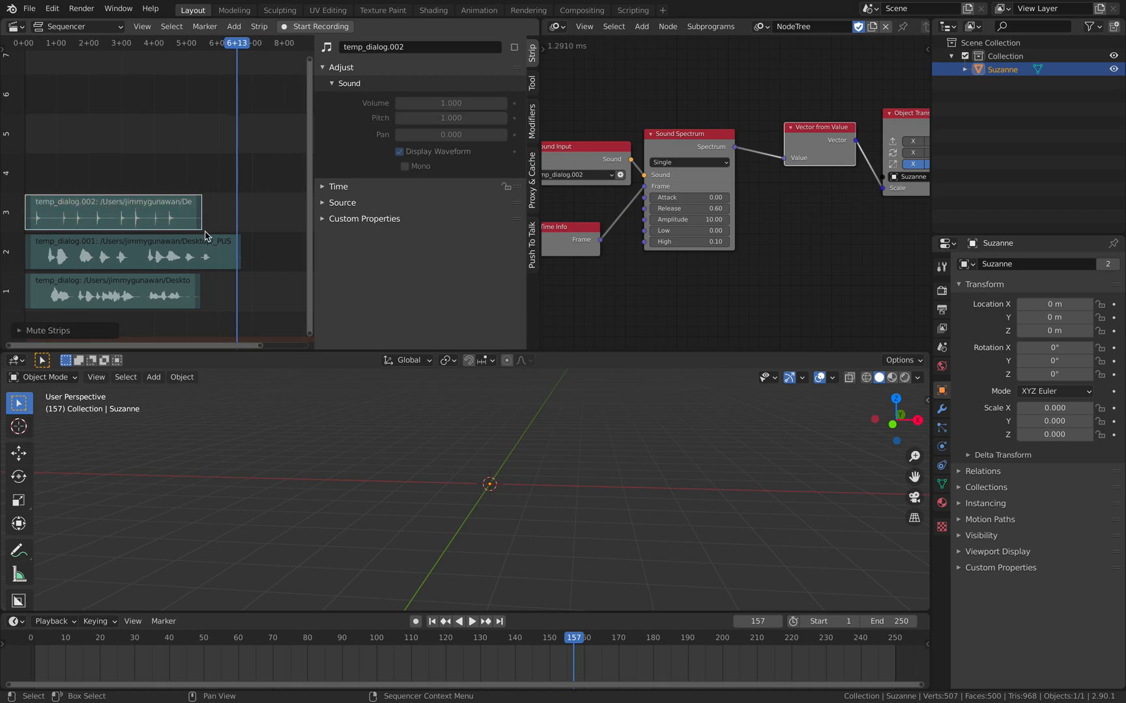
# Switch the Sound Input node to temp_dialog, select that strip and play to test the scaling.
pyautogui.click(131, 251)
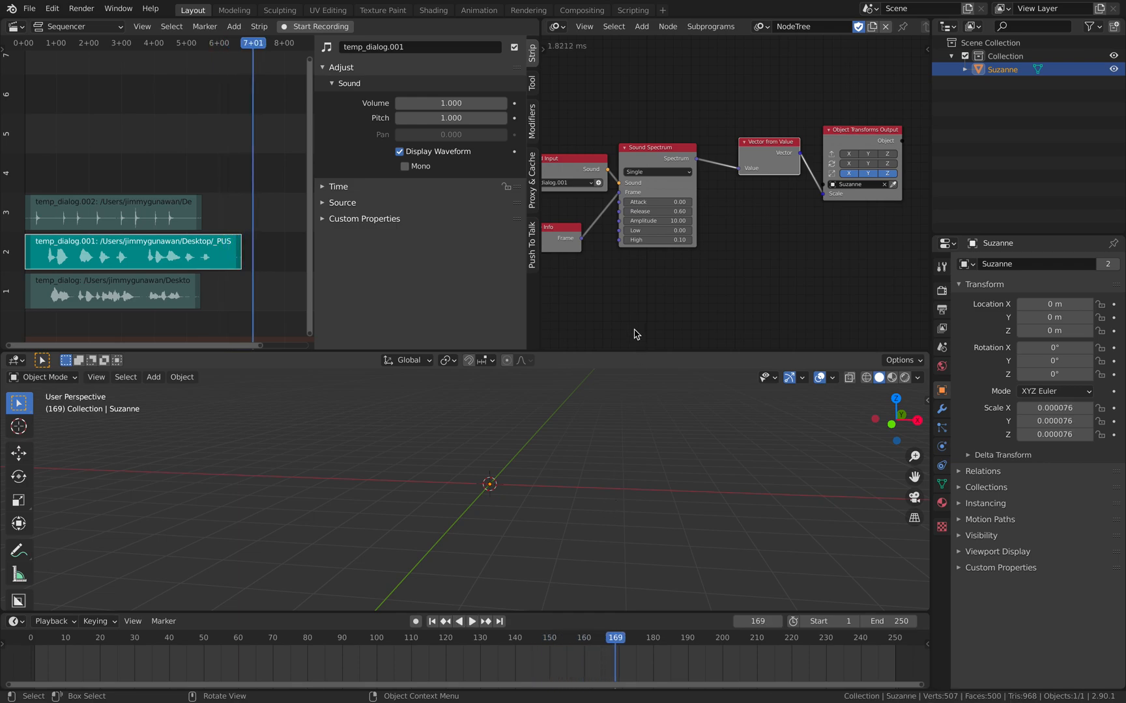
pyautogui.click(659, 185)
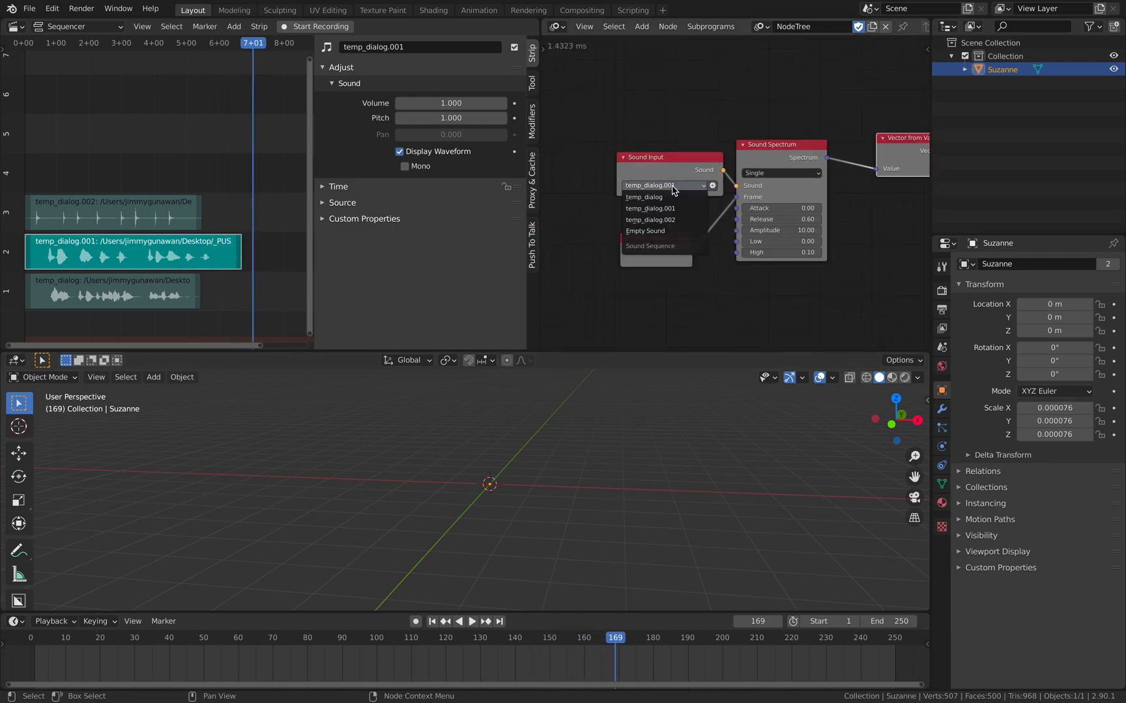
pyautogui.click(644, 196)
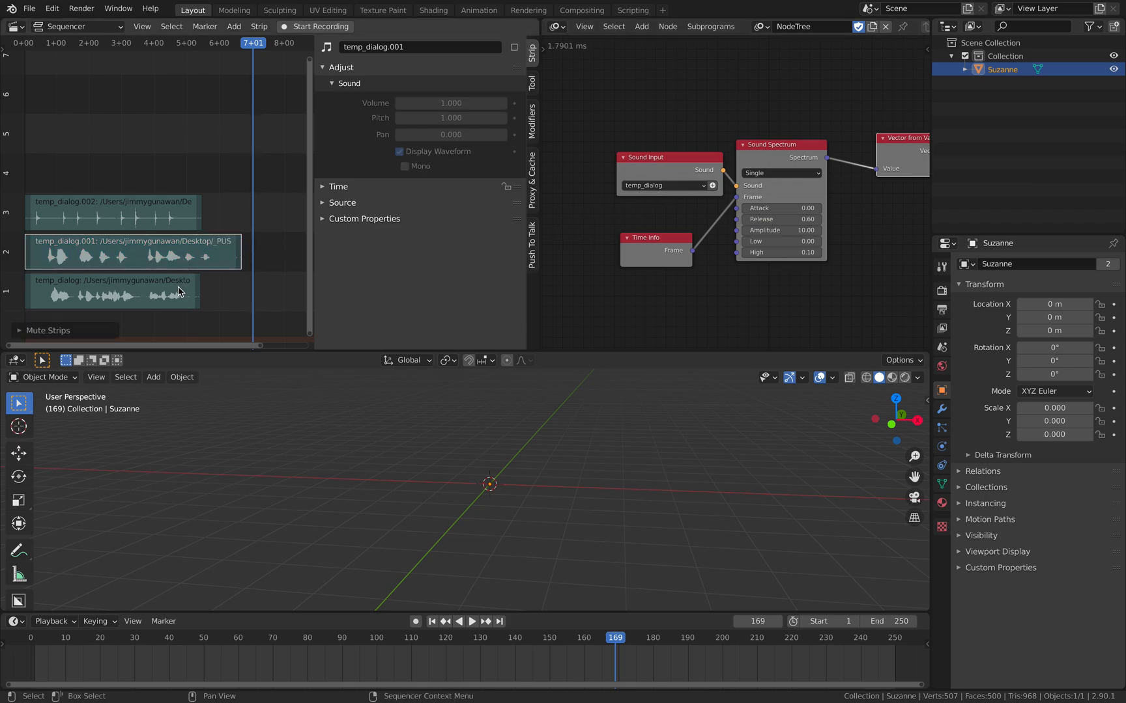
pyautogui.click(113, 290)
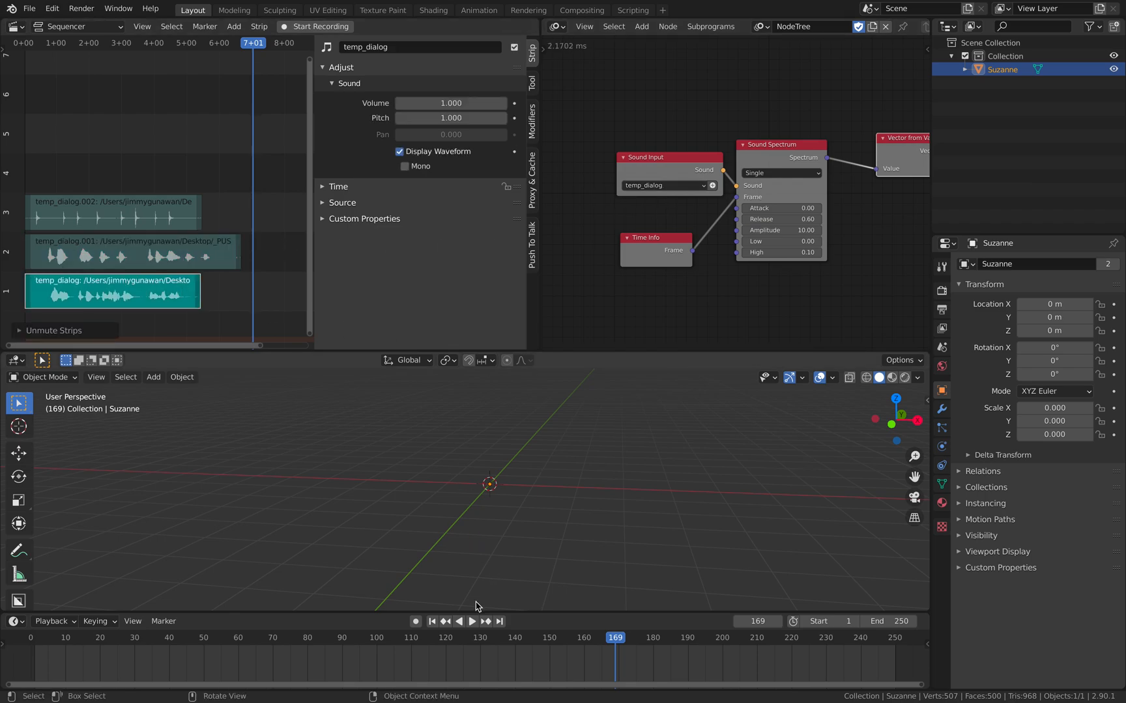
pyautogui.click(471, 621)
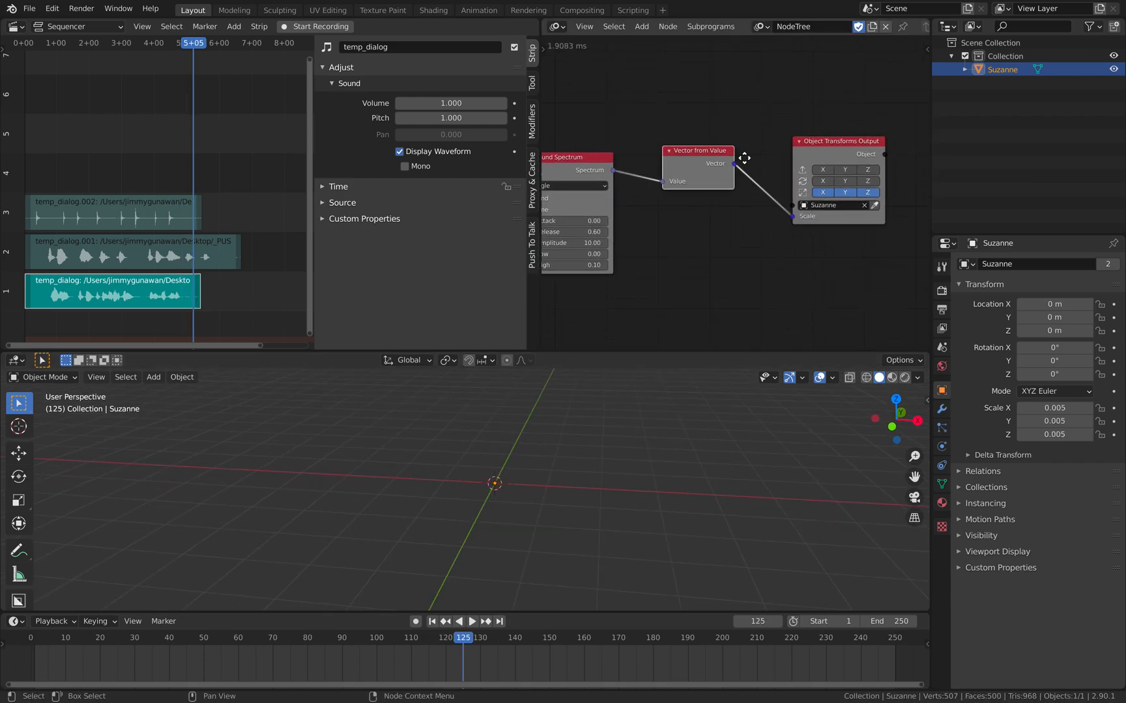
# Insert a Math node adding 1 before the scale vector, then duplicate Suzanne into three heads.
pyautogui.write('math')
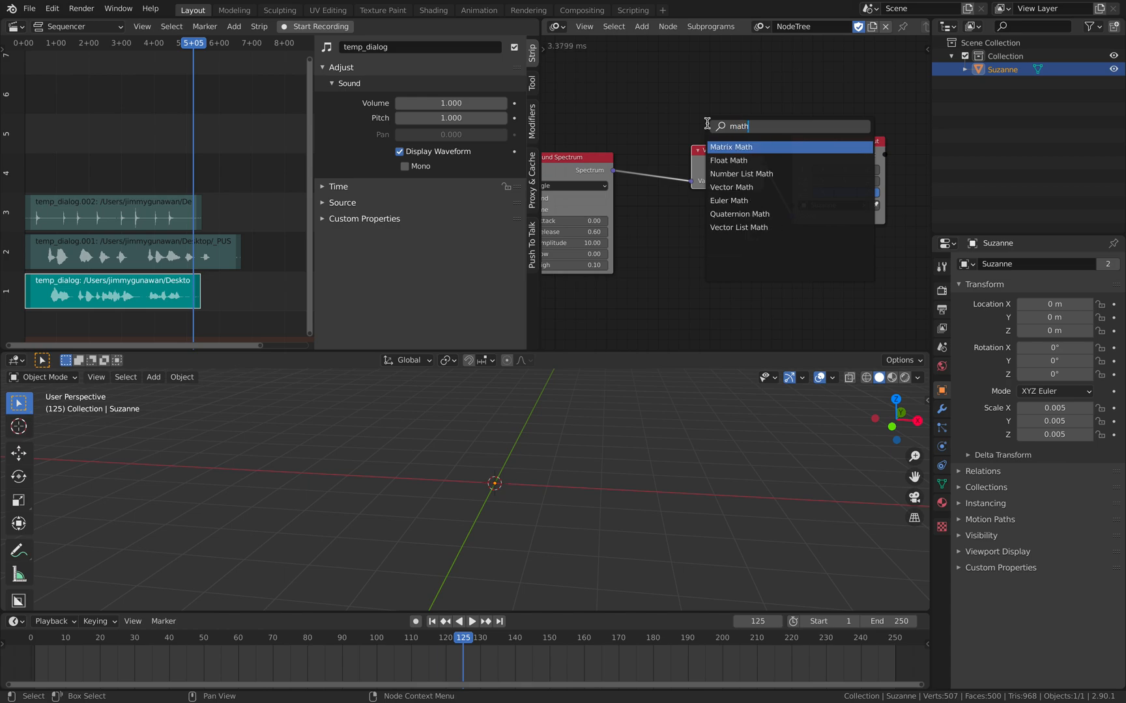
pyautogui.click(728, 159)
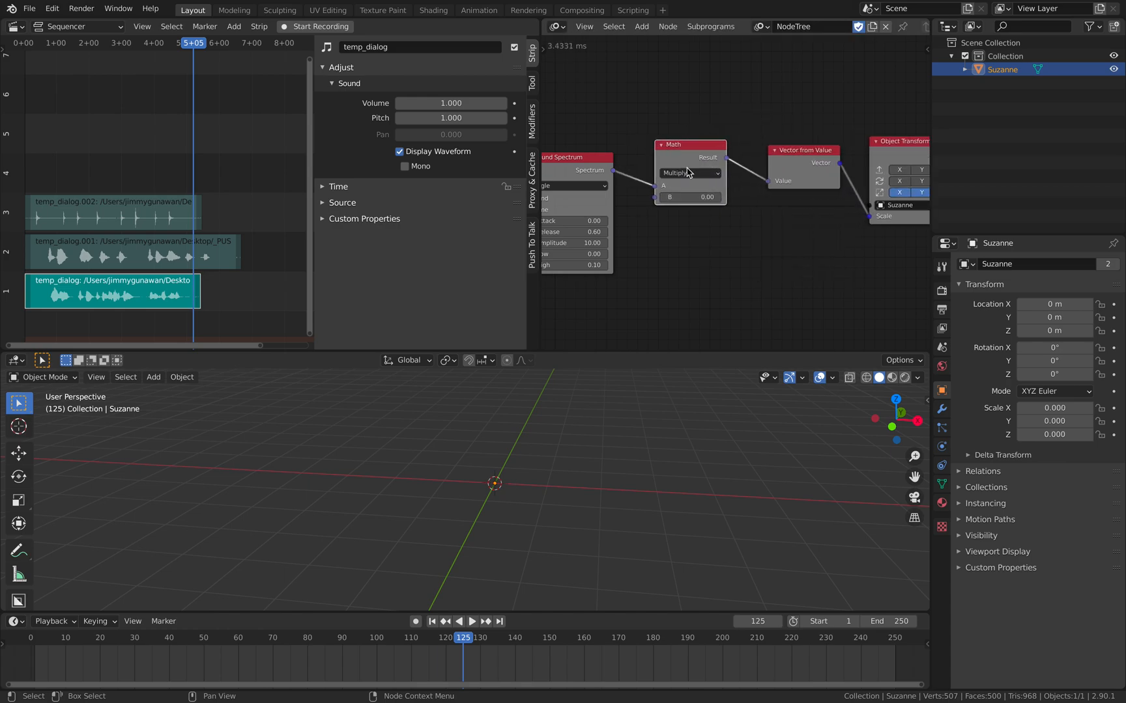
pyautogui.click(688, 172)
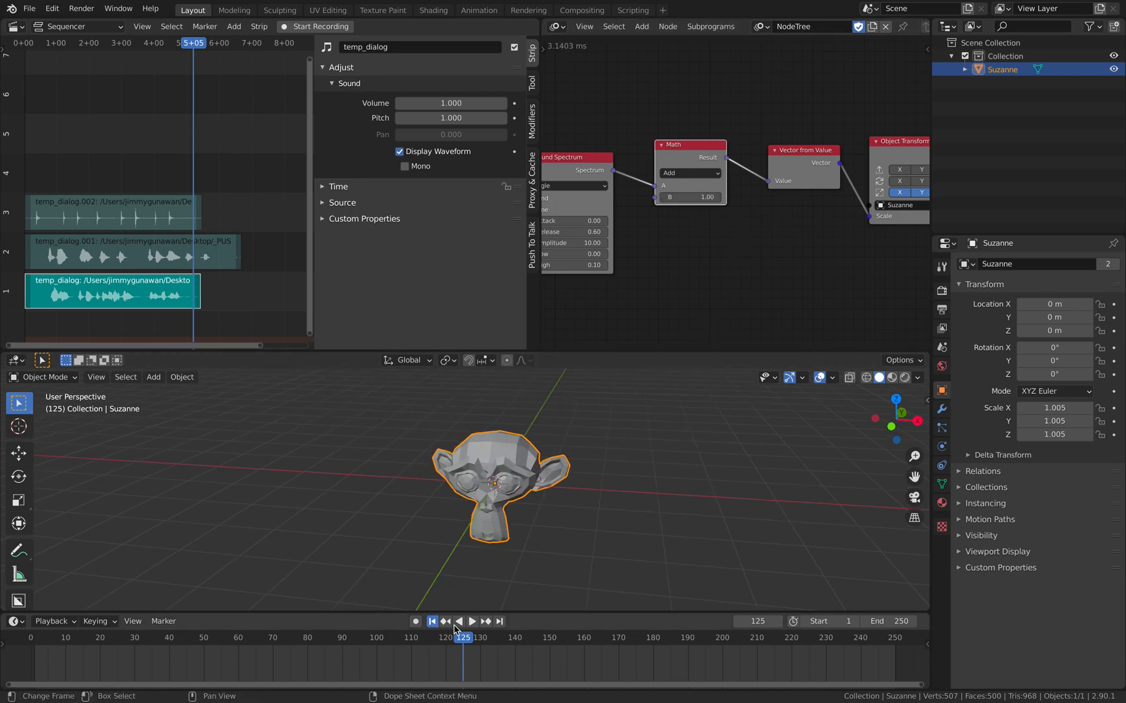
pyautogui.click(472, 621)
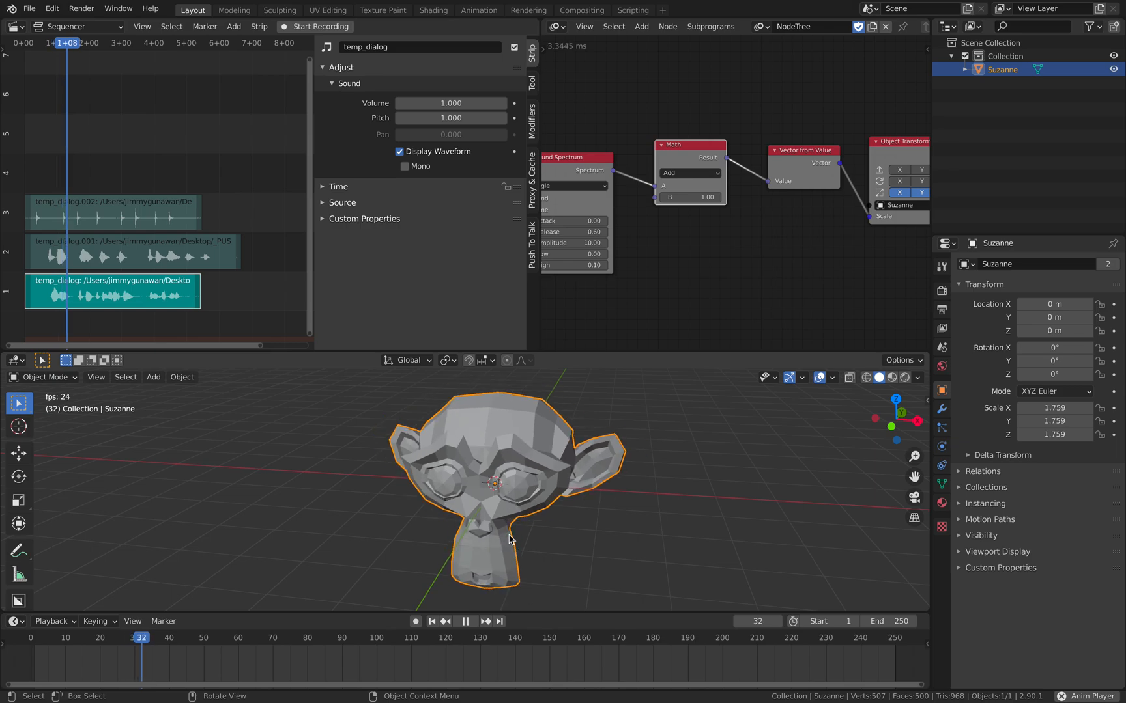
pyautogui.click(465, 621)
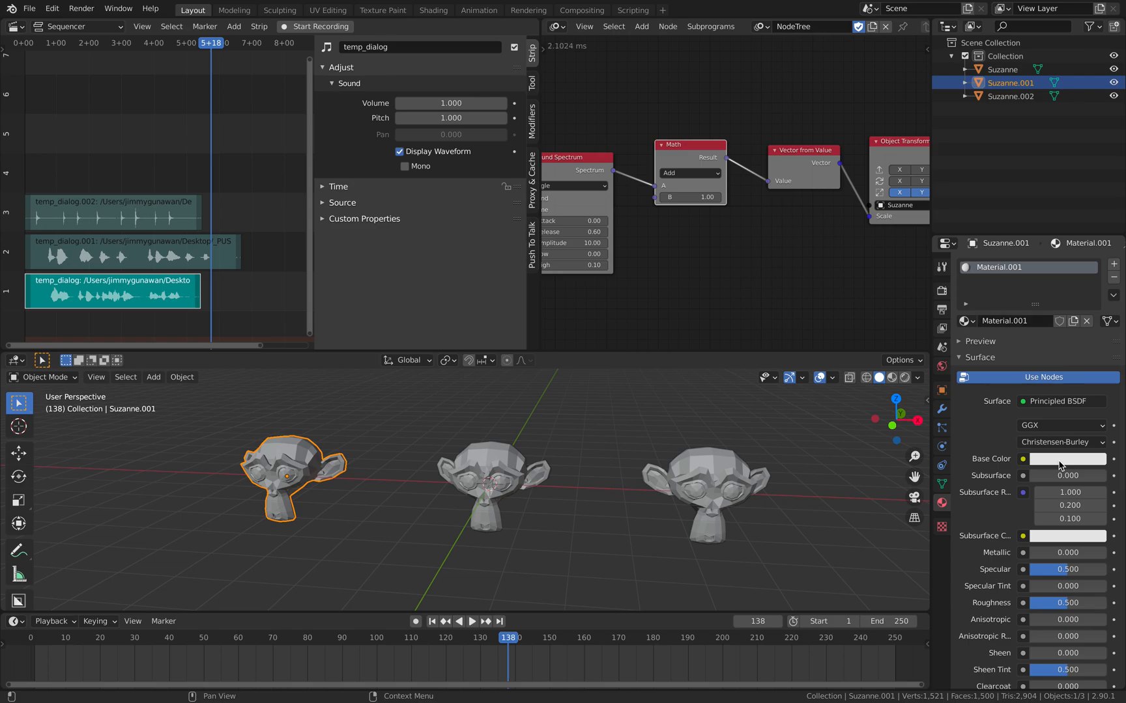
# Give the three heads materials coloured red, green and blue via Base Color.
pyautogui.click(1066, 459)
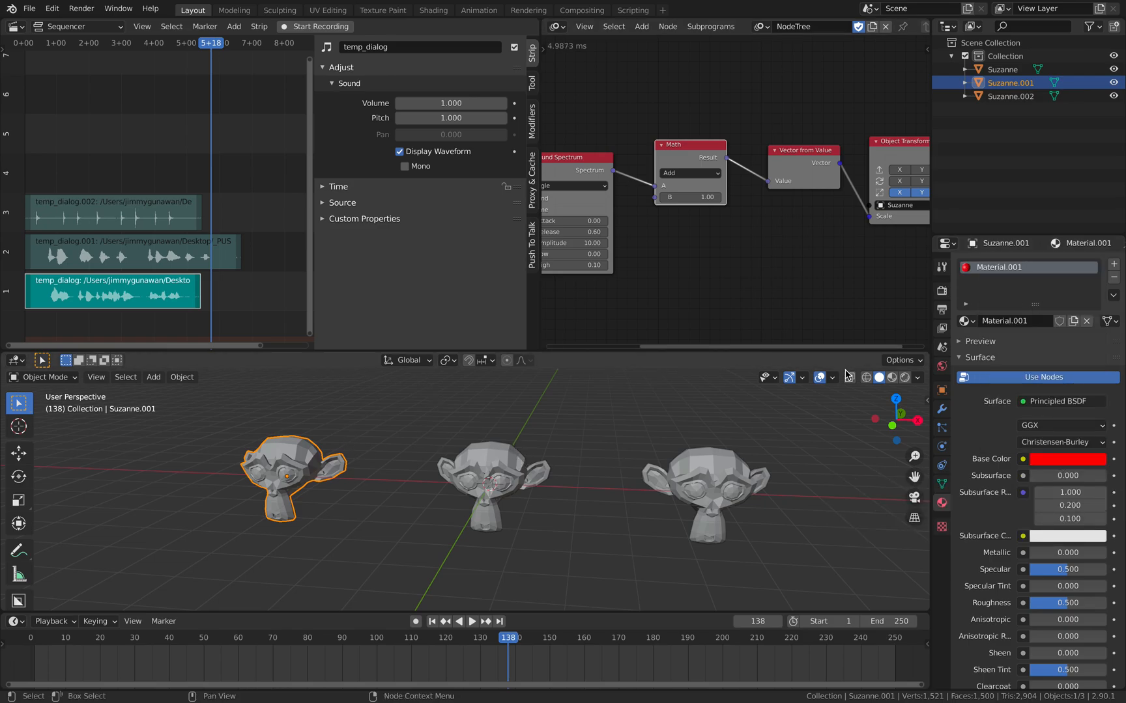
pyautogui.click(889, 378)
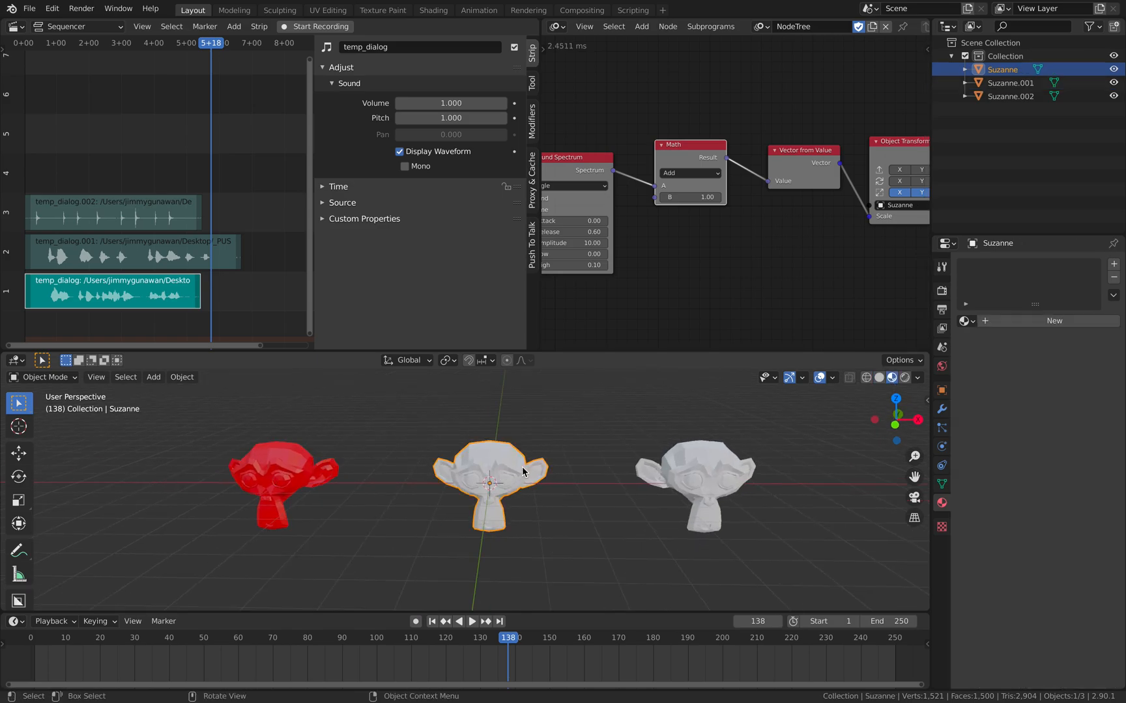
pyautogui.click(941, 503)
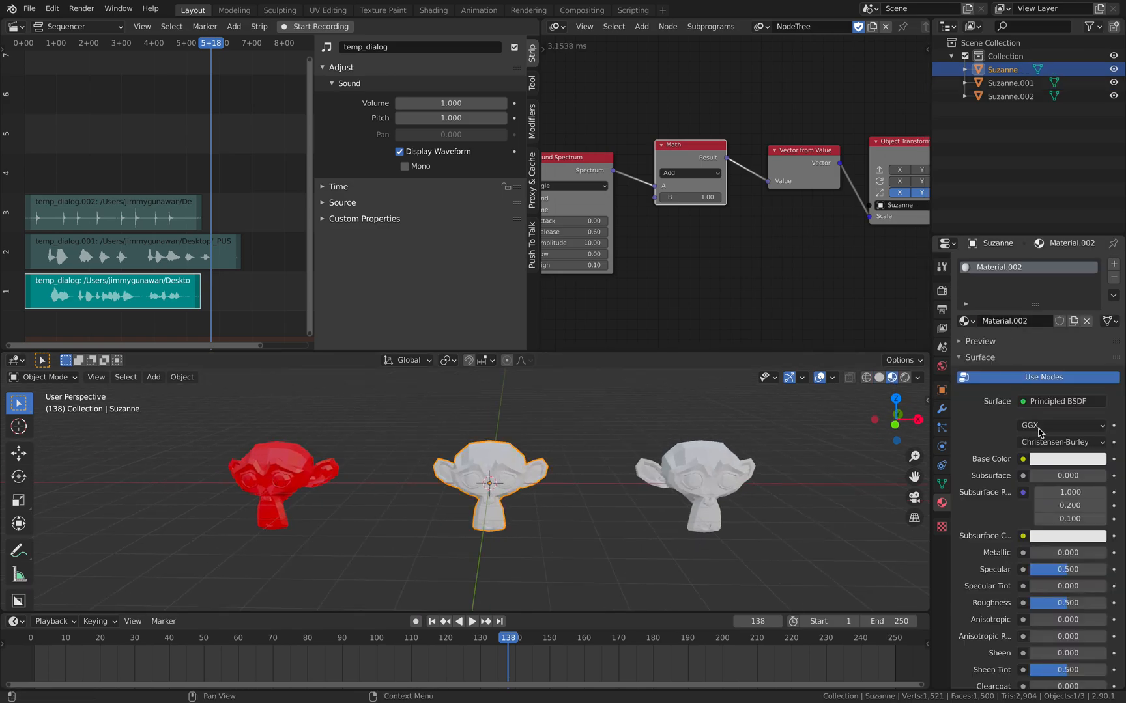
pyautogui.click(1066, 458)
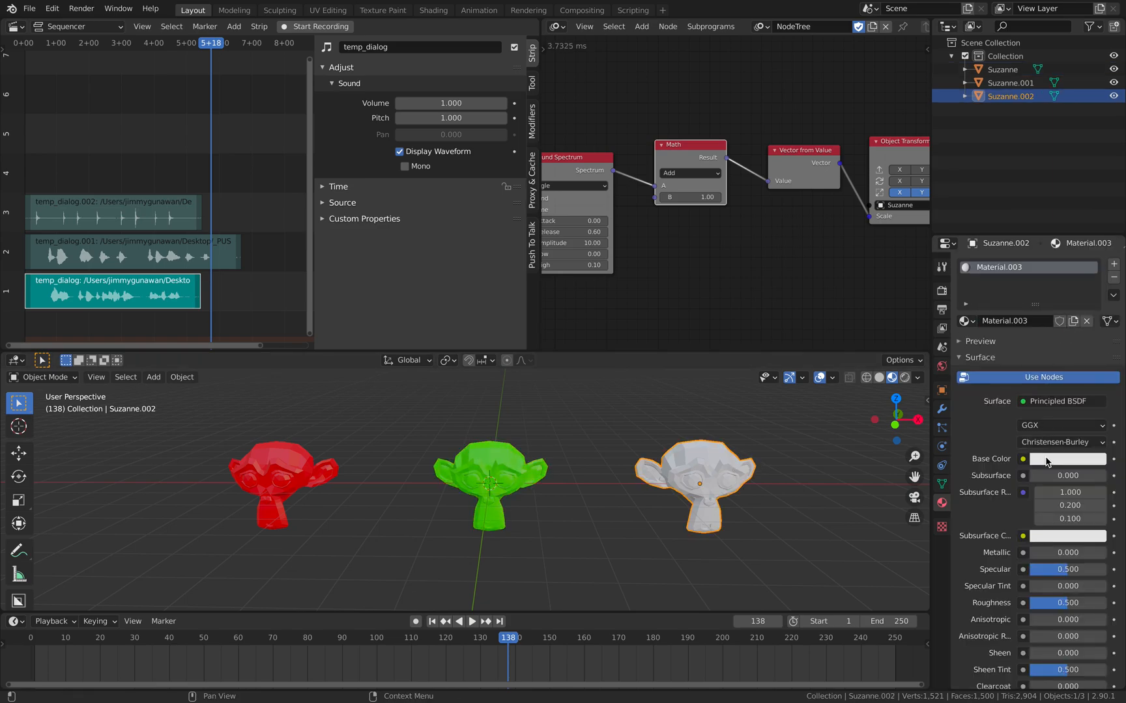
pyautogui.click(1067, 458)
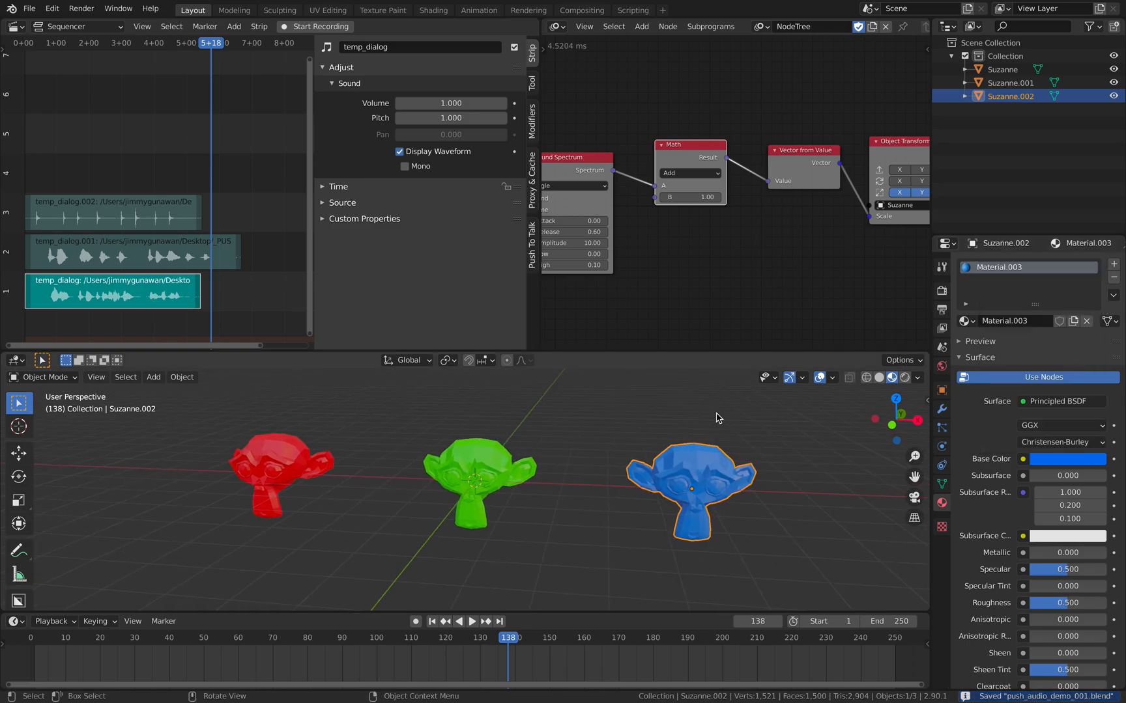
pyautogui.moveTo(642, 433)
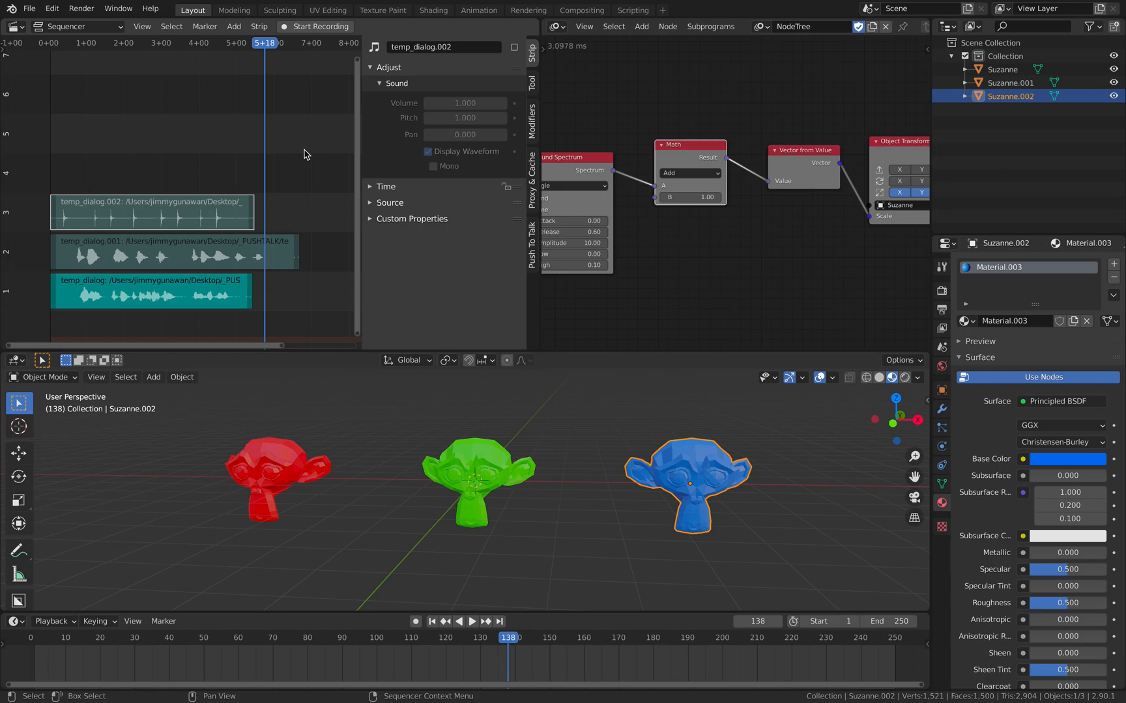
pyautogui.moveTo(172, 164)
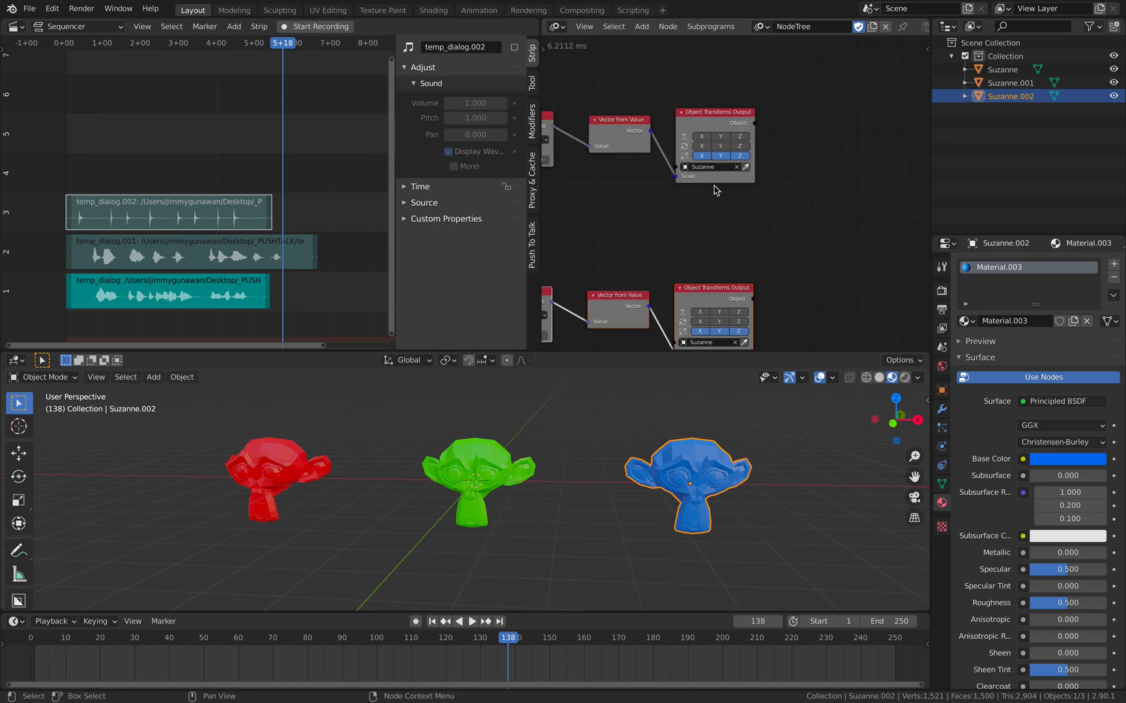
# Duplicate the node chain and point its Object Transforms Output at another Suzanne head.
pyautogui.click(711, 167)
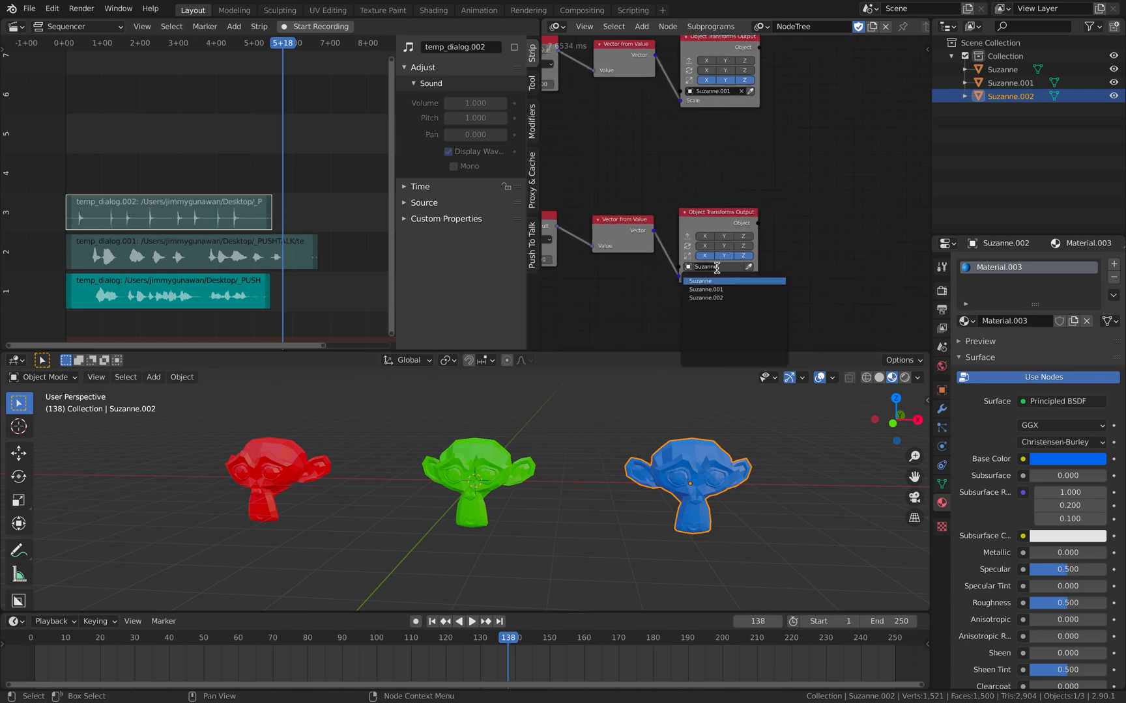
pyautogui.click(706, 298)
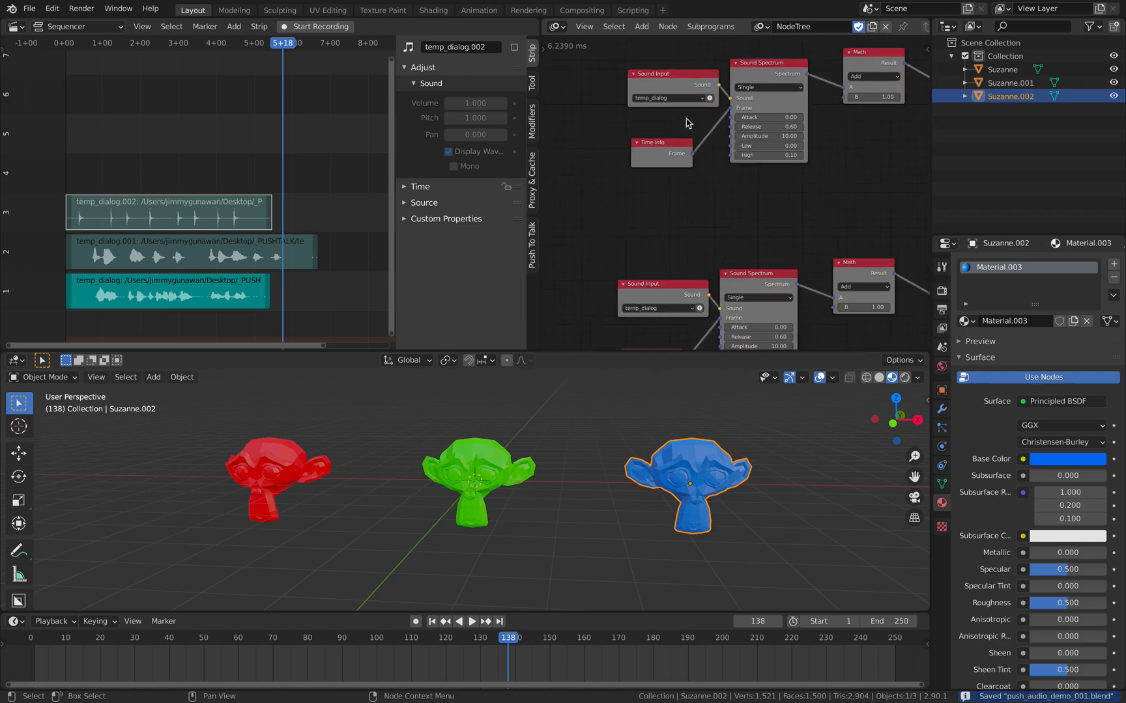
# Unmute all three sound strips and slide them to staggered start frames.
pyautogui.click(667, 98)
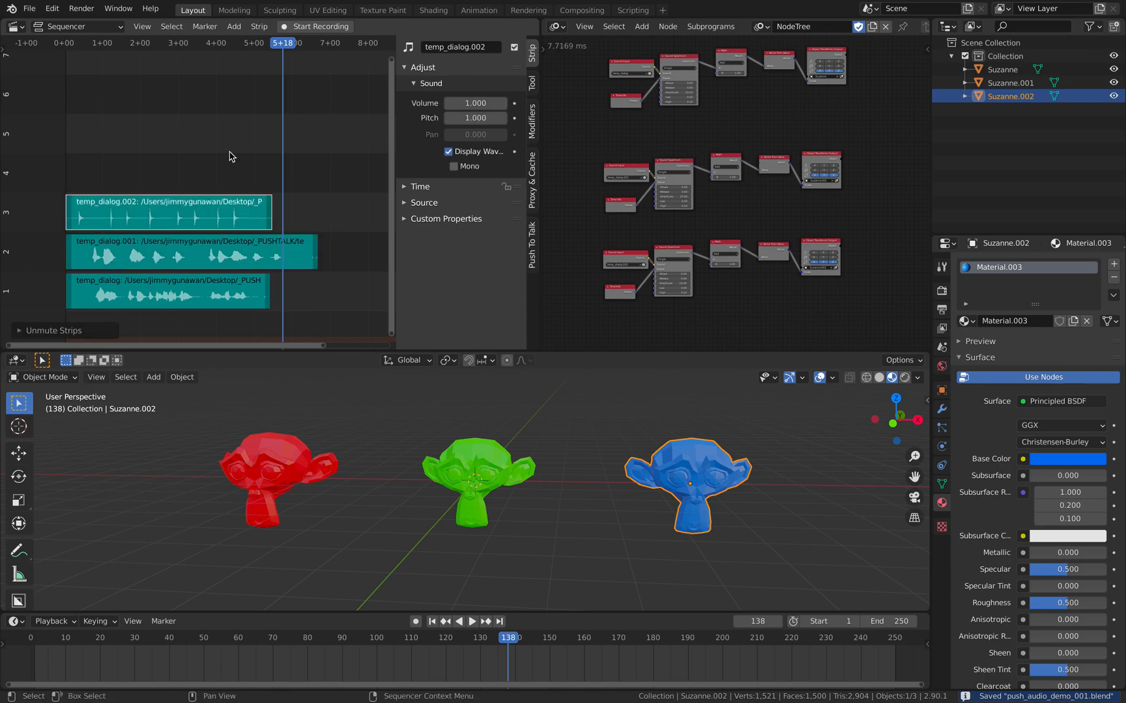
pyautogui.click(431, 621)
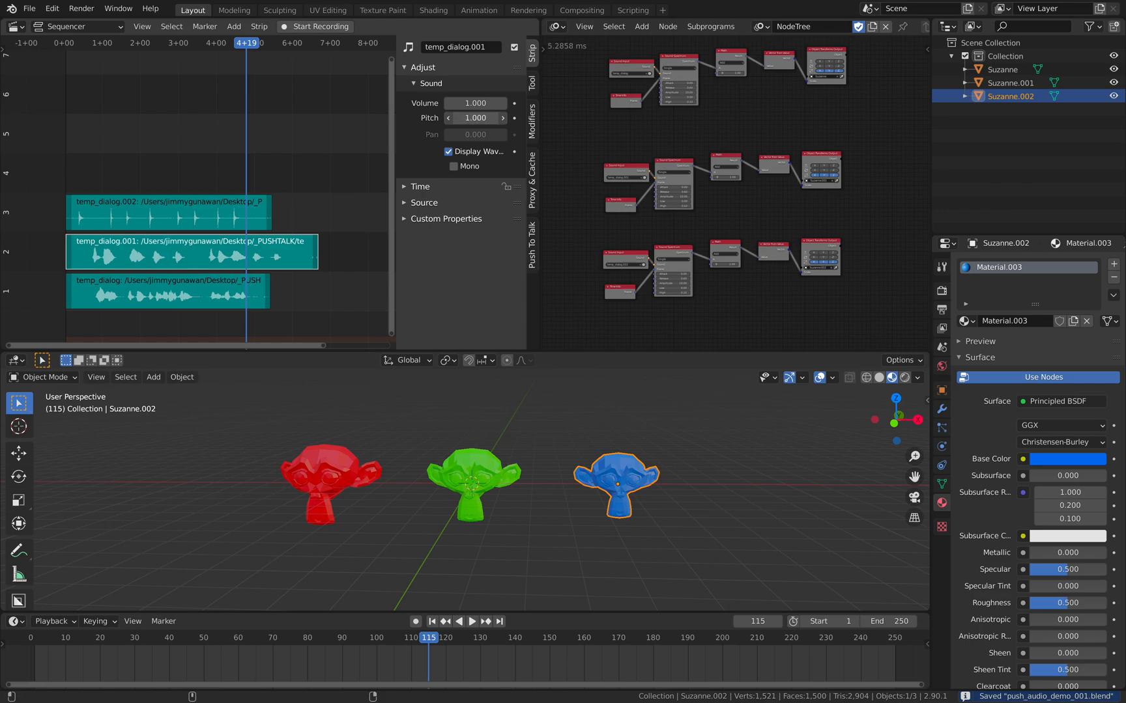
pyautogui.click(168, 291)
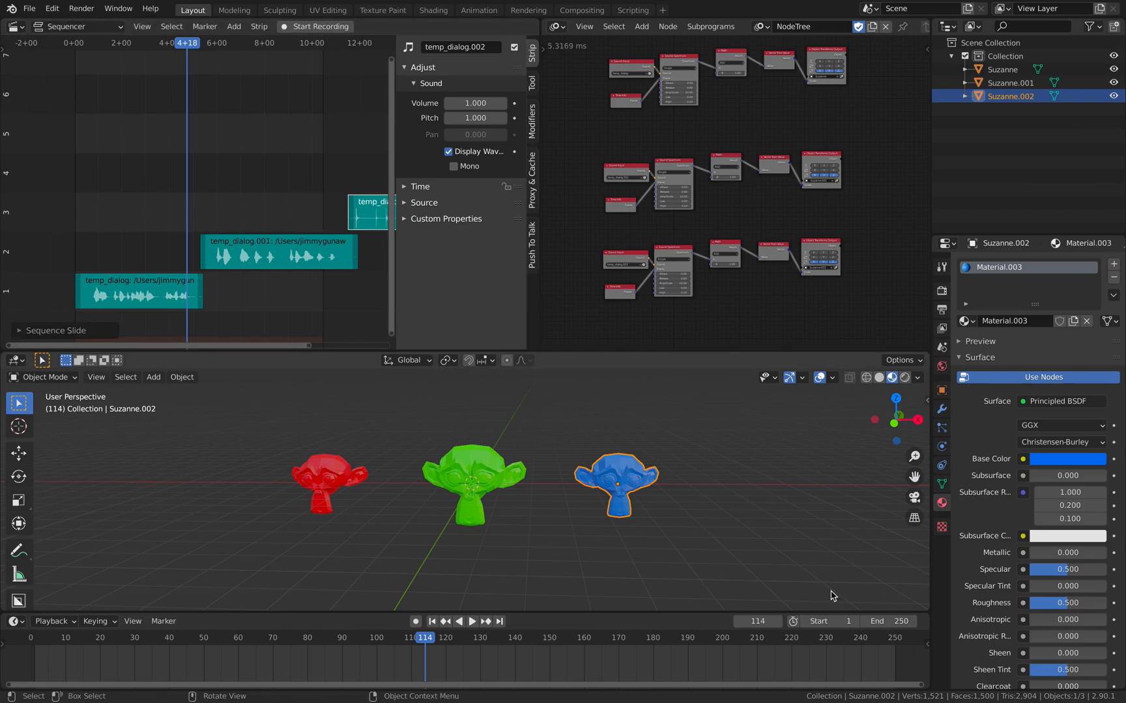
# Extend the scene end to frame 400 and place a copy of temp_dialog.002 at the start of channel 3.
pyautogui.click(868, 621)
pyautogui.write('400')
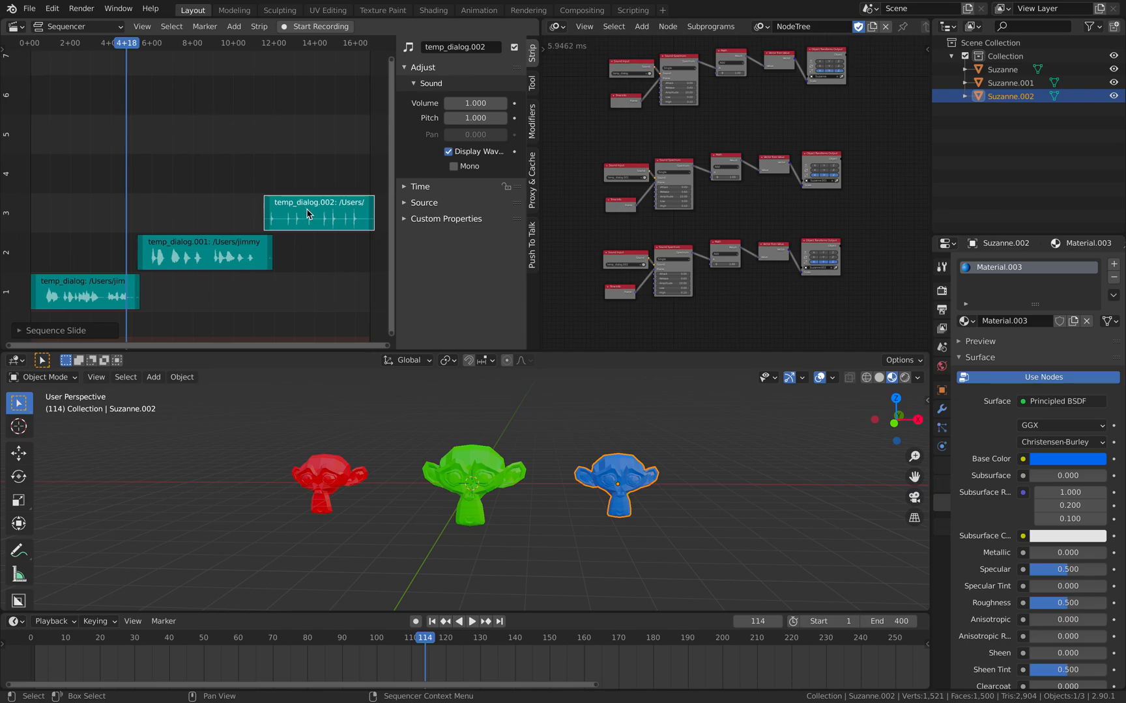
pyautogui.moveTo(318, 212); pyautogui.dragTo(121, 212)
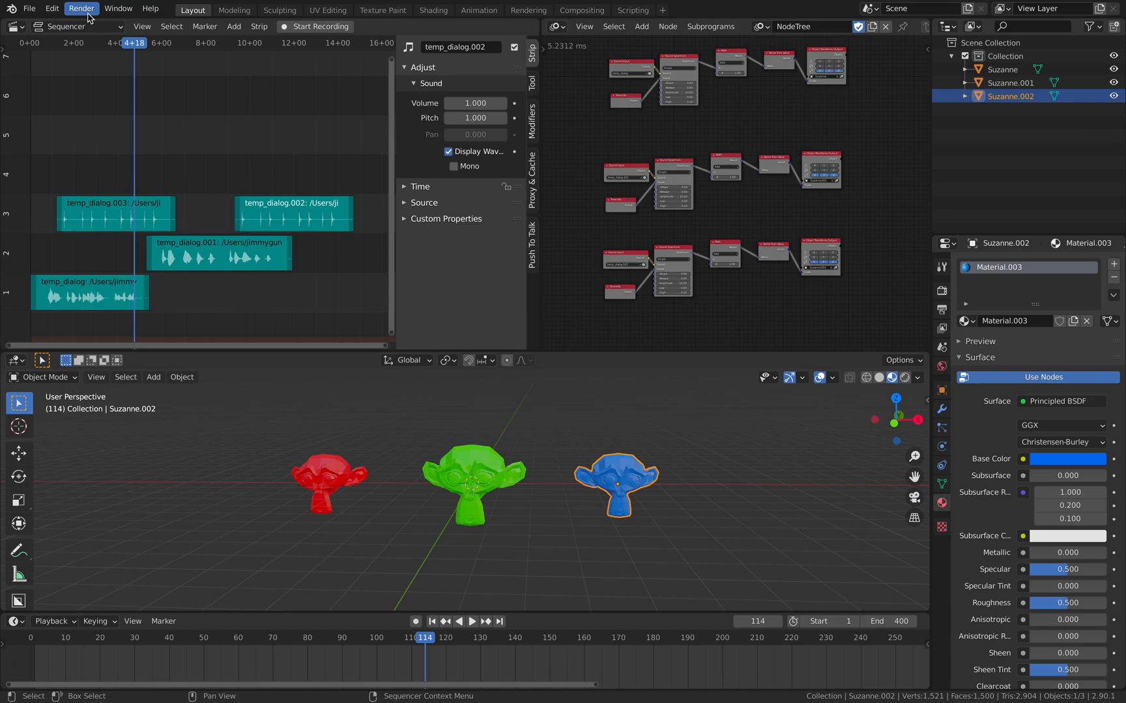
# Play the animation to check each head swells with its own staggered sound strip.
pyautogui.click(80, 8)
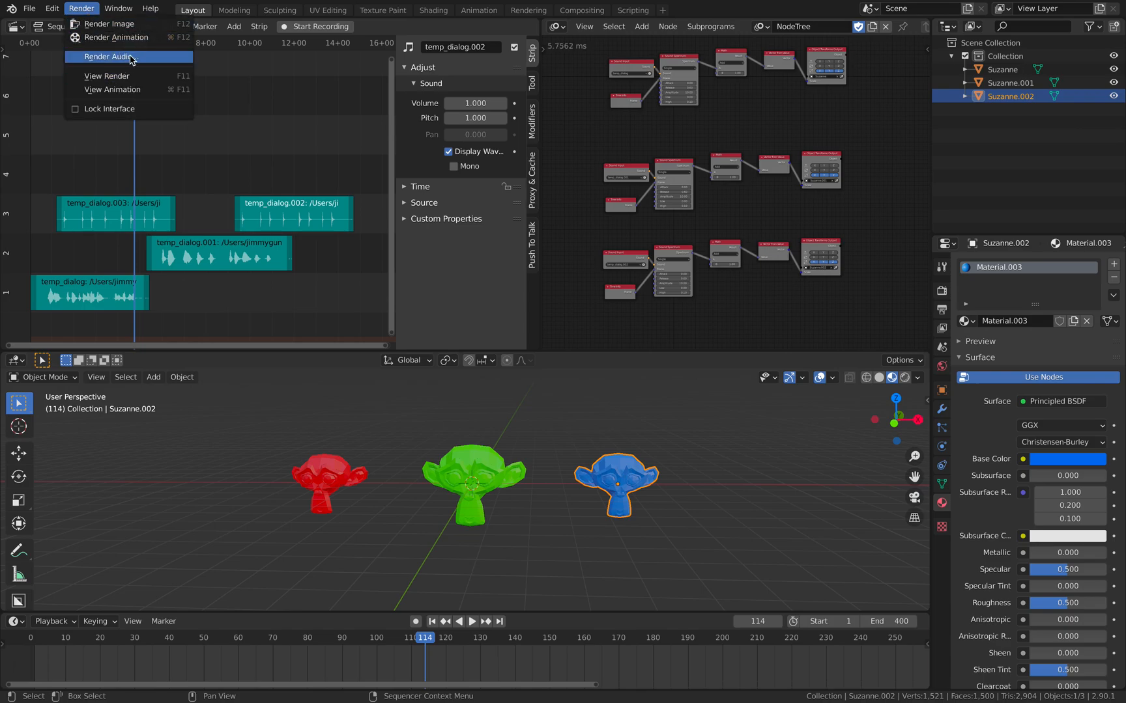
pyautogui.click(122, 229)
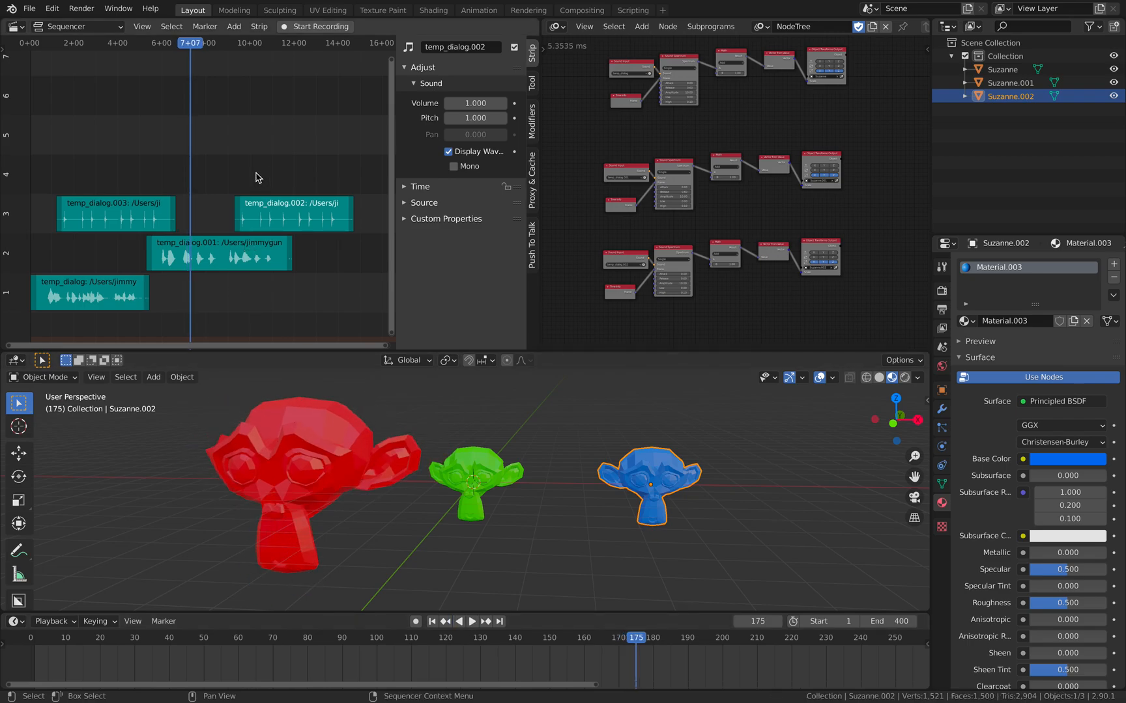
pyautogui.click(471, 621)
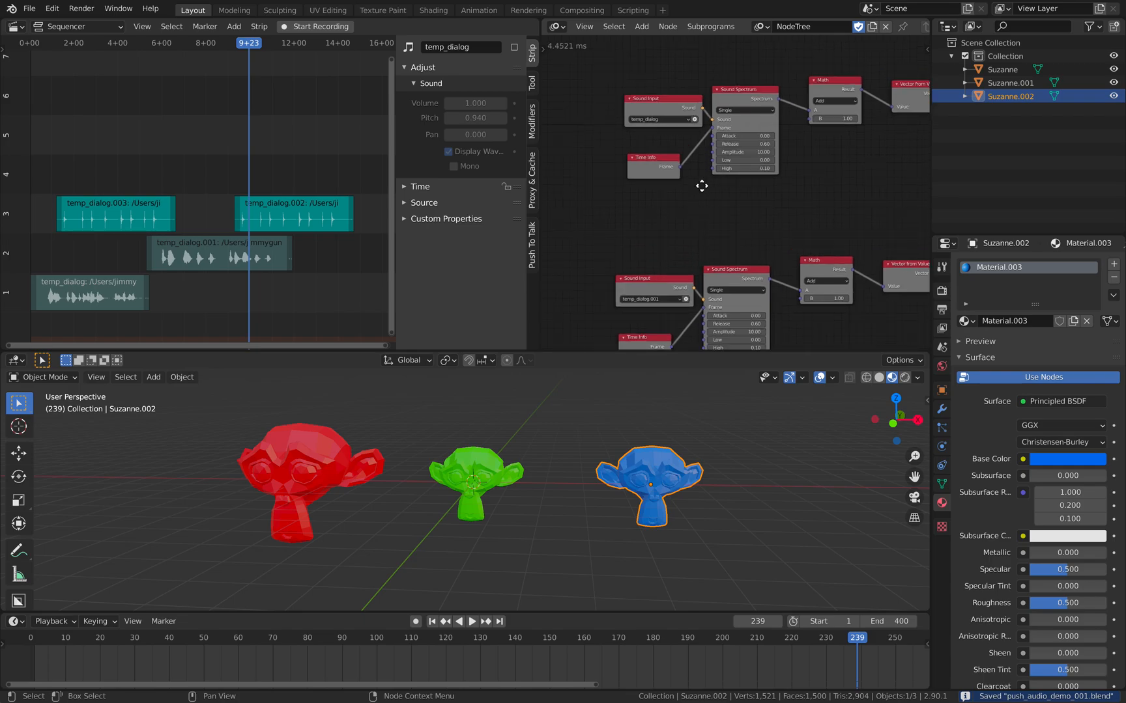
# List the available sounds for the lower chain's Sound Input node, including temp_dialog.003.
pyautogui.click(609, 199)
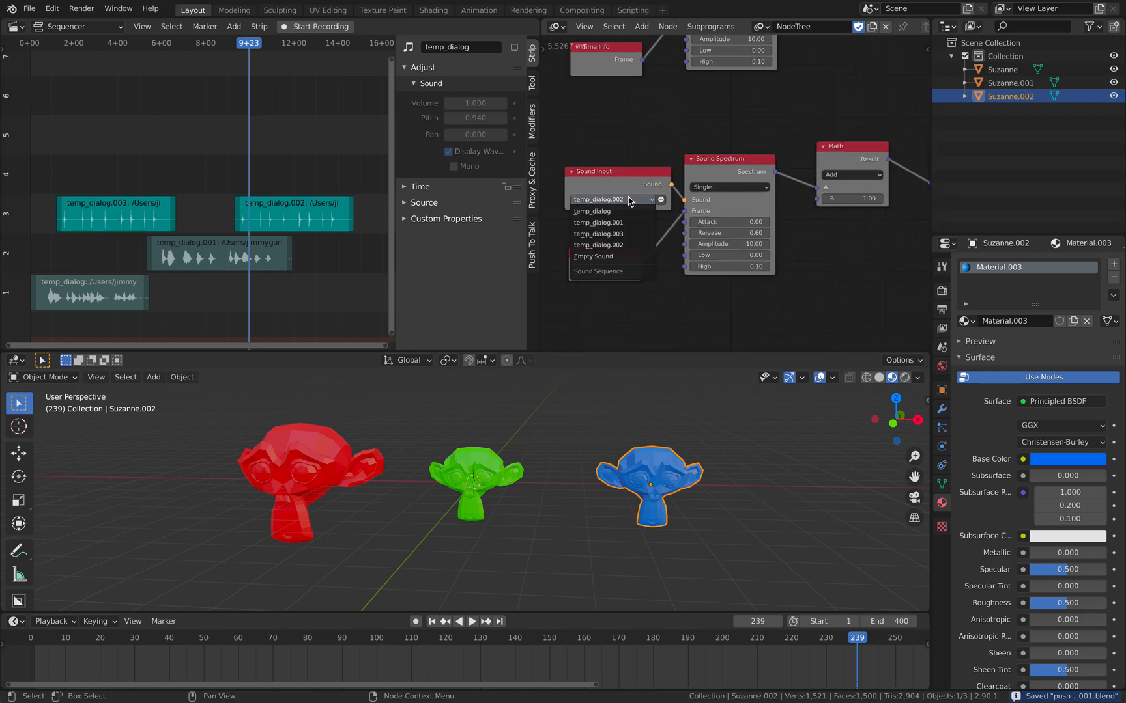
pyautogui.moveTo(611, 233)
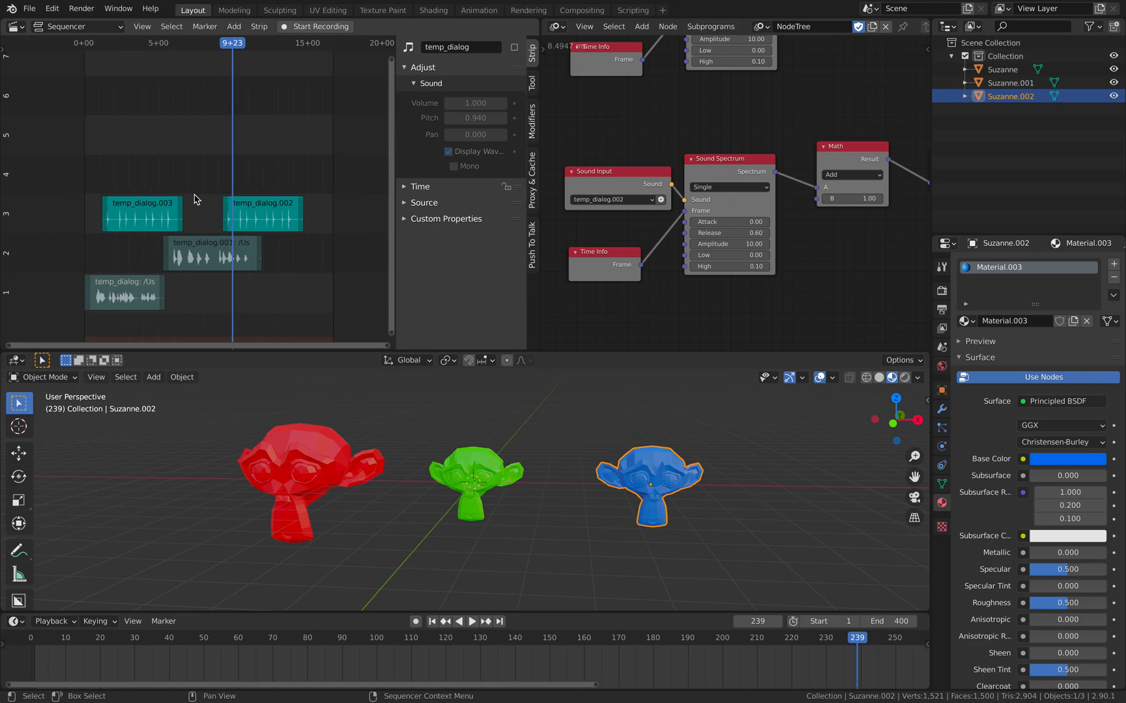
pyautogui.moveTo(142, 147)
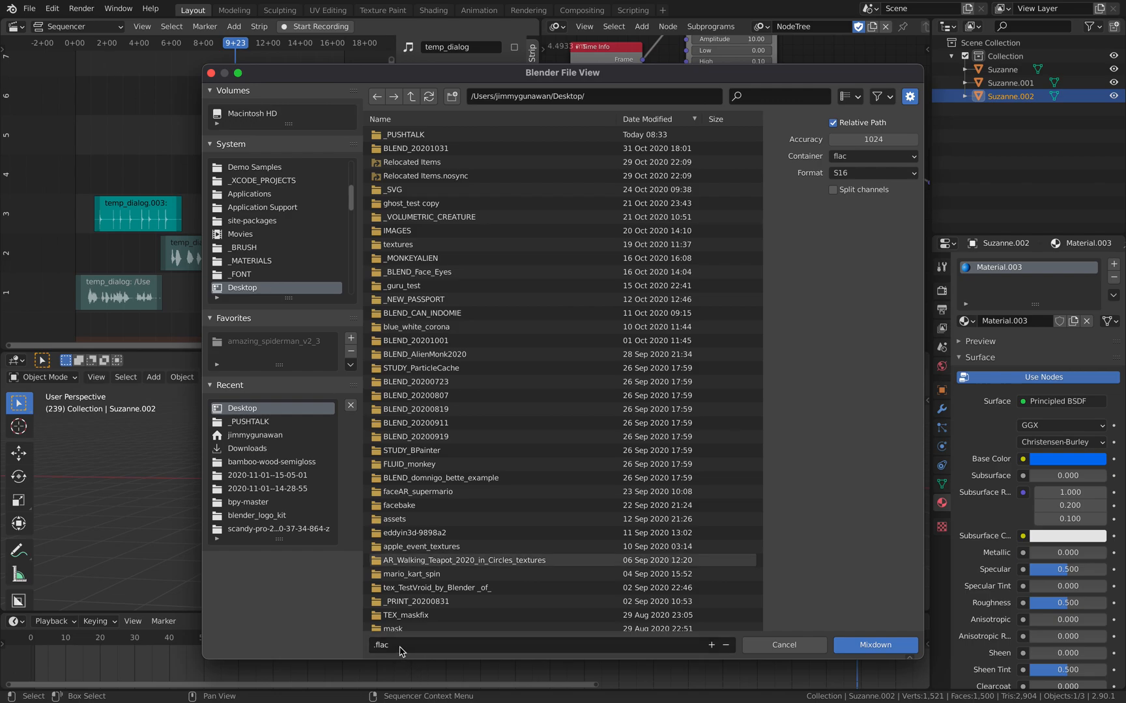
# Set the mixdown container format to wav.
pyautogui.click(872, 156)
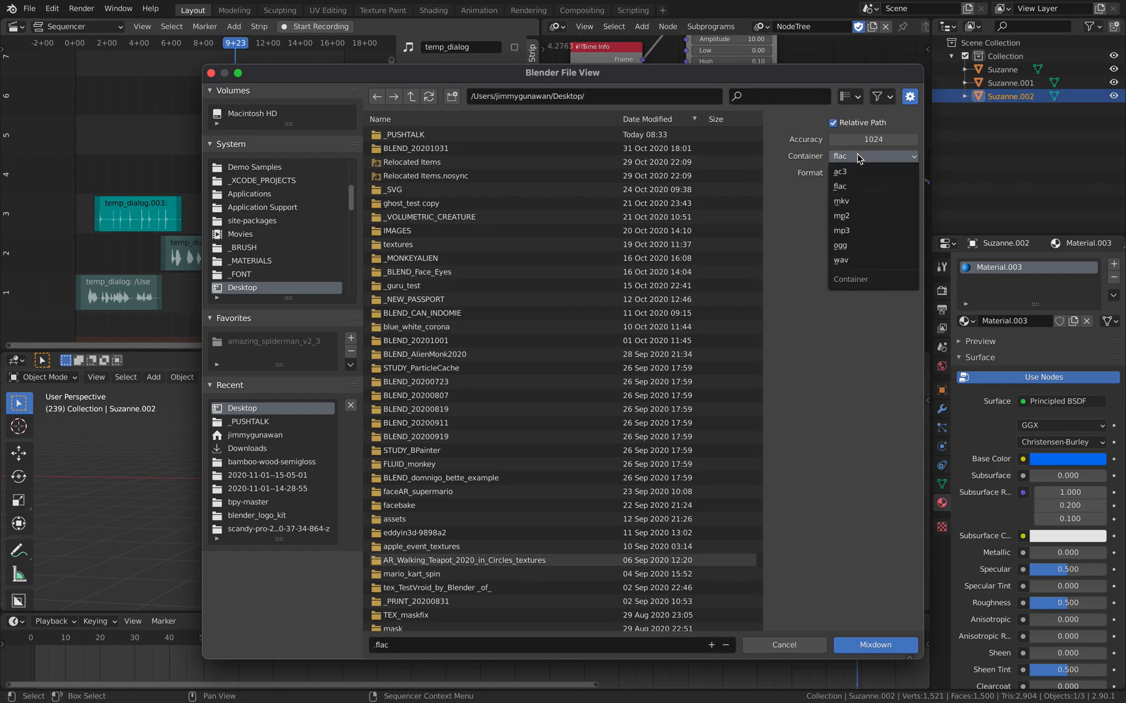
pyautogui.click(840, 259)
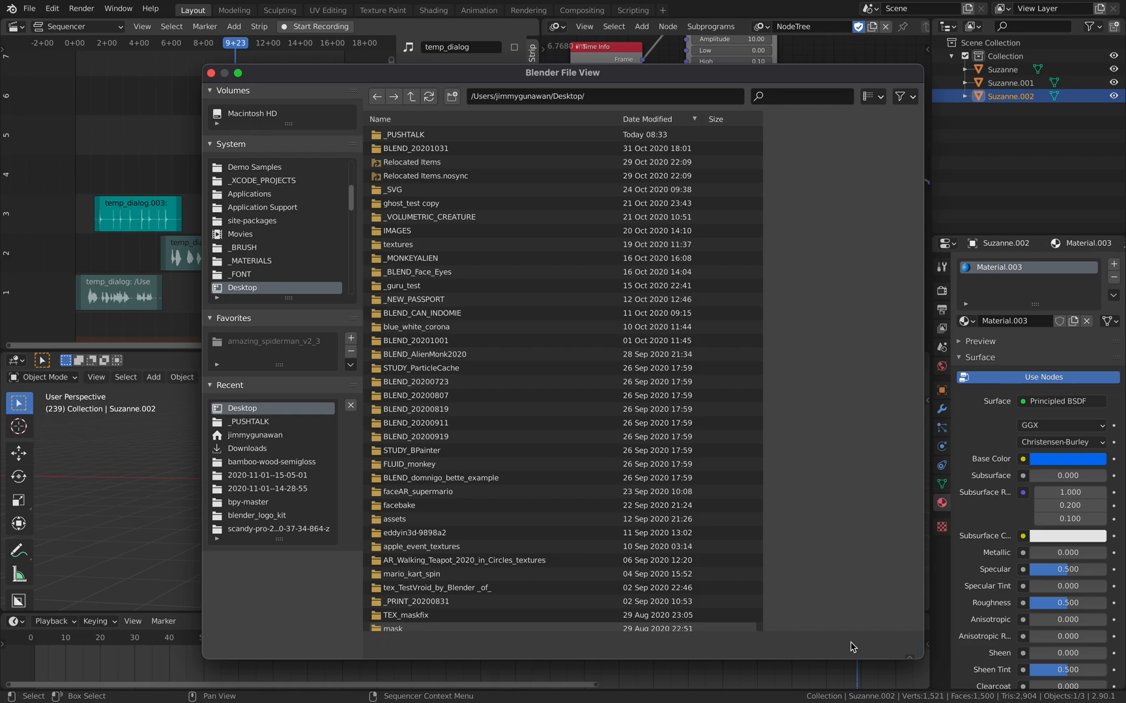
pyautogui.moveTo(185, 208)
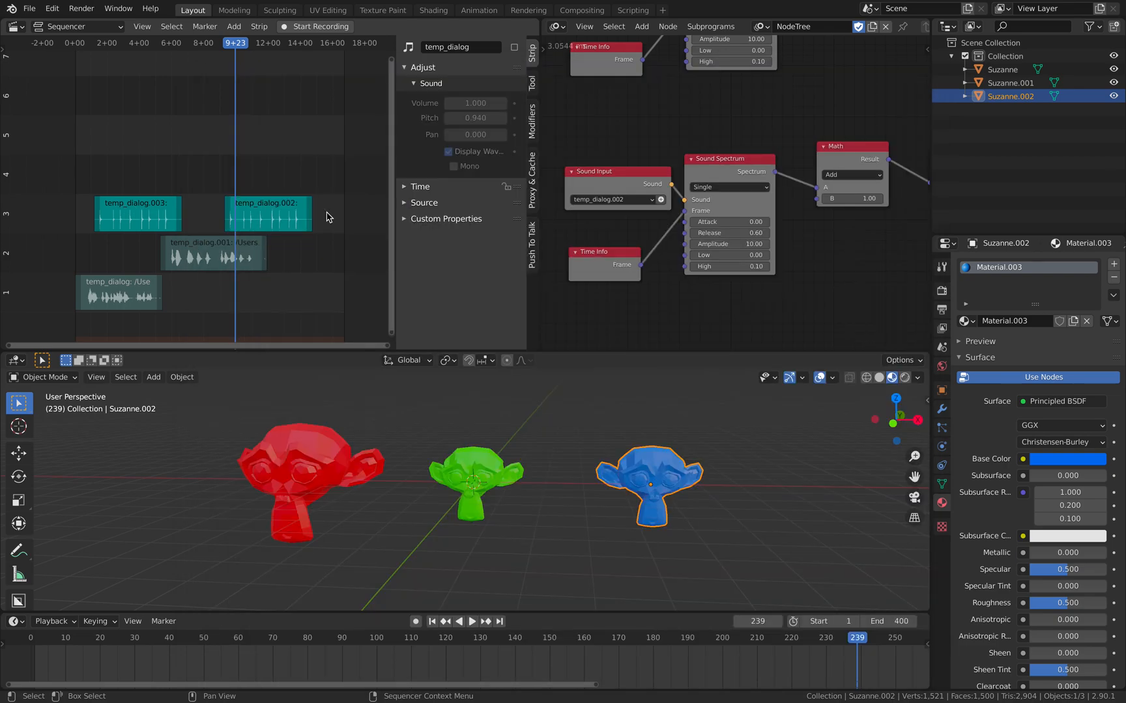
# Mute the temp_dialog strips and start adding a new sound strip to the sequencer.
pyautogui.click(267, 212)
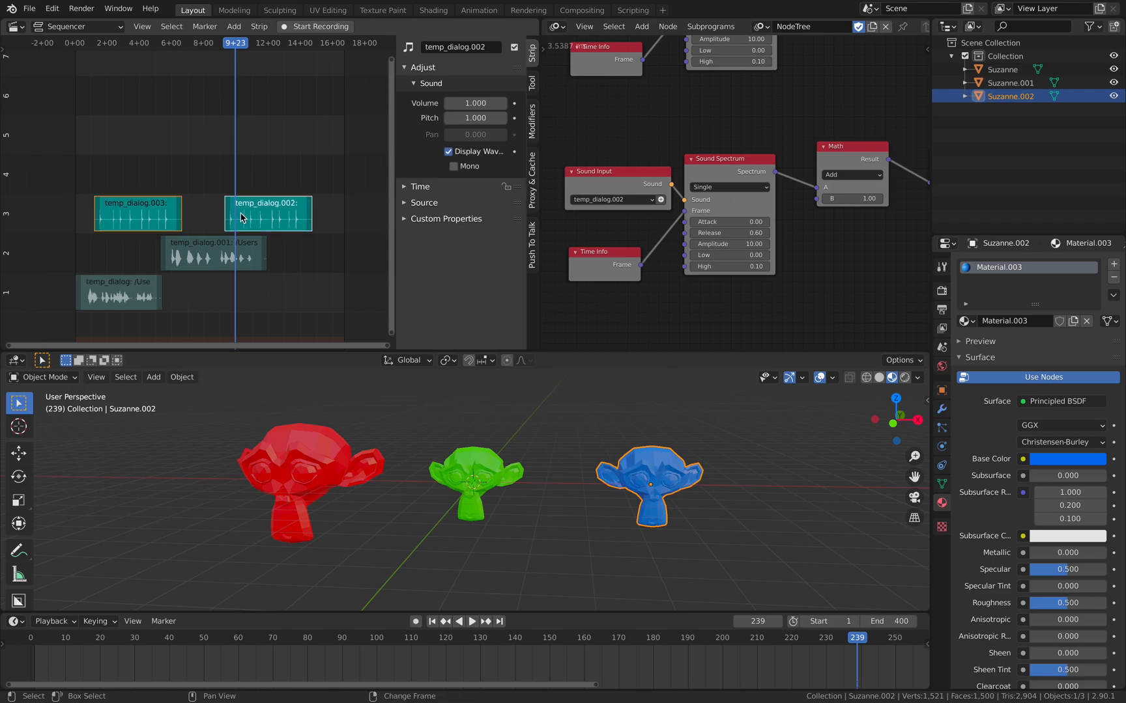
pyautogui.rightClick(267, 212)
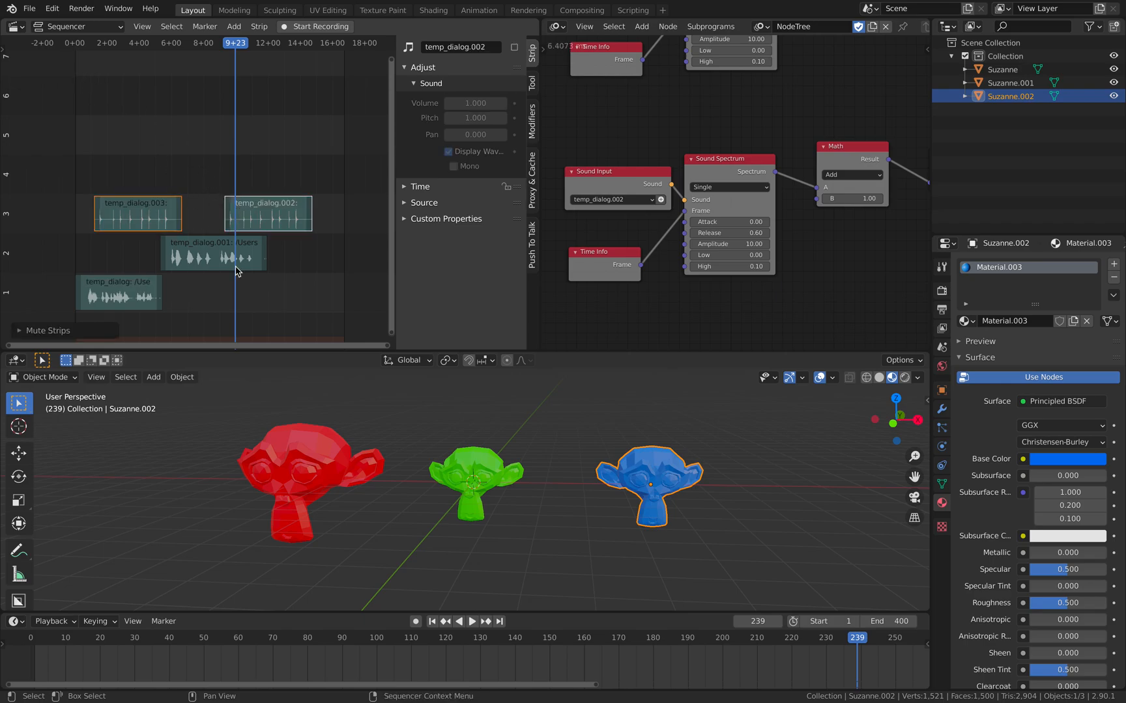
pyautogui.moveTo(142, 100)
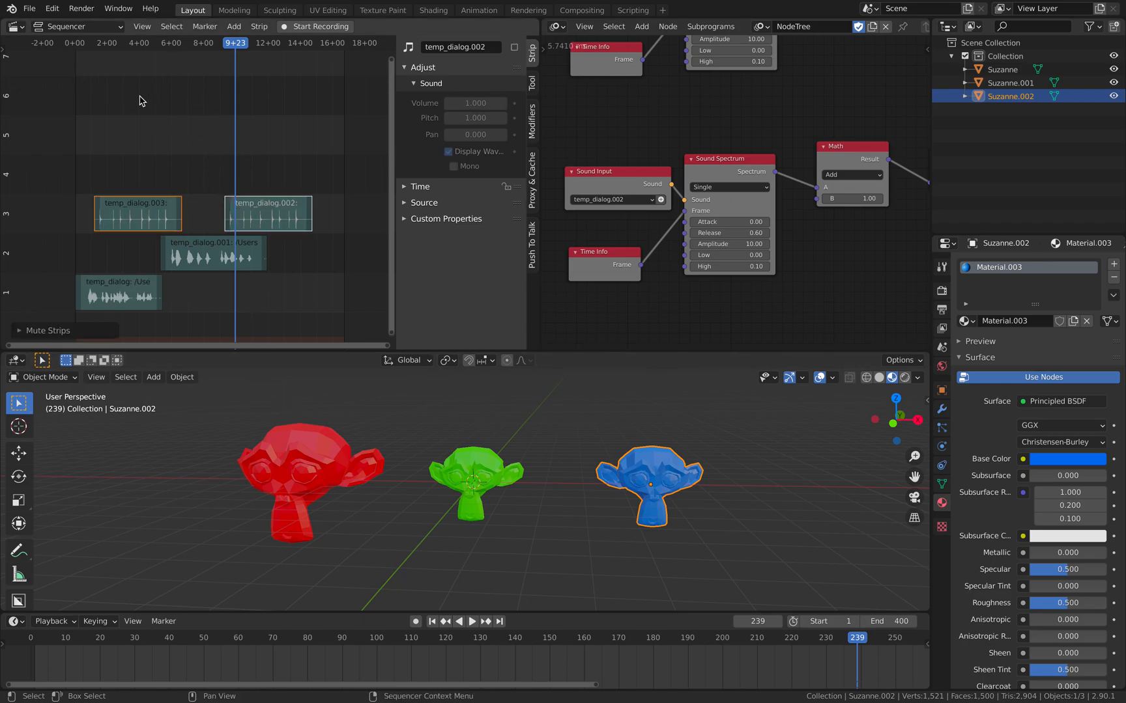
pyautogui.click(235, 26)
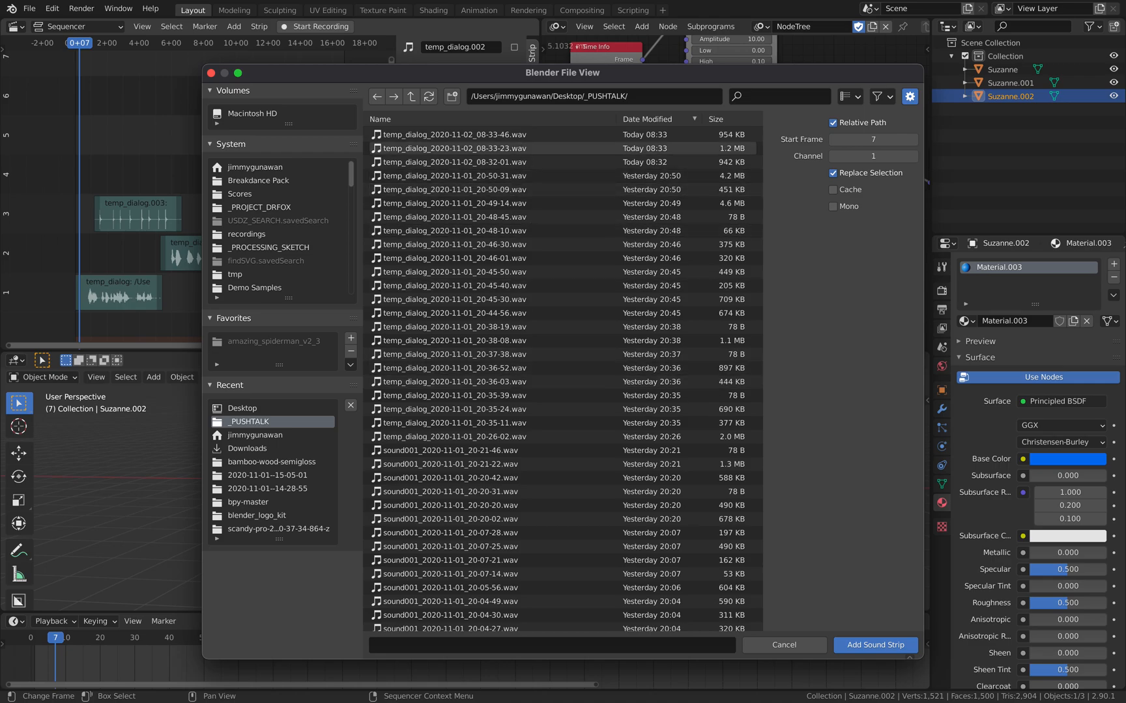
# Add clack.wav from the Desktop as a new sound strip.
pyautogui.scroll(-3)
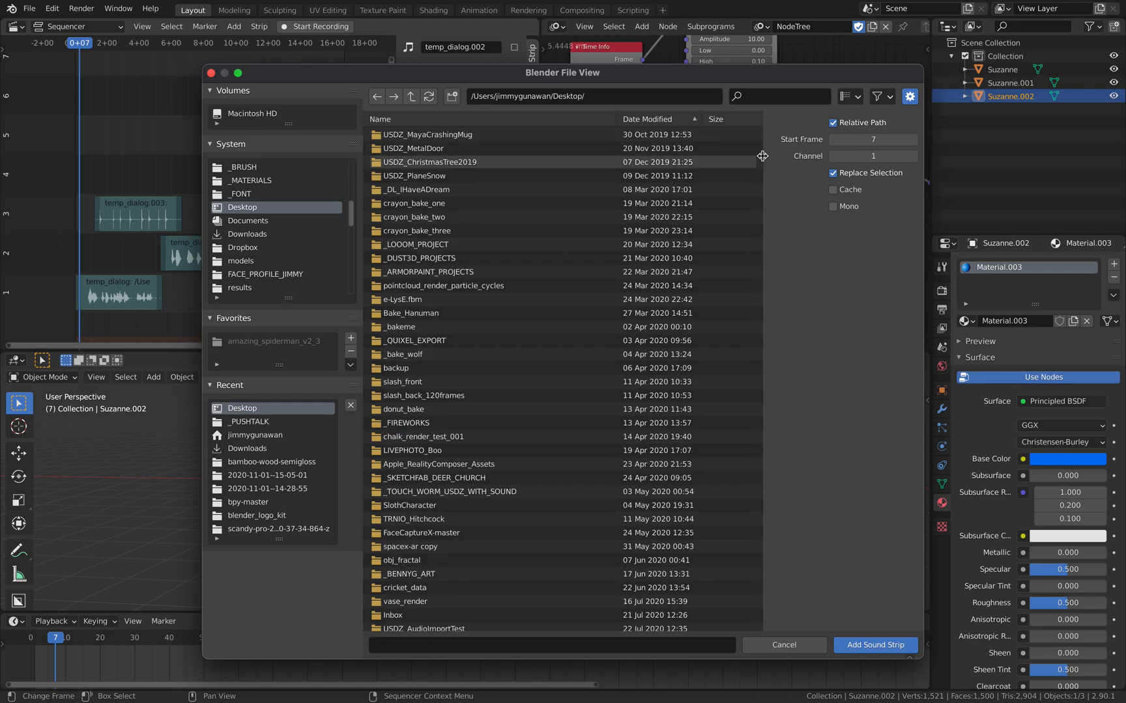
pyautogui.click(400, 623)
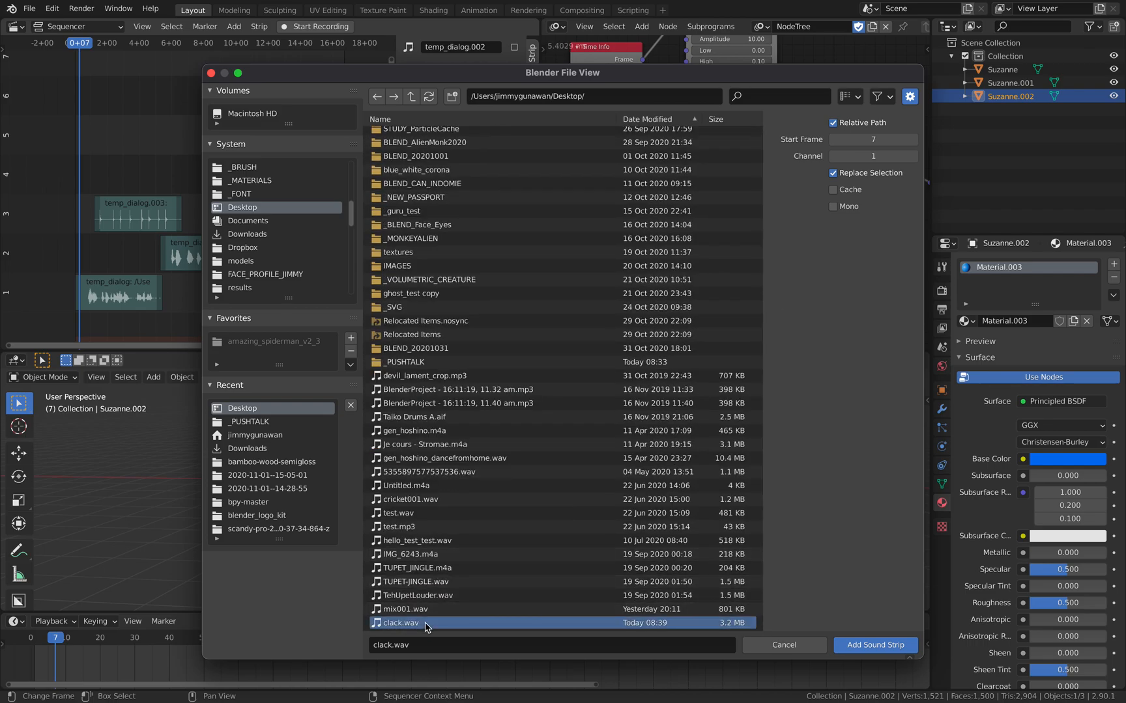
pyautogui.click(874, 645)
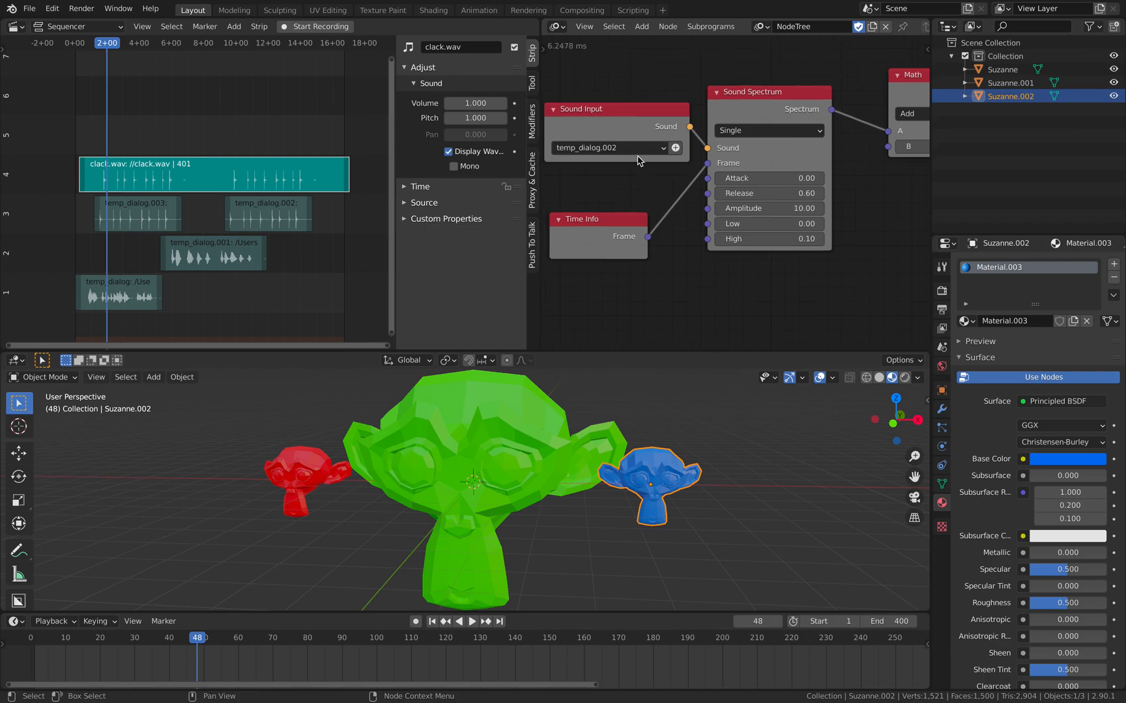
# Switch the Sound Input node from temp_dialog.002 to clack.wav and start playback.
pyautogui.click(606, 148)
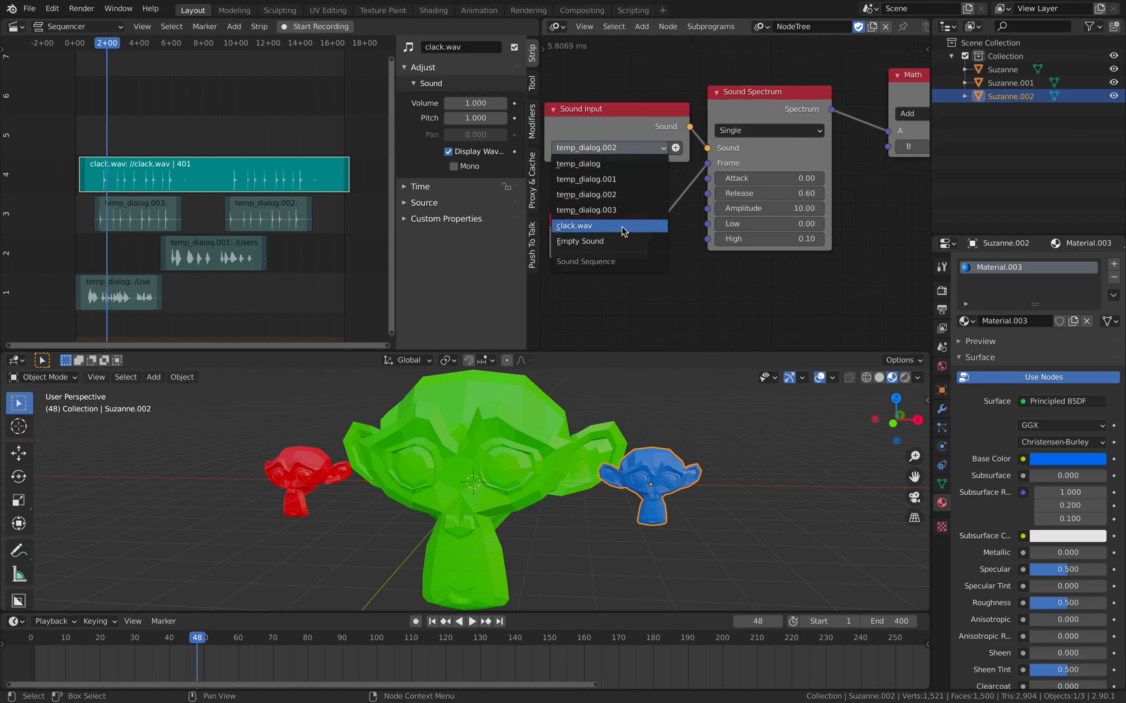
pyautogui.click(575, 225)
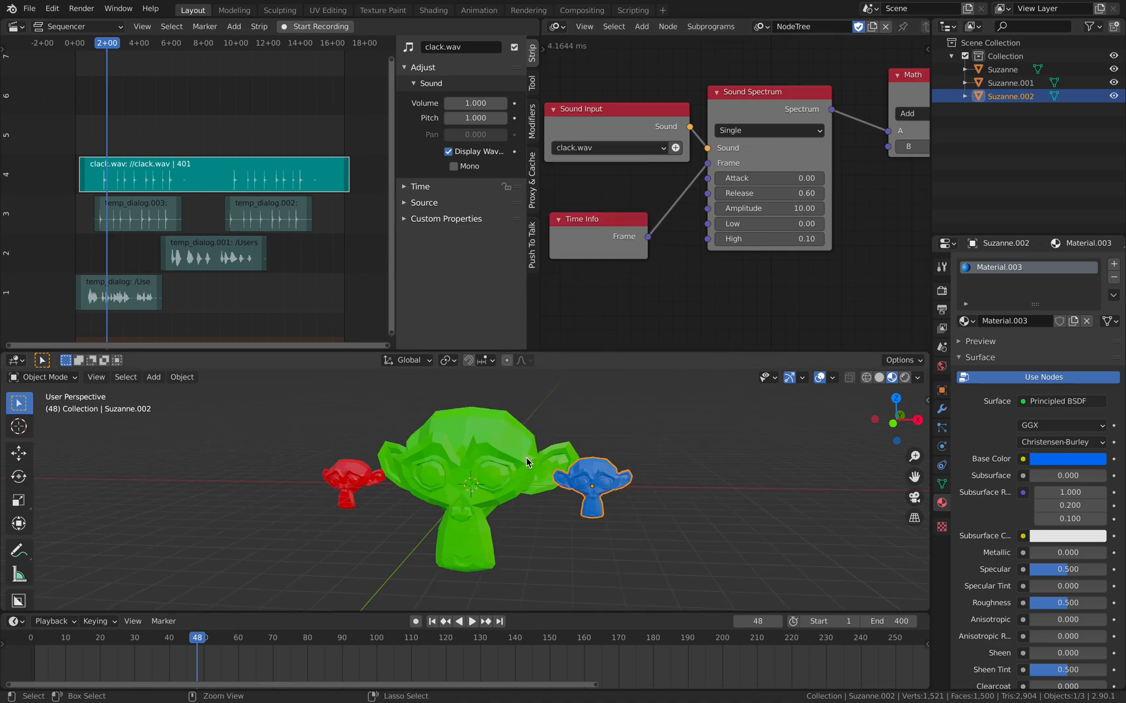
pyautogui.click(471, 621)
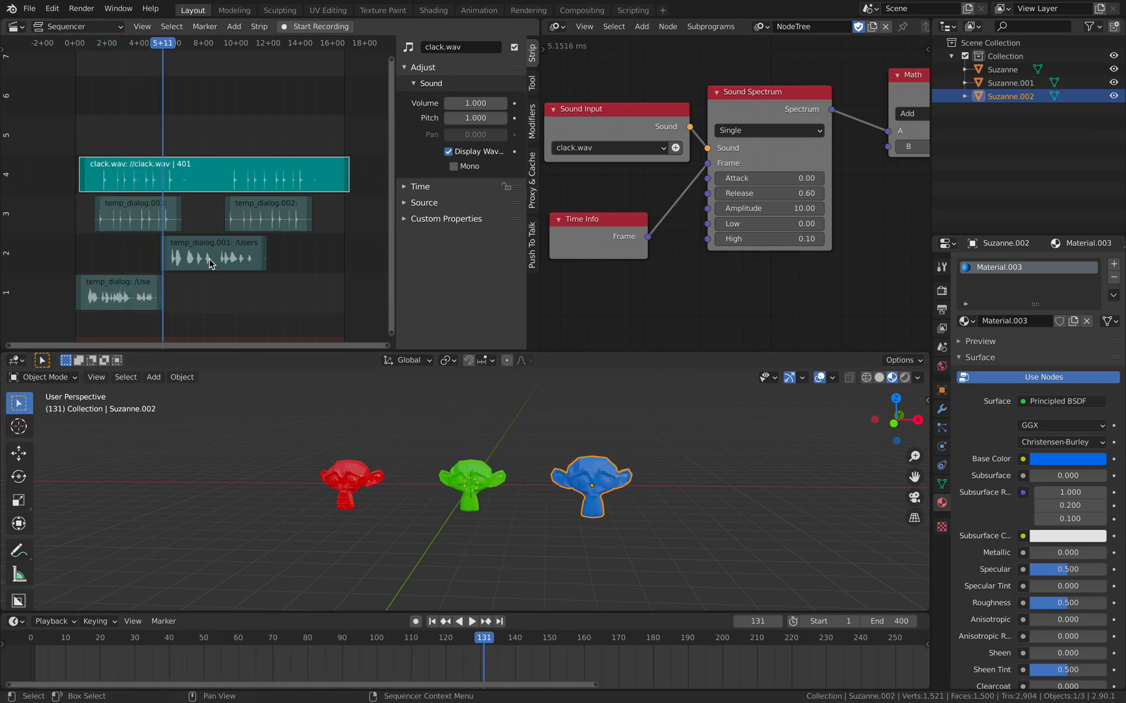
# Unmute the dialog strips and replay the animation from the first frame with sound.
pyautogui.click(214, 256)
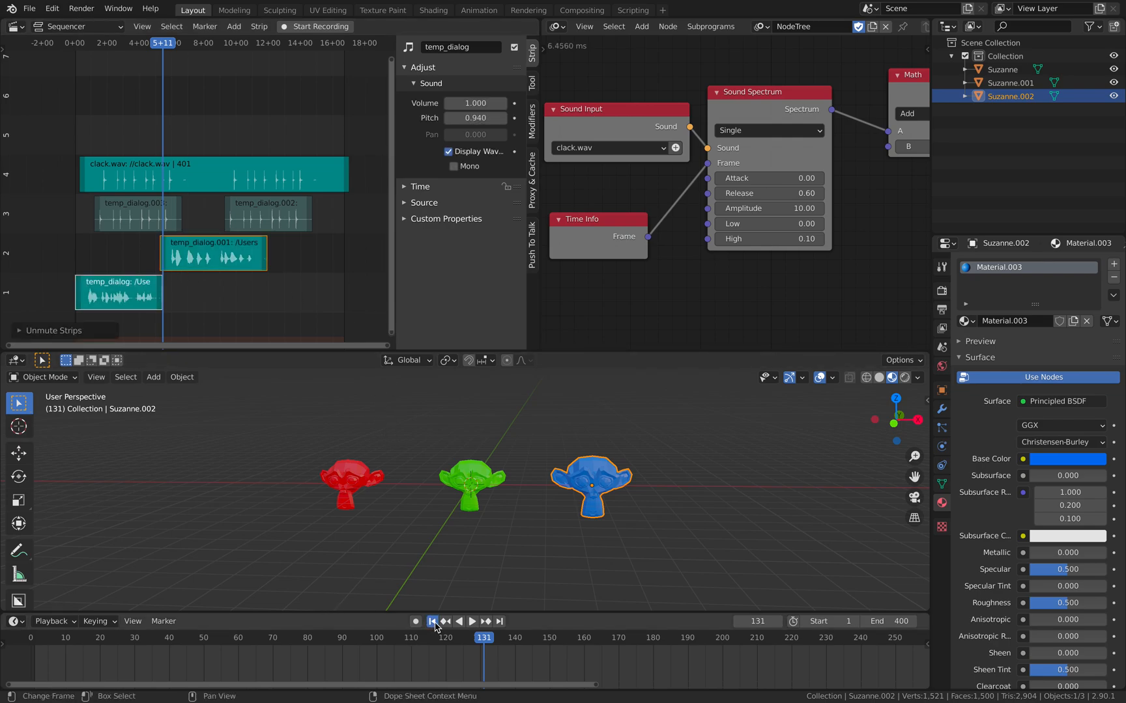
pyautogui.click(470, 621)
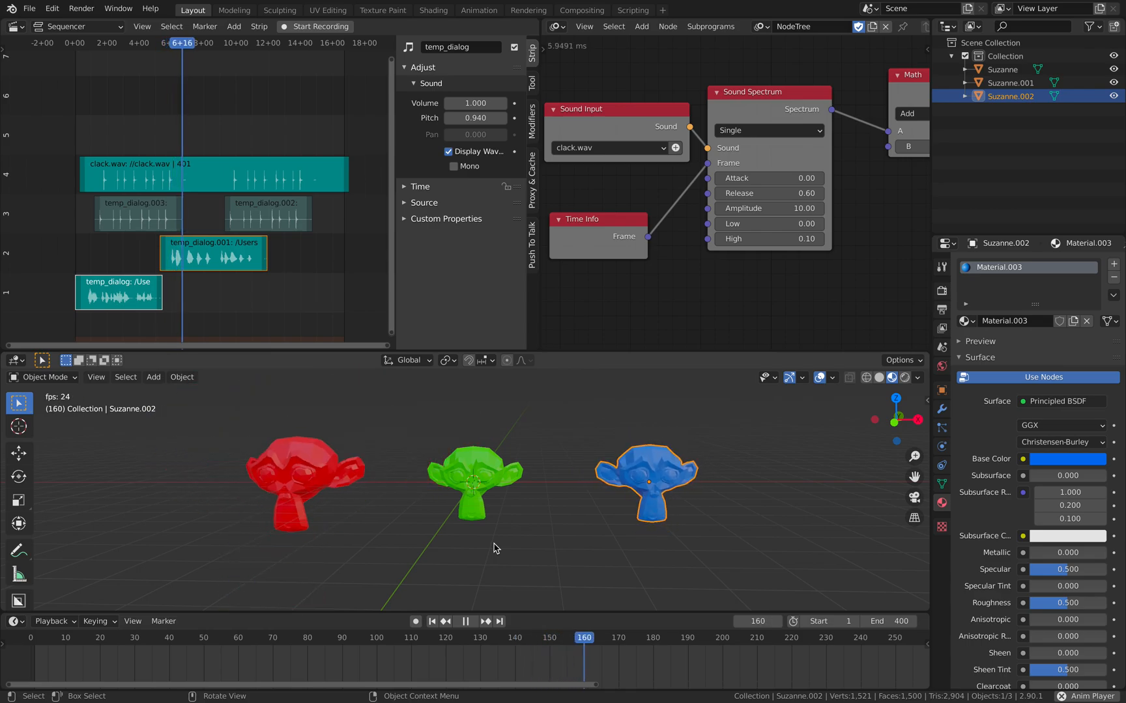
pyautogui.click(465, 622)
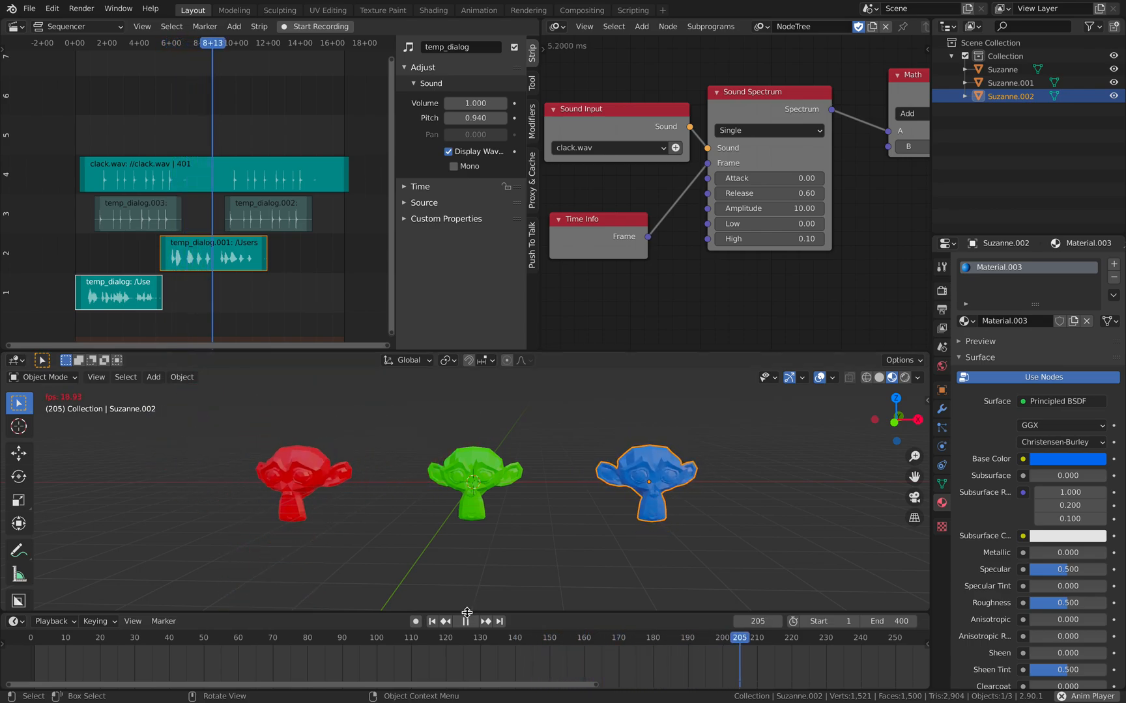
pyautogui.click(301, 481)
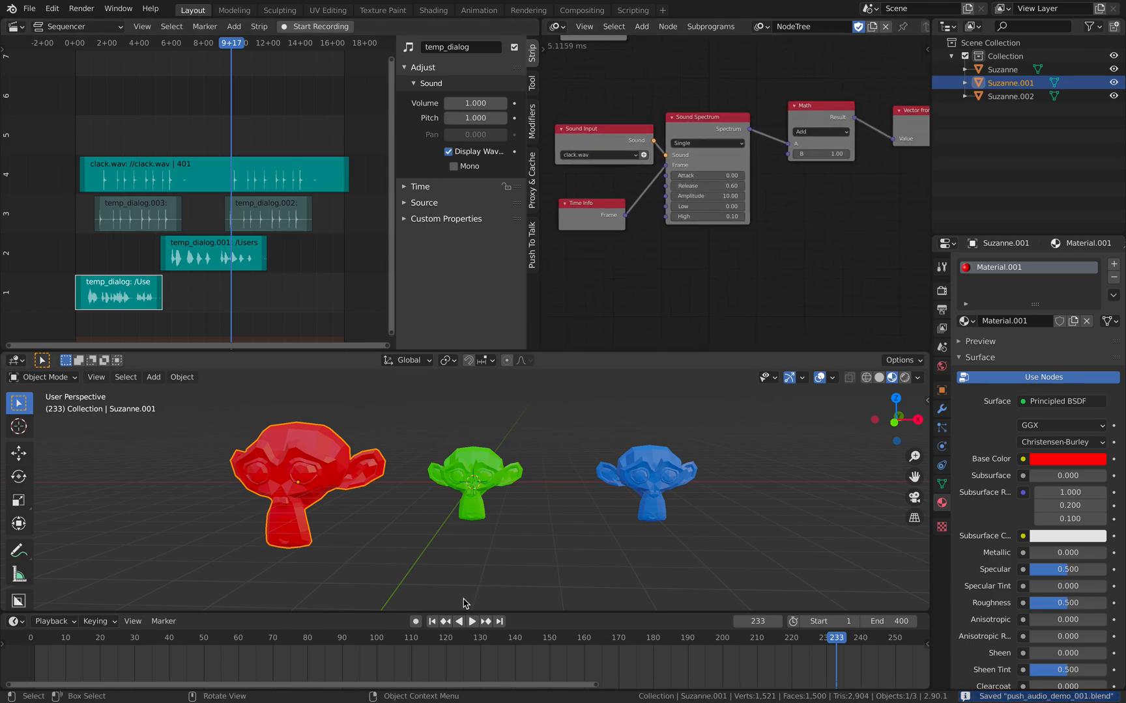
pyautogui.click(431, 622)
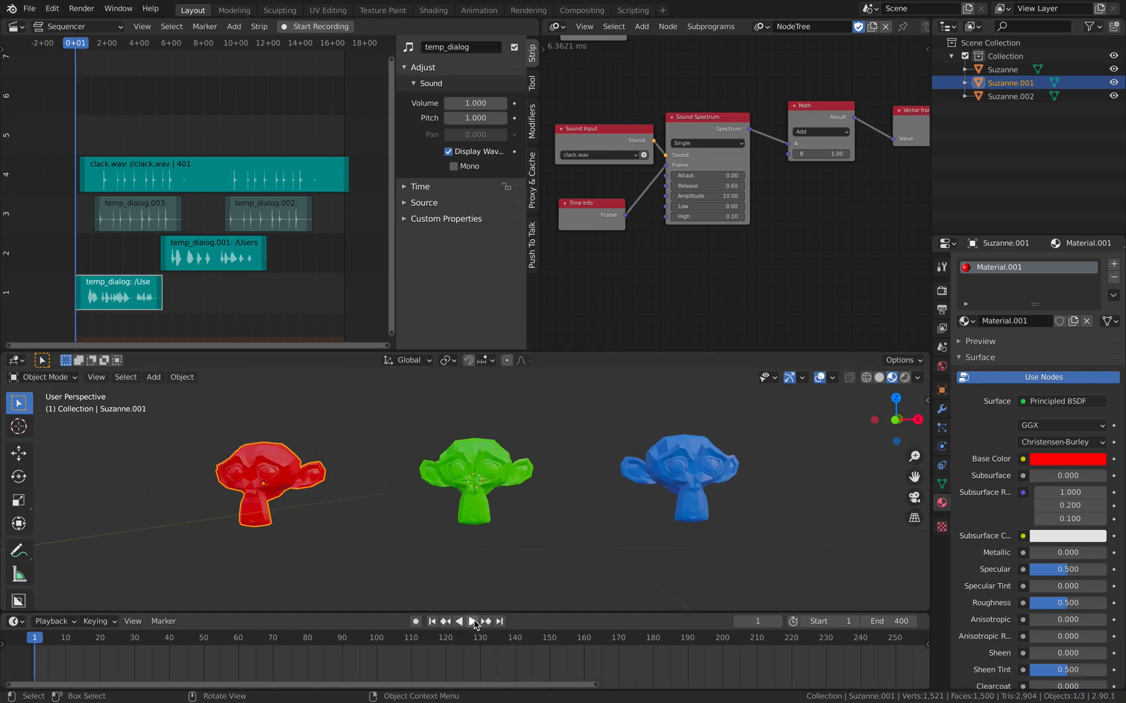
pyautogui.click(473, 621)
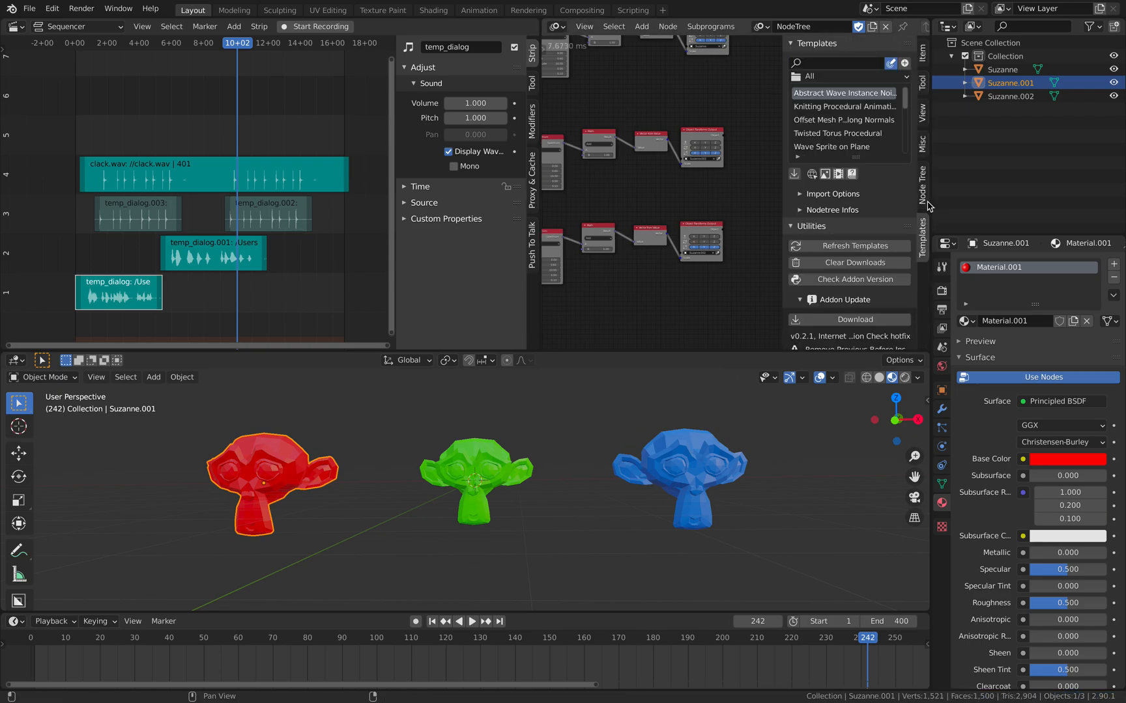
# Close the node templates sidebar and orbit around the three heads to a lower angle.
pyautogui.click(921, 185)
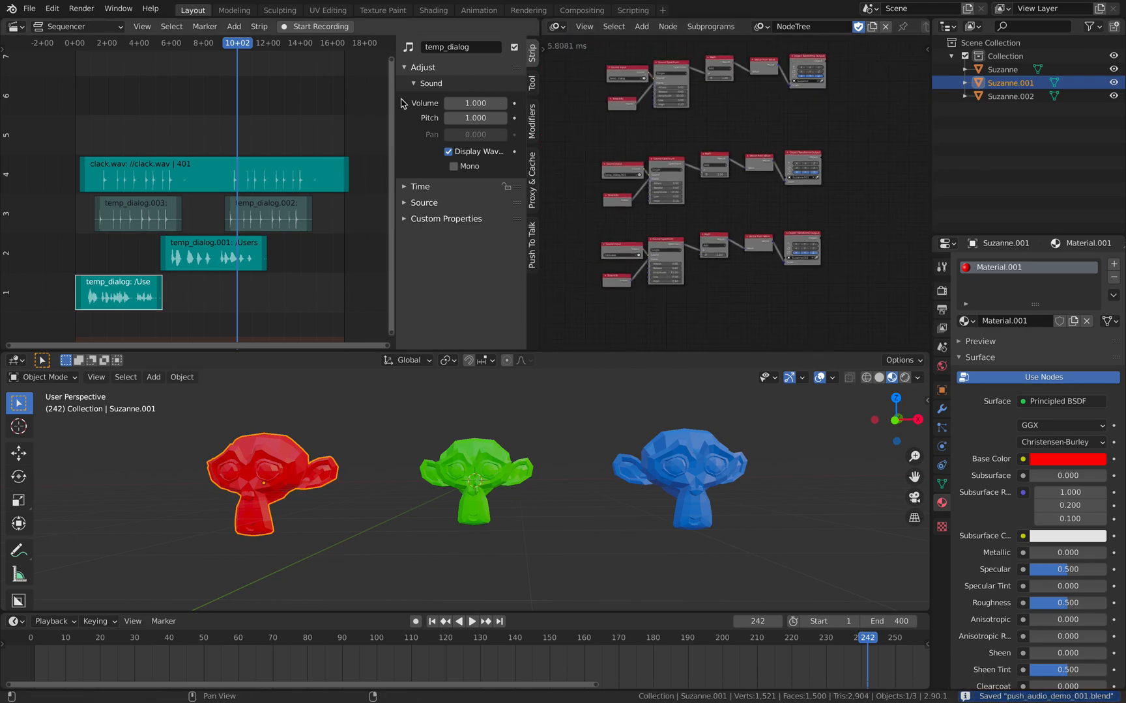
pyautogui.moveTo(480, 222)
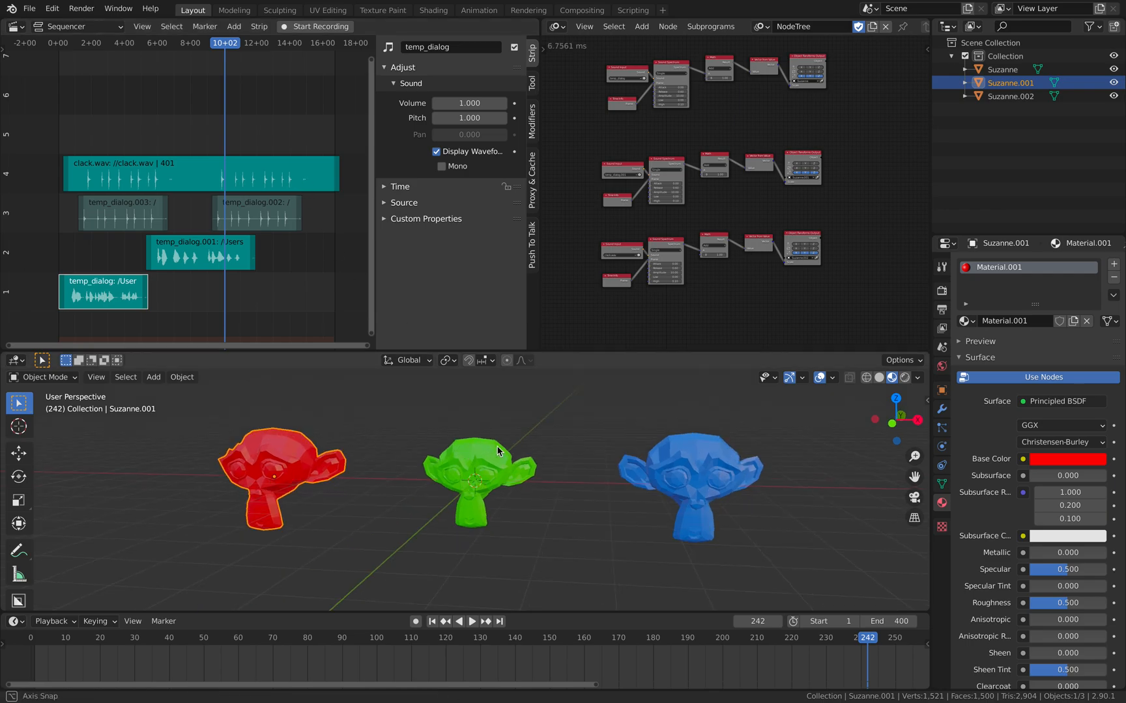
pyautogui.moveTo(499, 451); pyautogui.dragTo(632, 451)
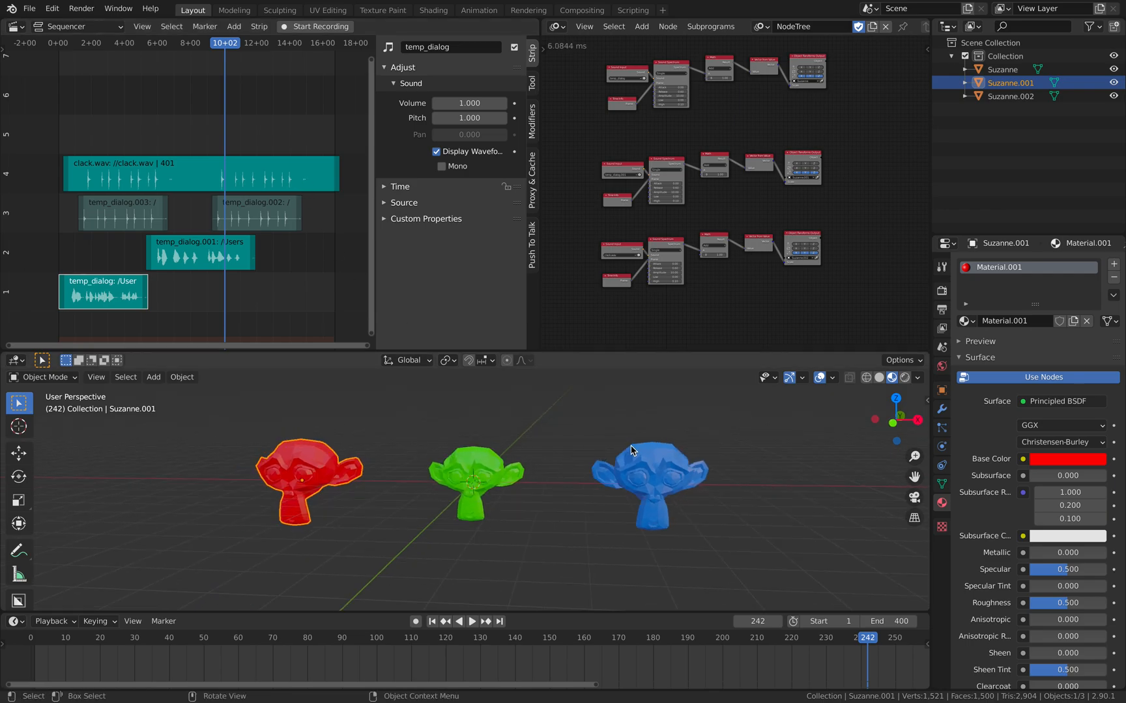
pyautogui.moveTo(652, 437)
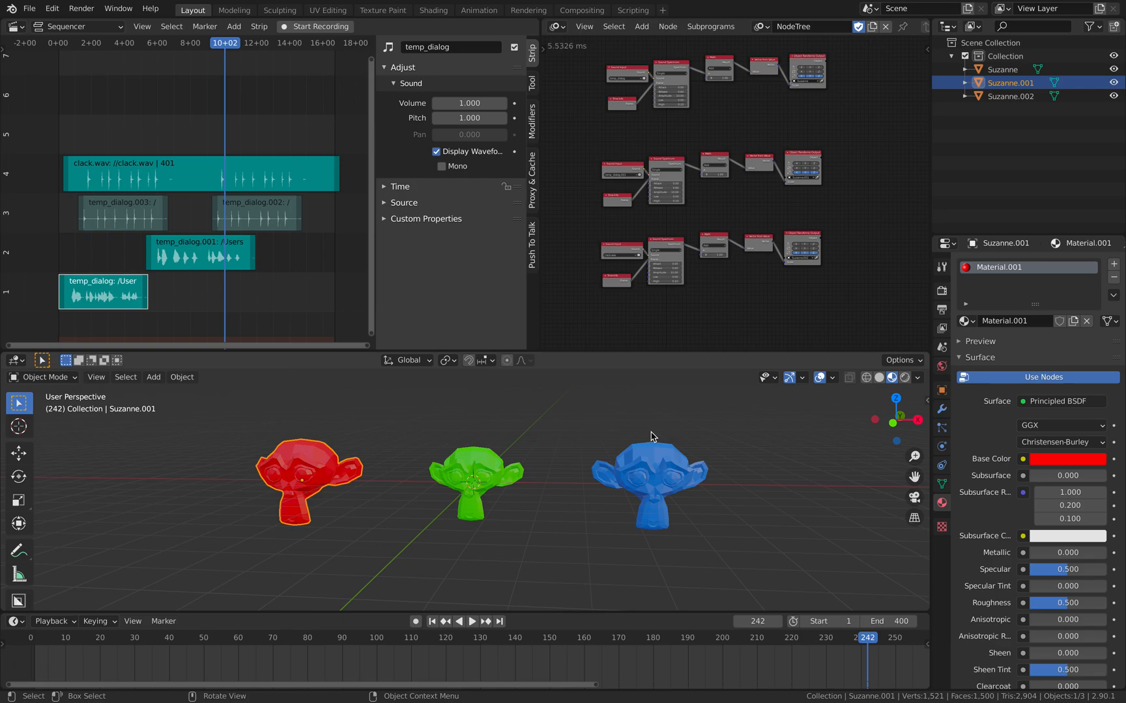
pyautogui.moveTo(652, 435); pyautogui.dragTo(630, 473)
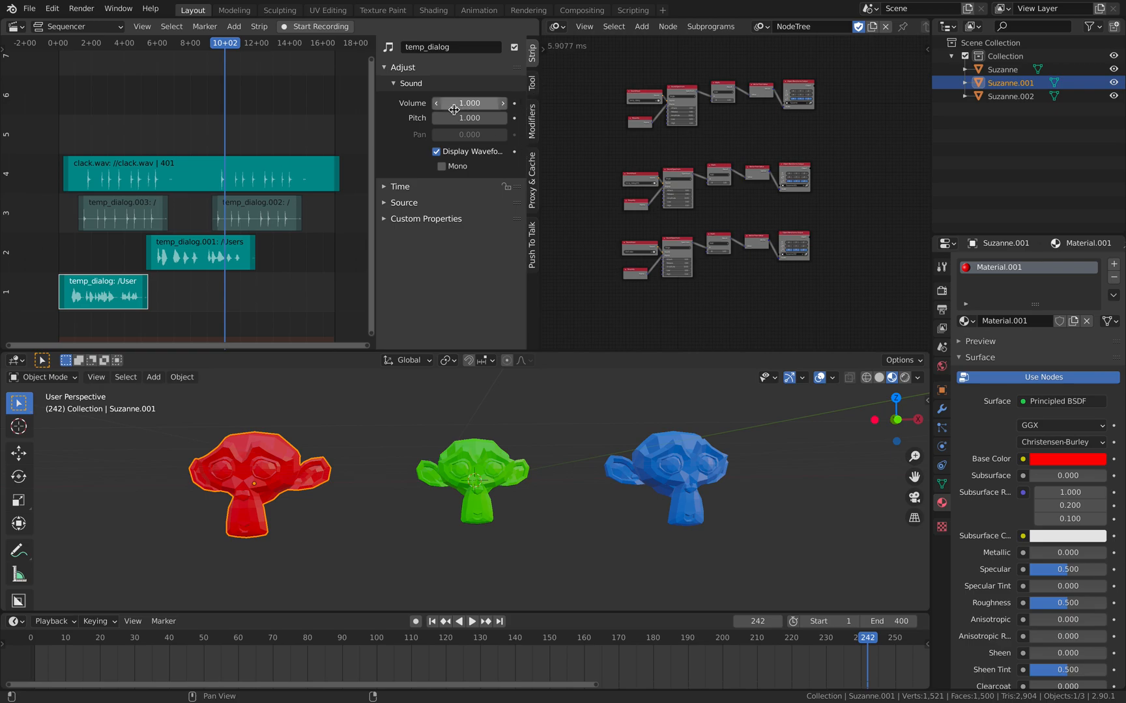
pyautogui.moveTo(512, 243)
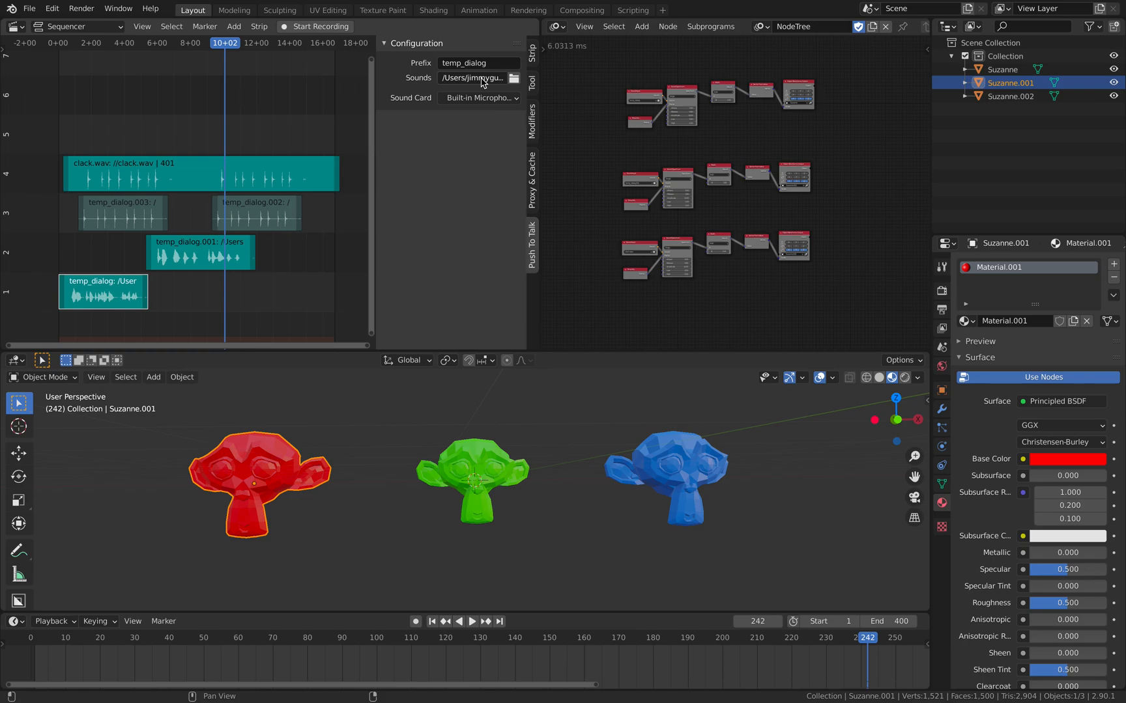
pyautogui.click(476, 98)
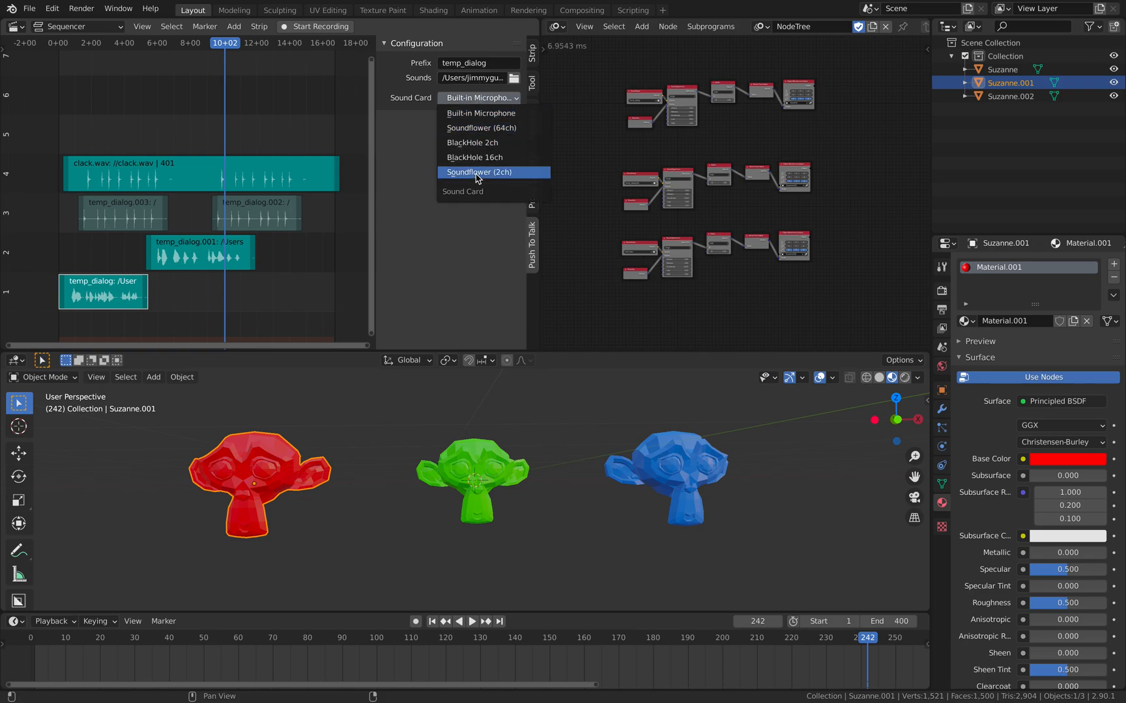
pyautogui.moveTo(474, 158)
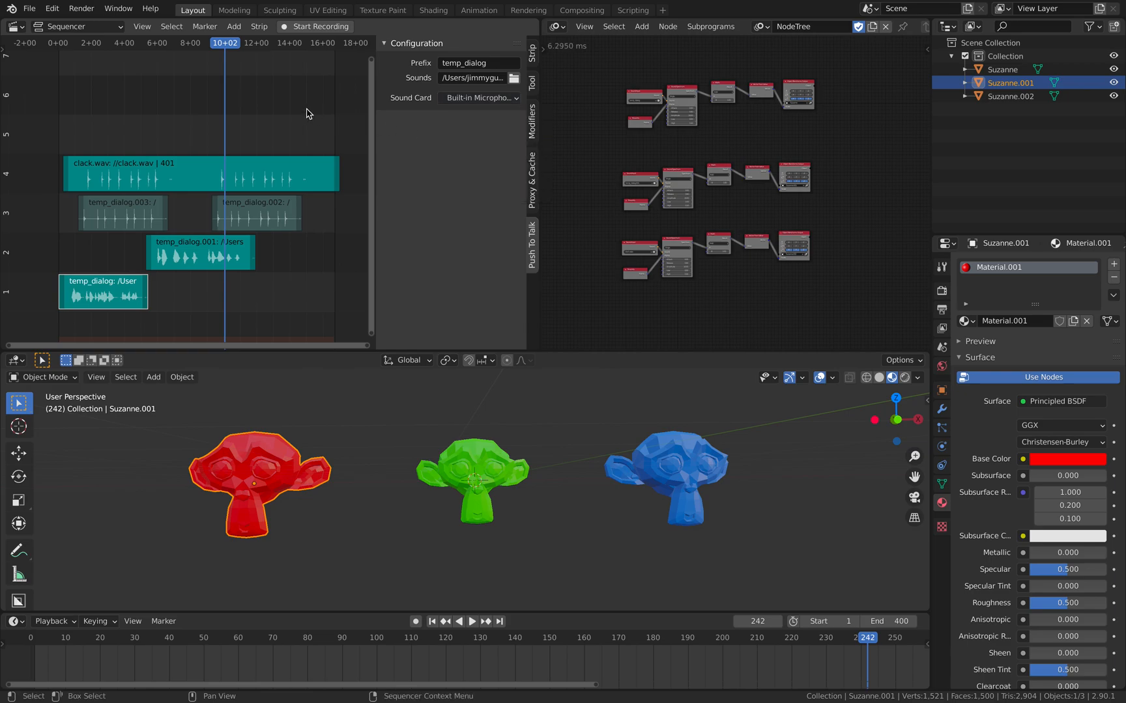
pyautogui.moveTo(438, 202)
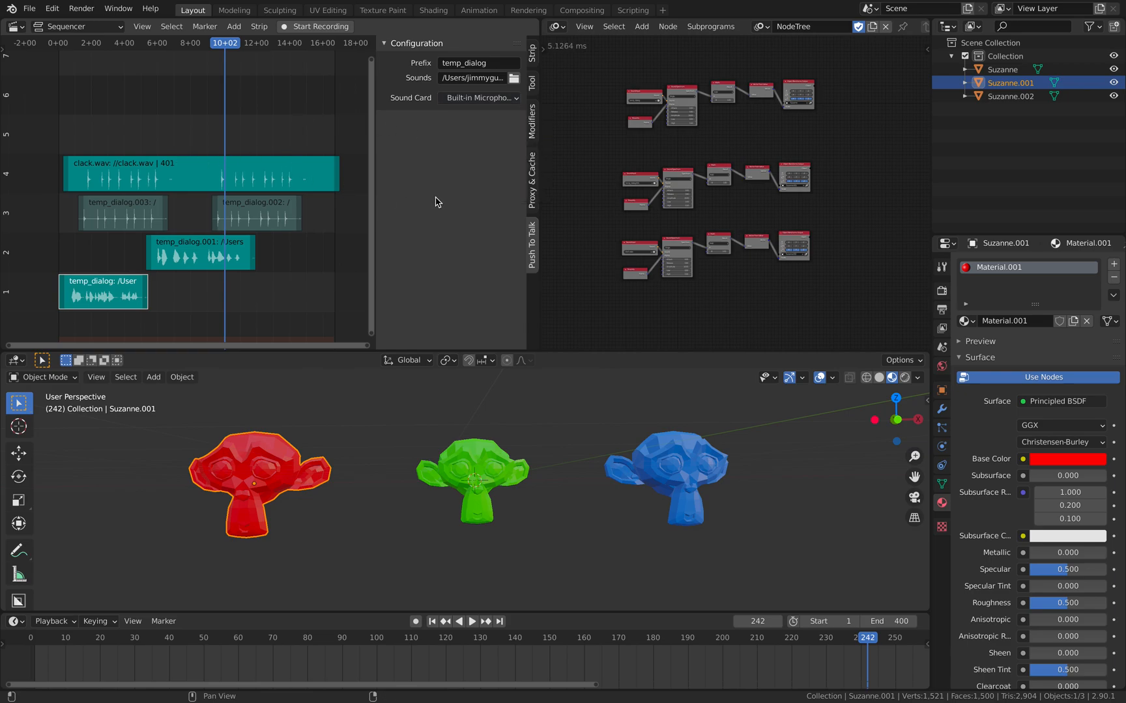